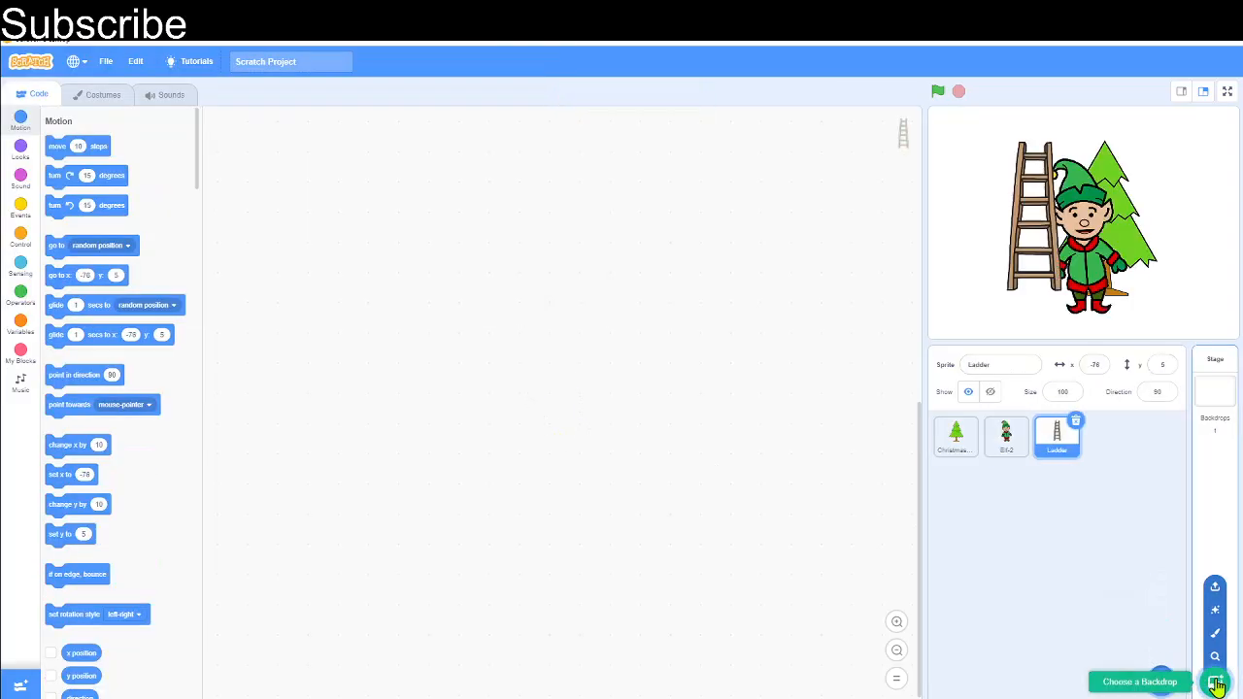
- Upload the snowy winter image as the backdrop and select the Christmas tree sprite's code area
{"action": "left_click", "coordinate": [1215, 683]}
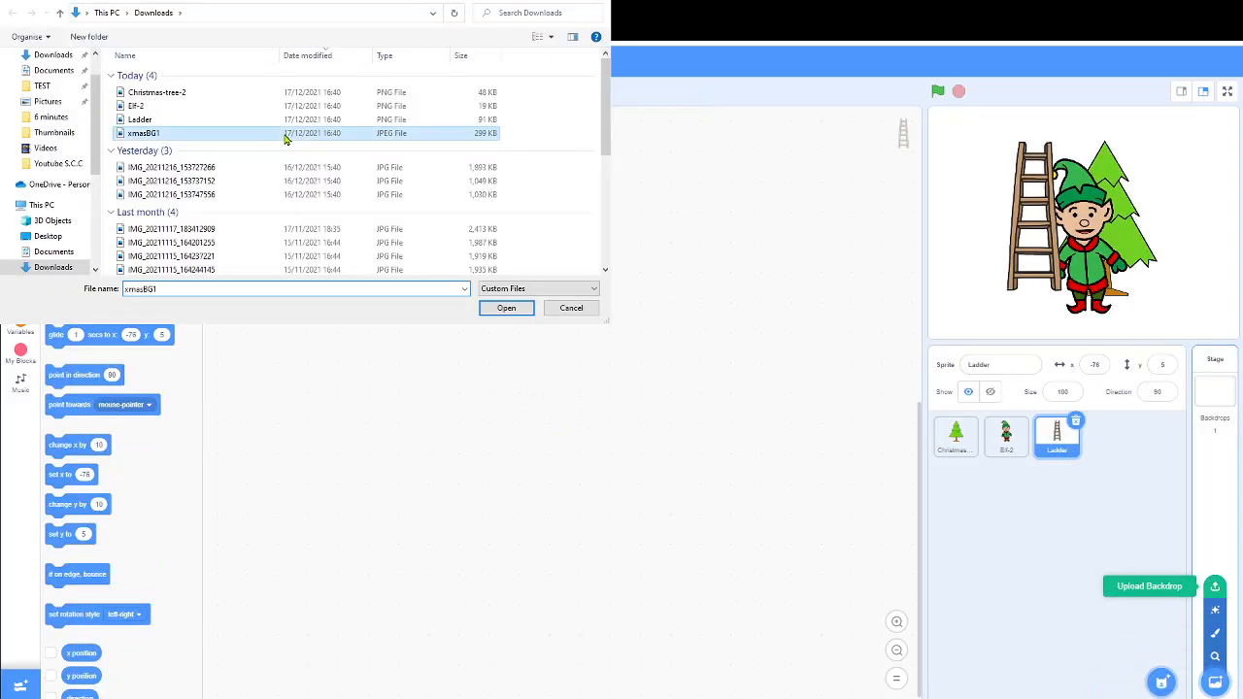
{"action": "left_click", "coordinate": [505, 306]}
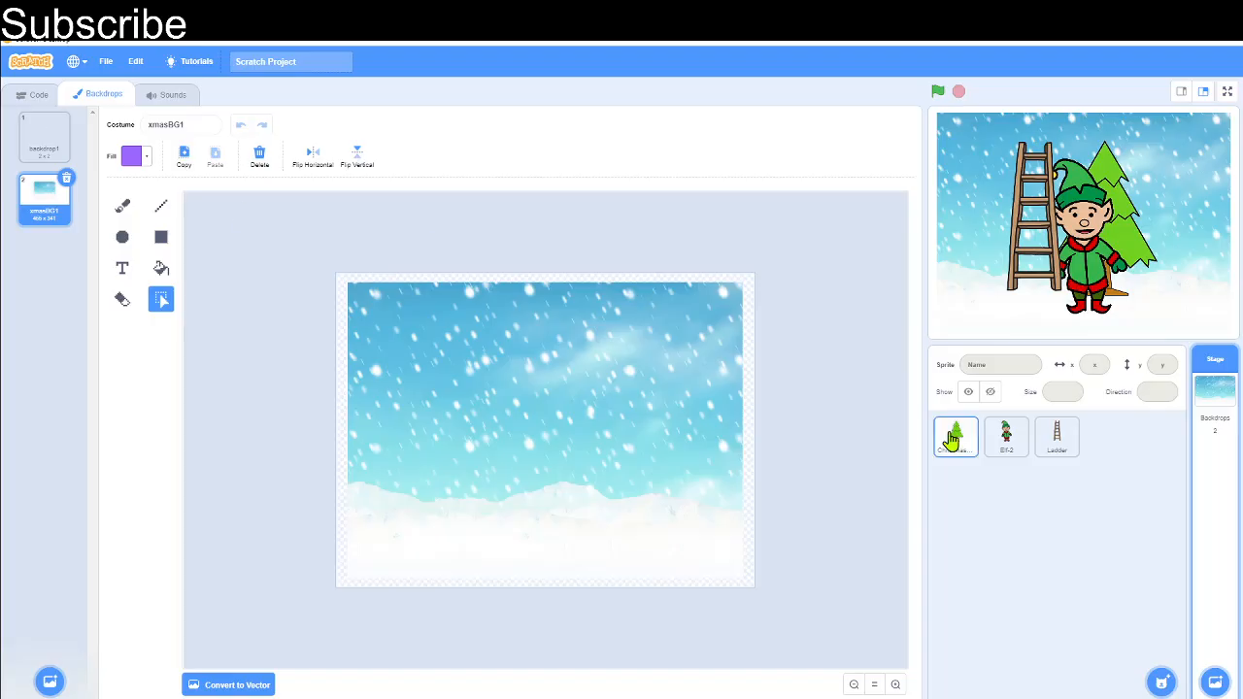
{"action": "left_click", "coordinate": [955, 437]}
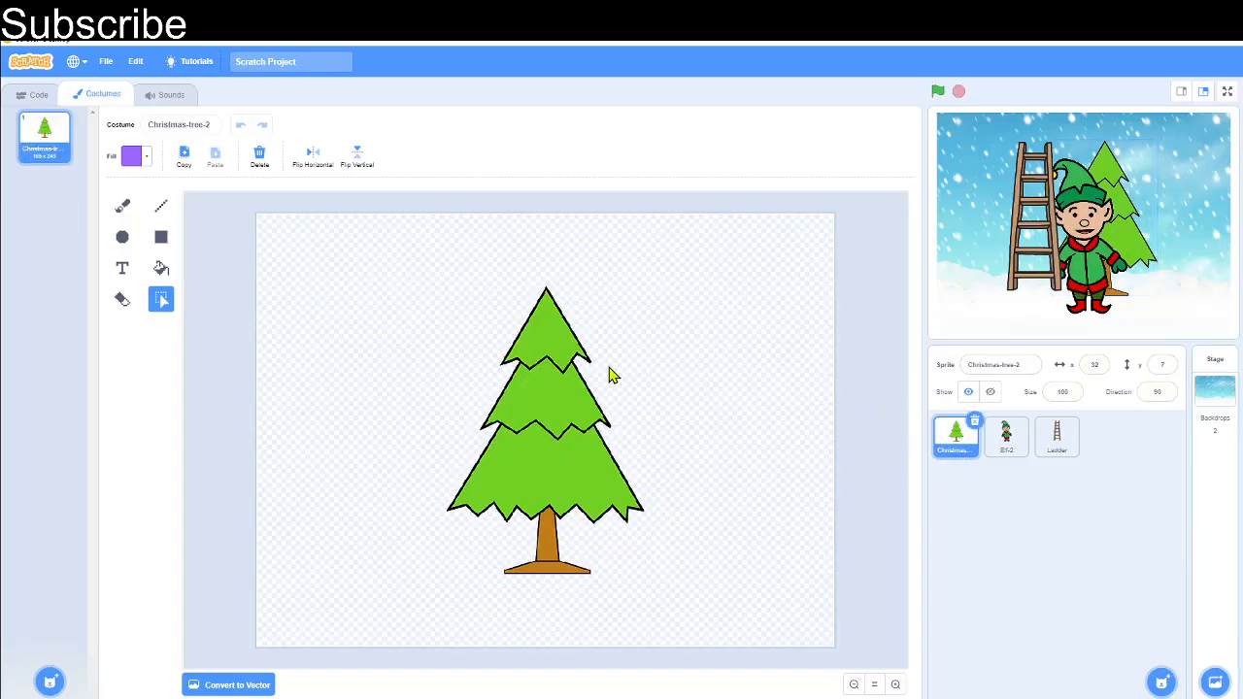
{"action": "left_click", "coordinate": [38, 93]}
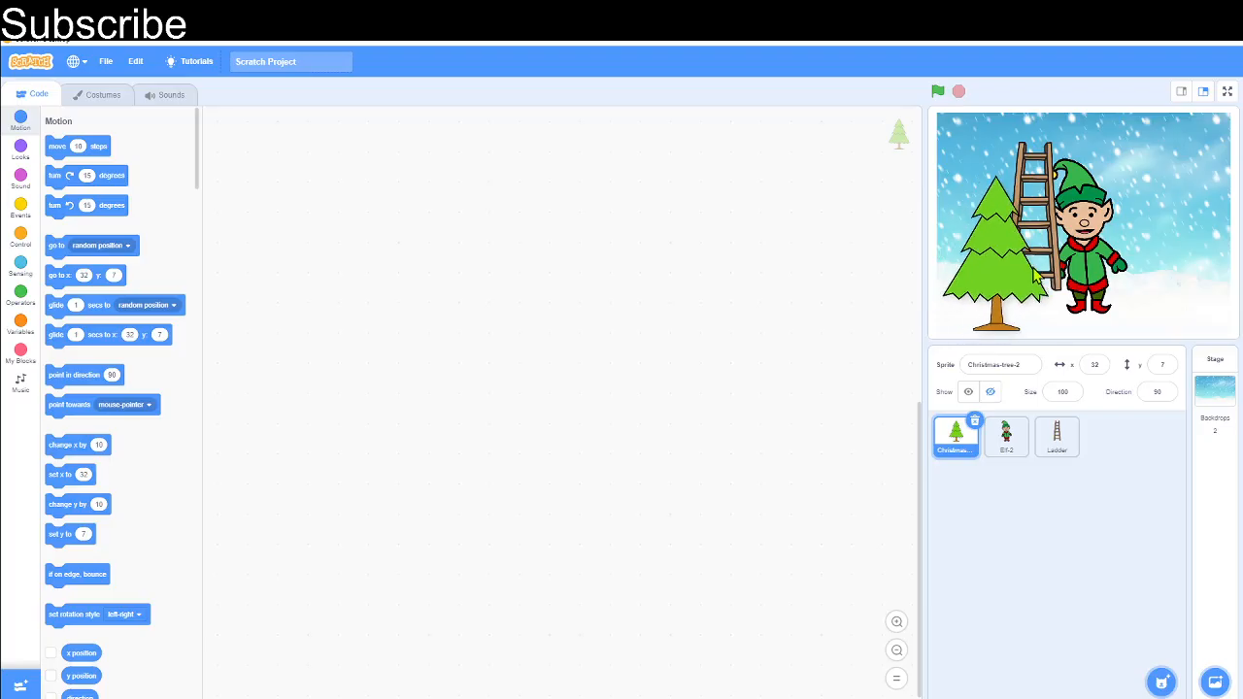
- Lean the ladder tilted against the tree and shrink the elf to size 60 at its foot
{"action": "left_click", "coordinate": [1057, 435]}
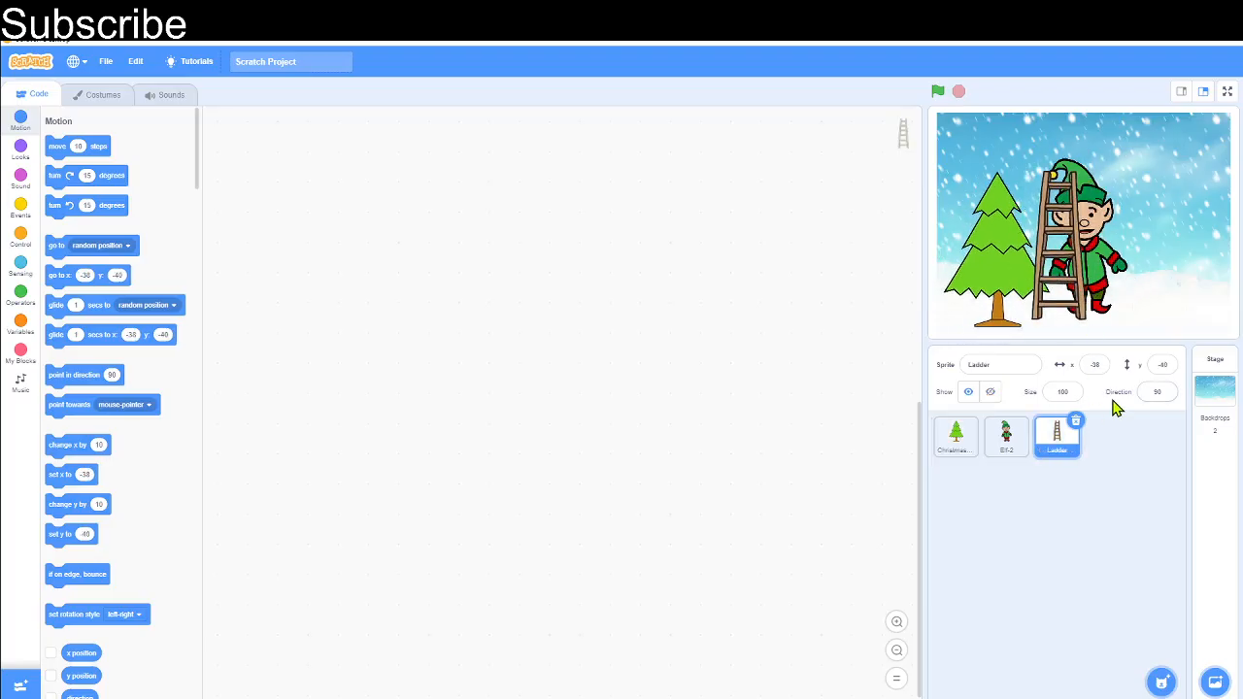
{"action": "left_click", "coordinate": [1155, 392]}
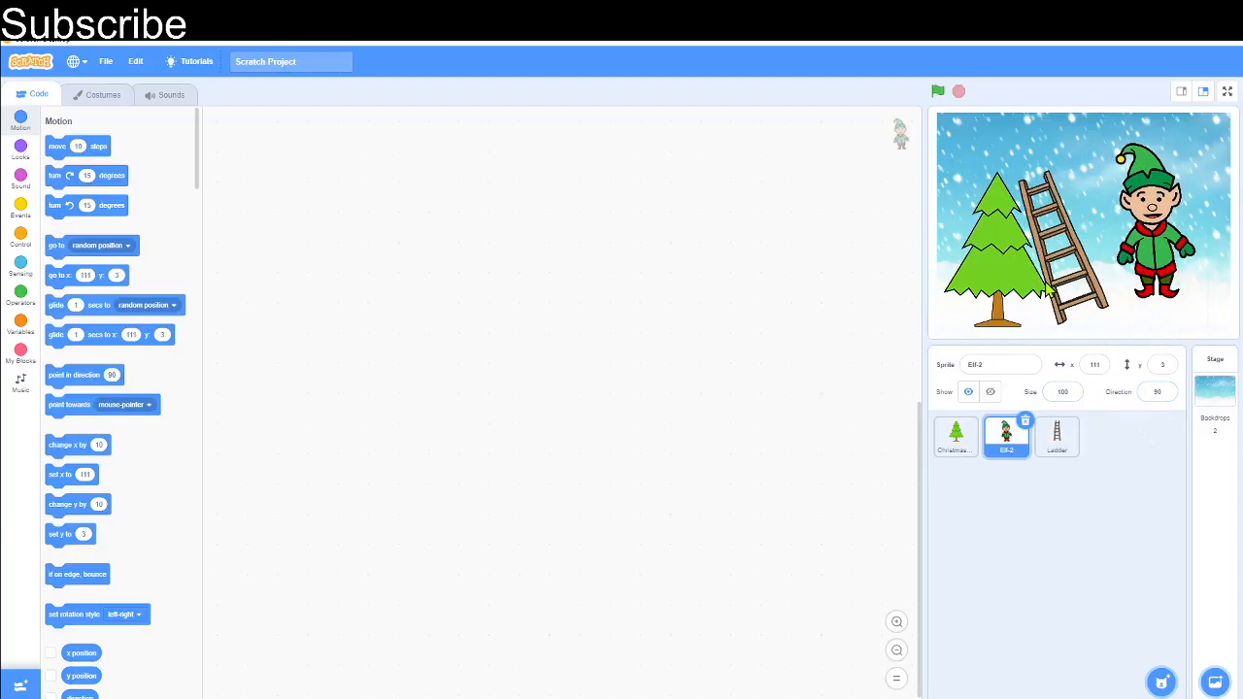
{"action": "left_click", "coordinate": [1057, 435]}
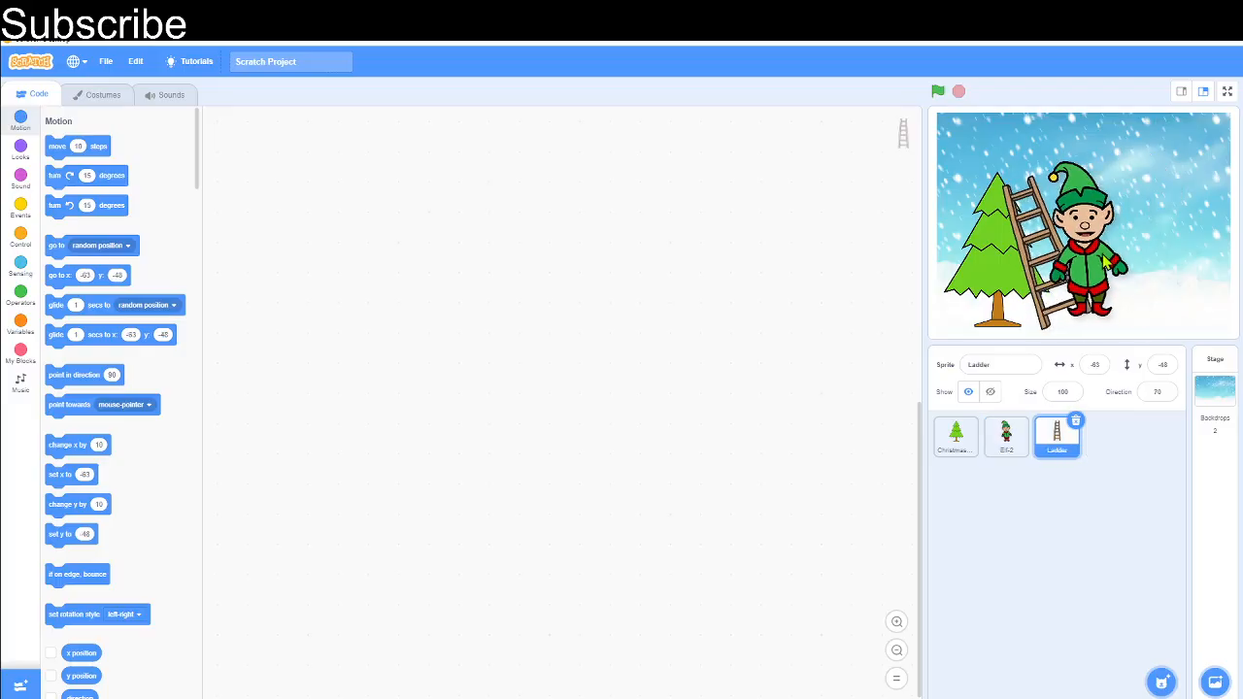
{"action": "left_click", "coordinate": [1006, 435]}
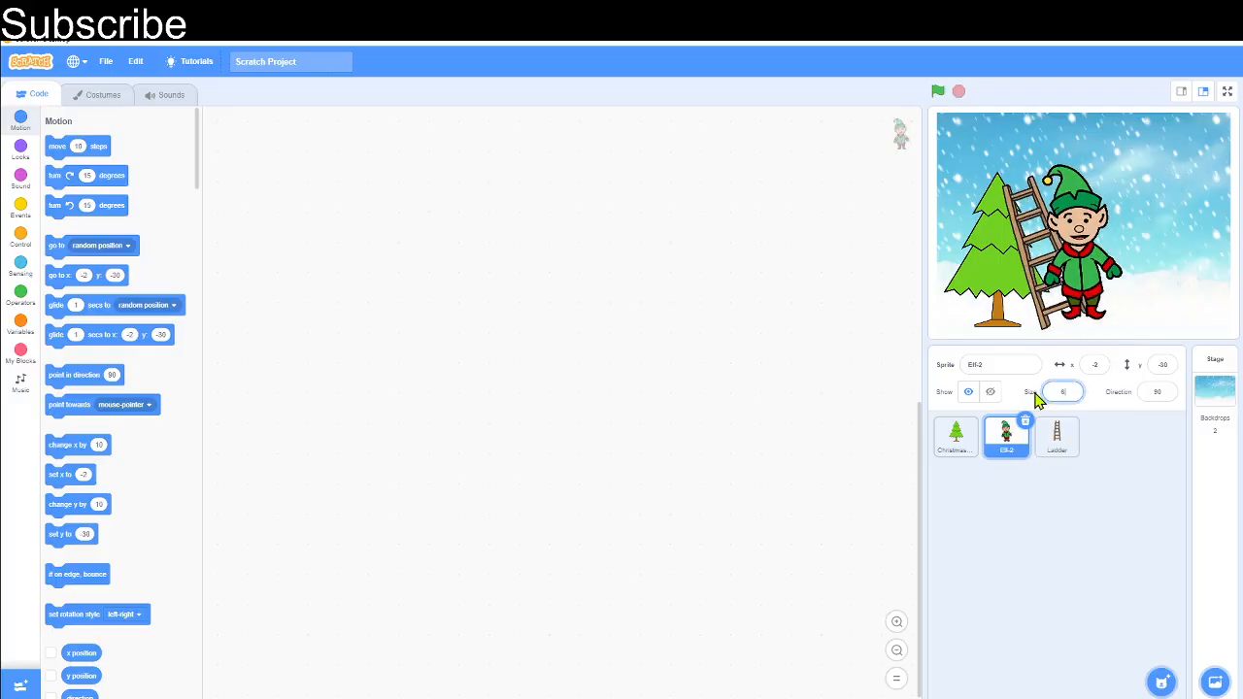
{"action": "type", "text": "60"}
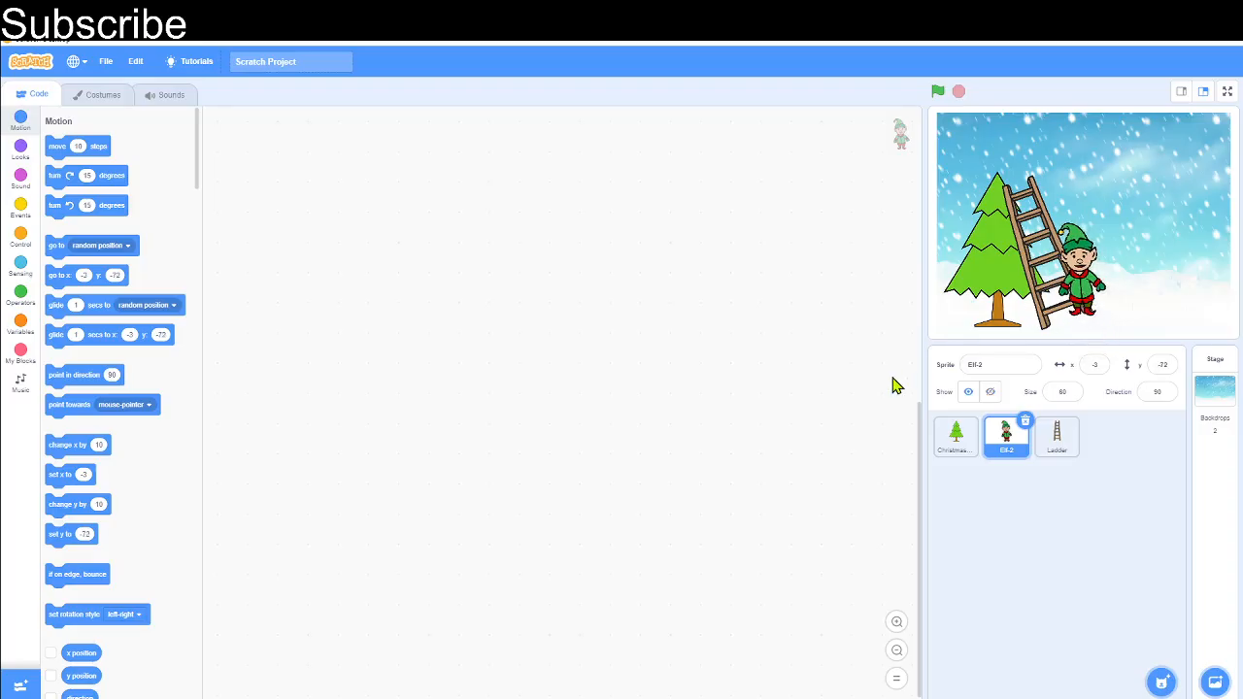
{"action": "mouse_move", "coordinate": [1150, 630]}
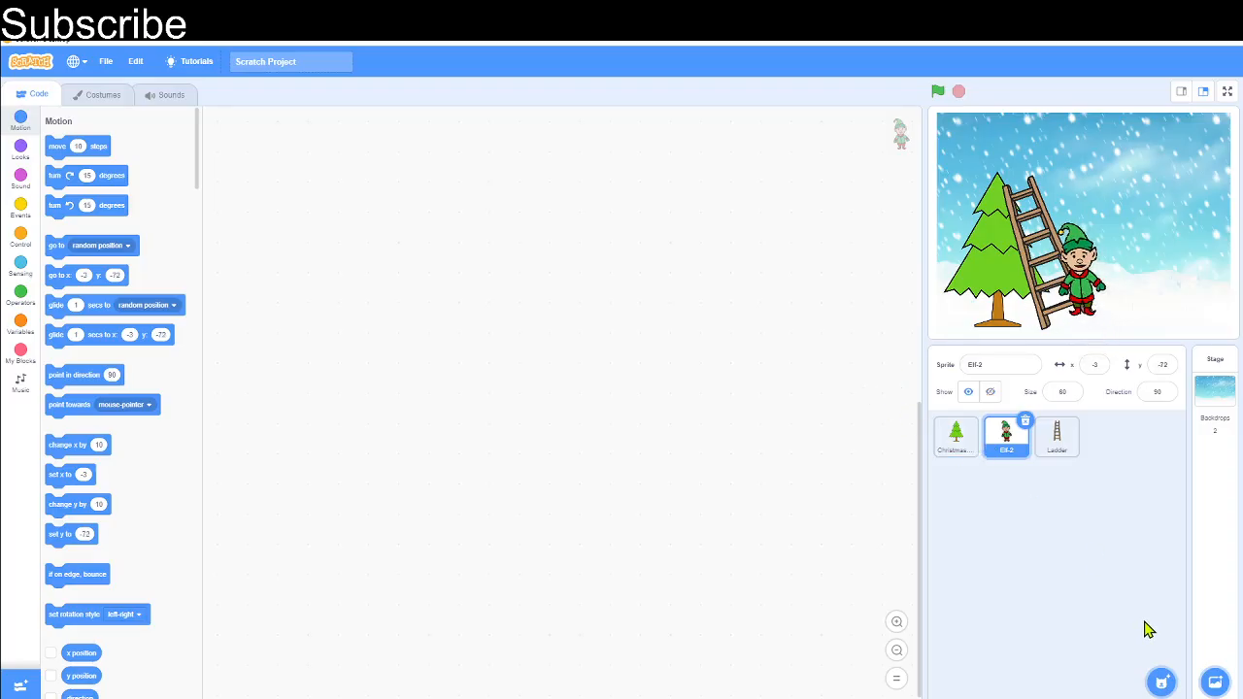
- Add the Star sprite from the library and place it on top of the tree
{"action": "left_click", "coordinate": [1161, 681]}
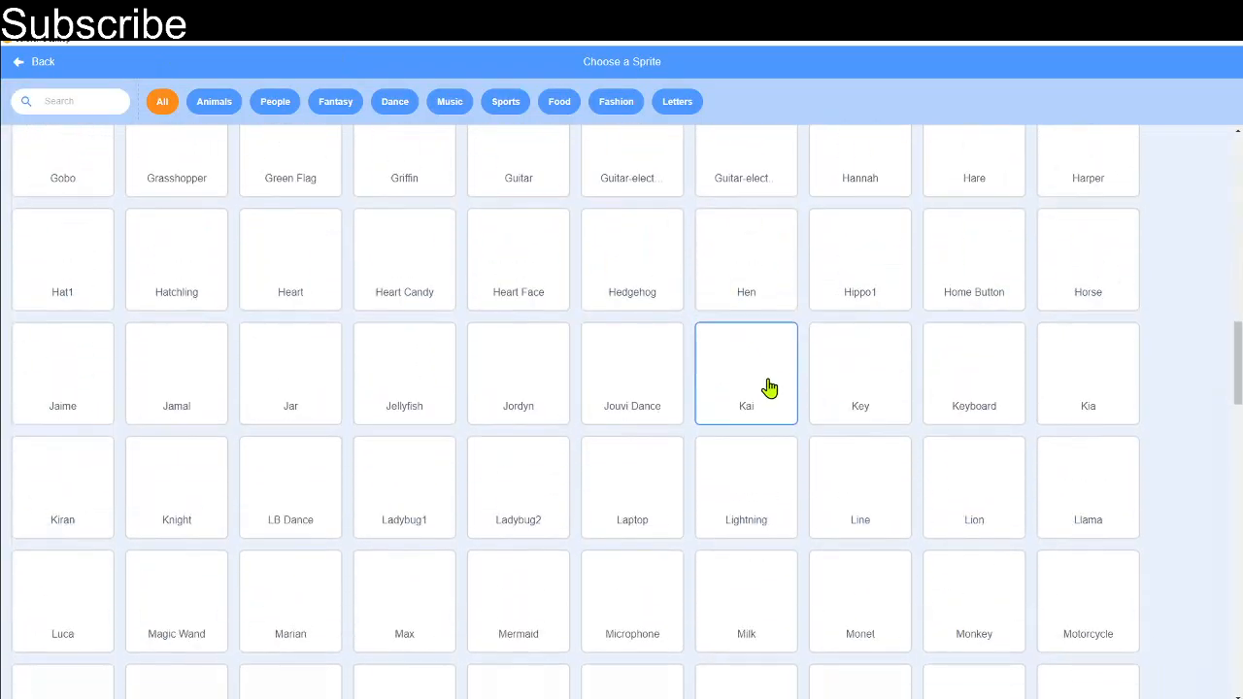
{"action": "scroll", "scroll_direction": "down", "scroll_amount": 3}
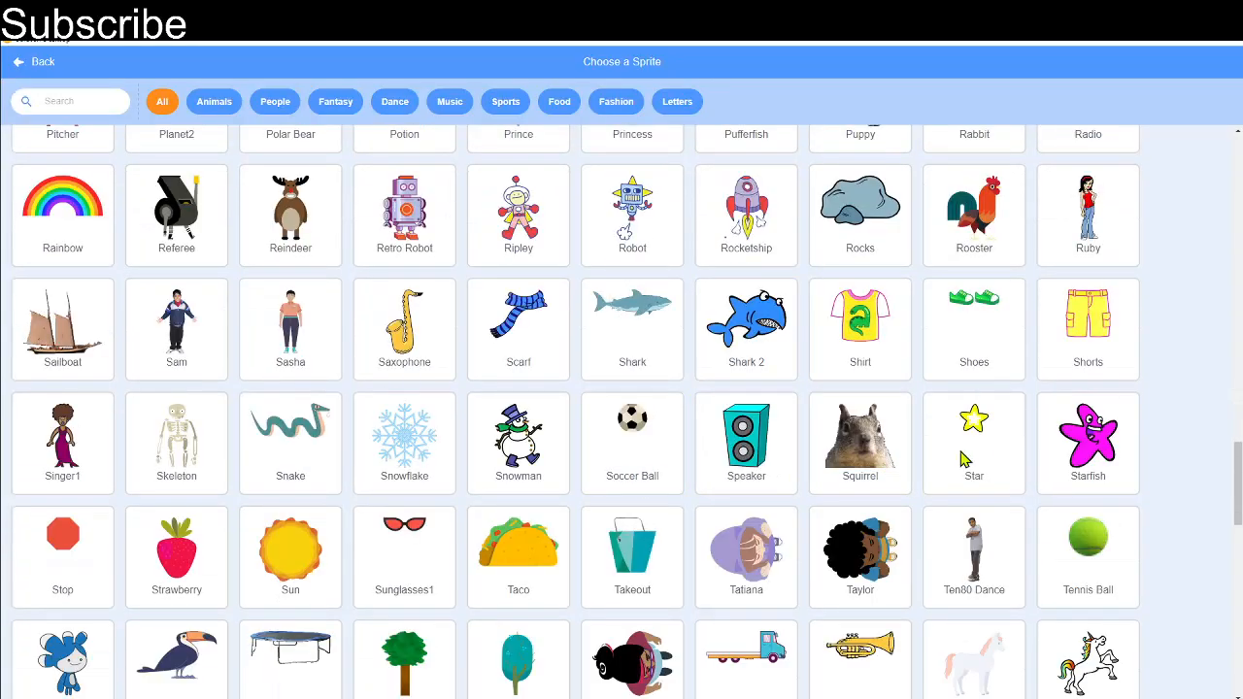
{"action": "left_click", "coordinate": [973, 420]}
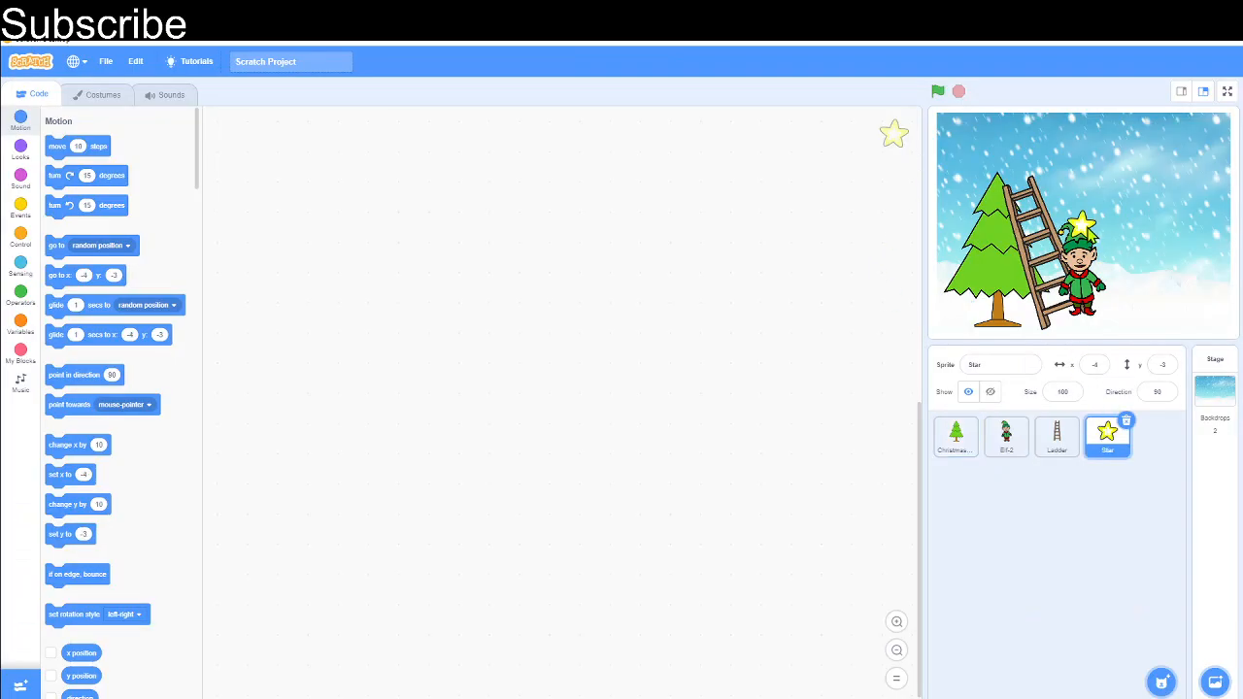
{"action": "left_click_drag", "start_coordinate": [1080, 225], "coordinate": [1000, 171]}
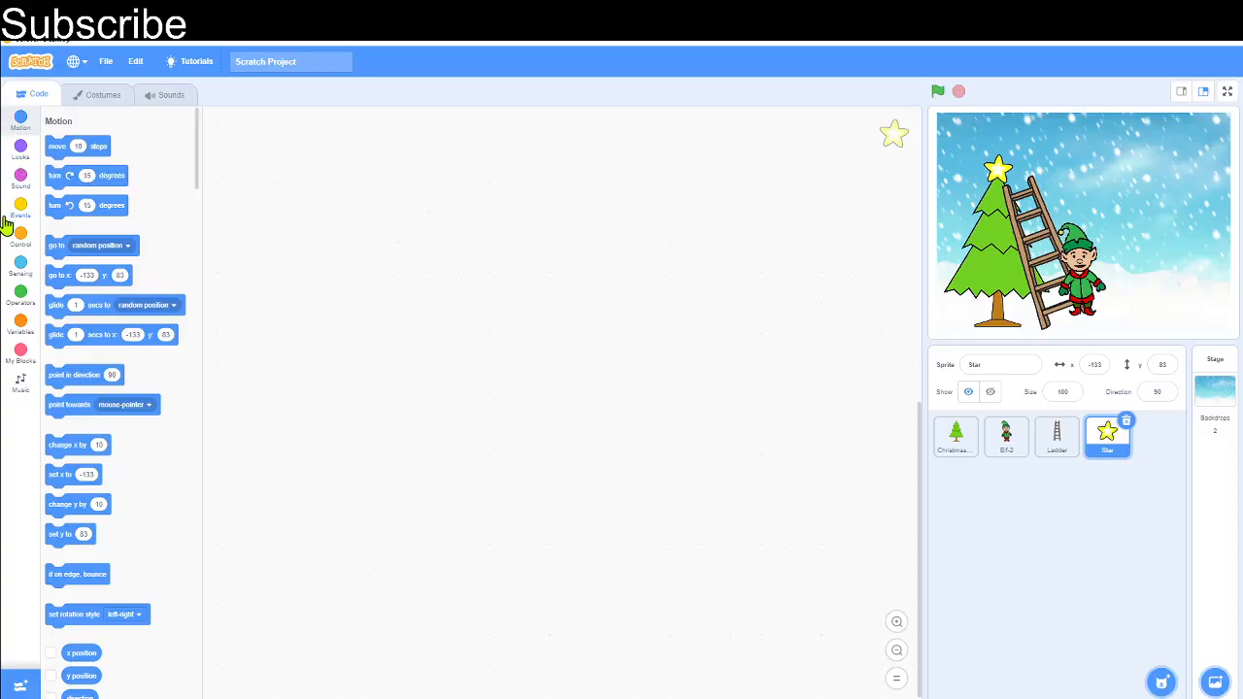
- Start the star's green-flag script with a forever loop holding a change-size block
{"action": "left_click", "coordinate": [19, 206]}
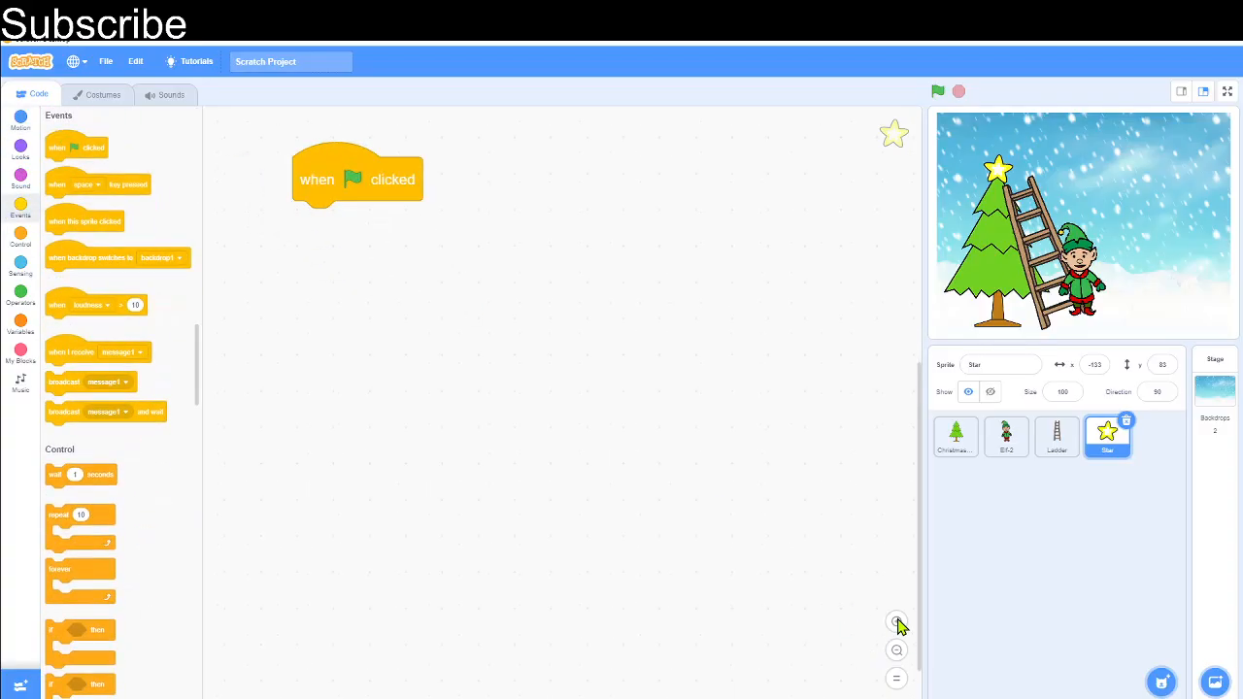
{"action": "mouse_move", "coordinate": [108, 542]}
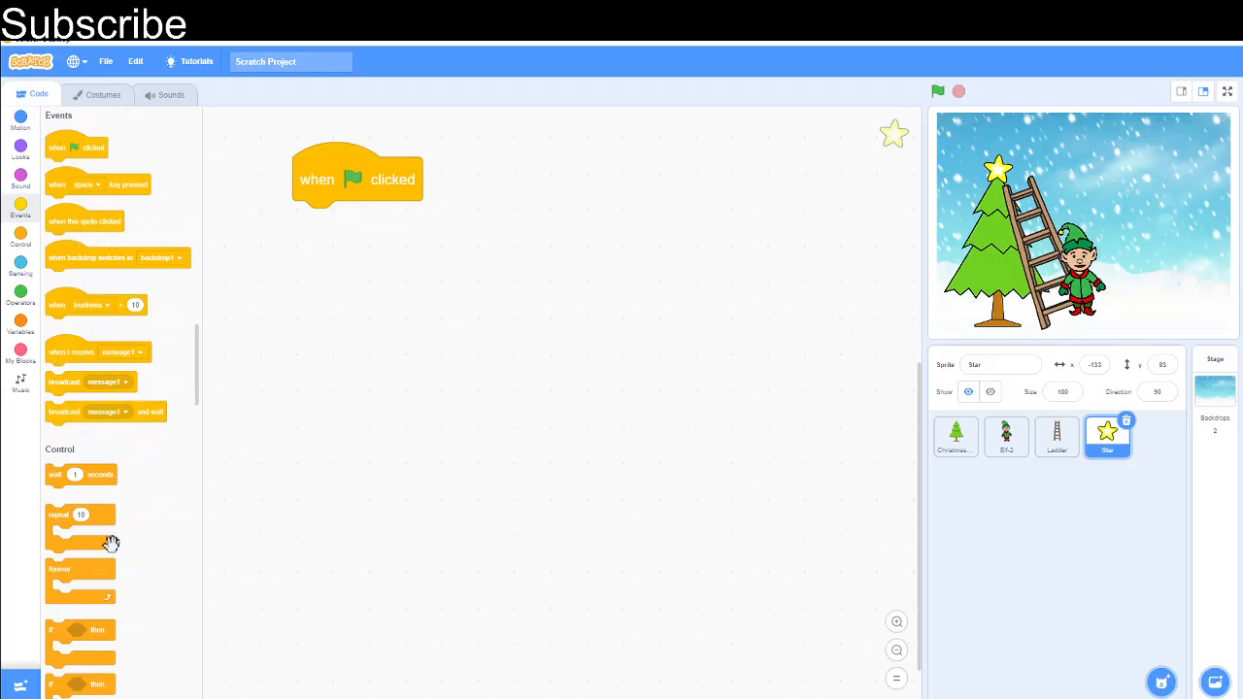
{"action": "mouse_move", "coordinate": [74, 613]}
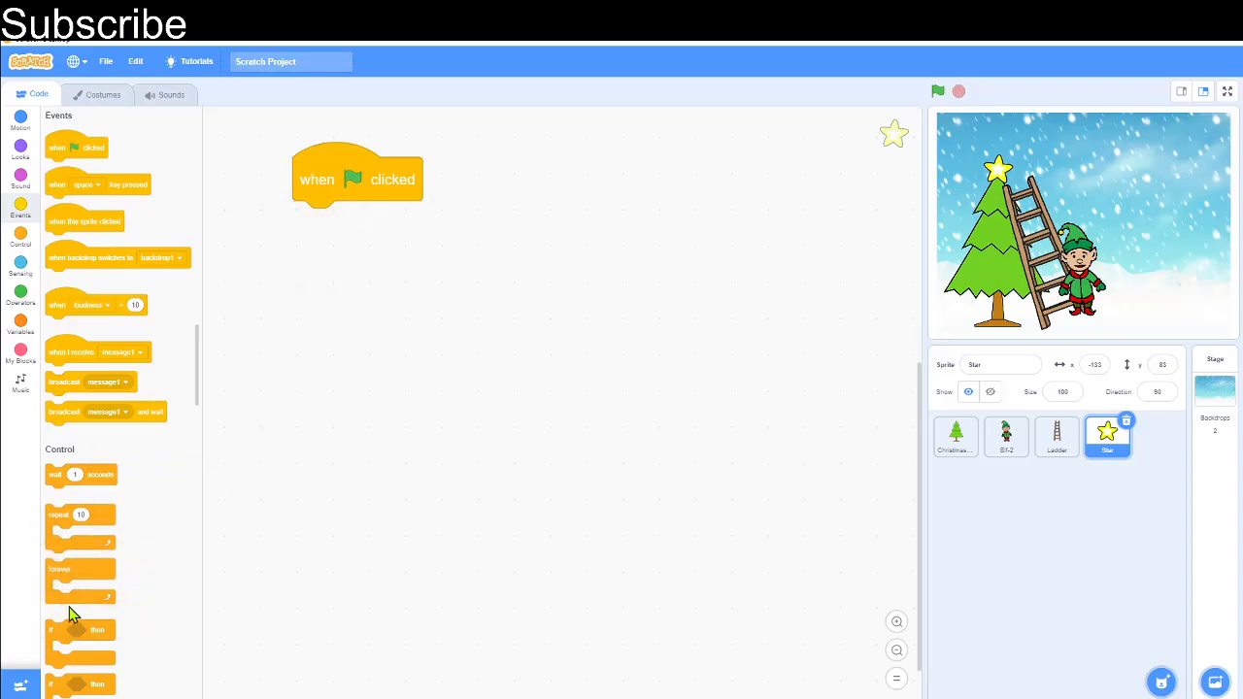
{"action": "left_click_drag", "start_coordinate": [60, 578], "coordinate": [365, 243]}
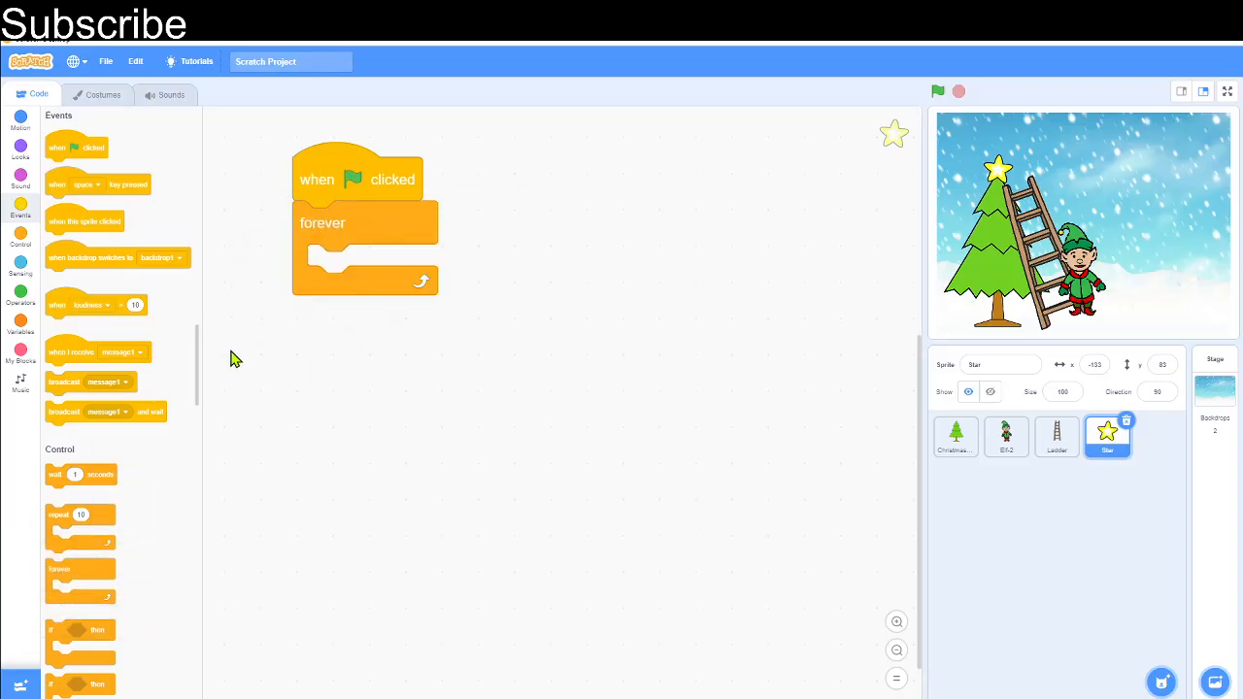
{"action": "left_click", "coordinate": [20, 323]}
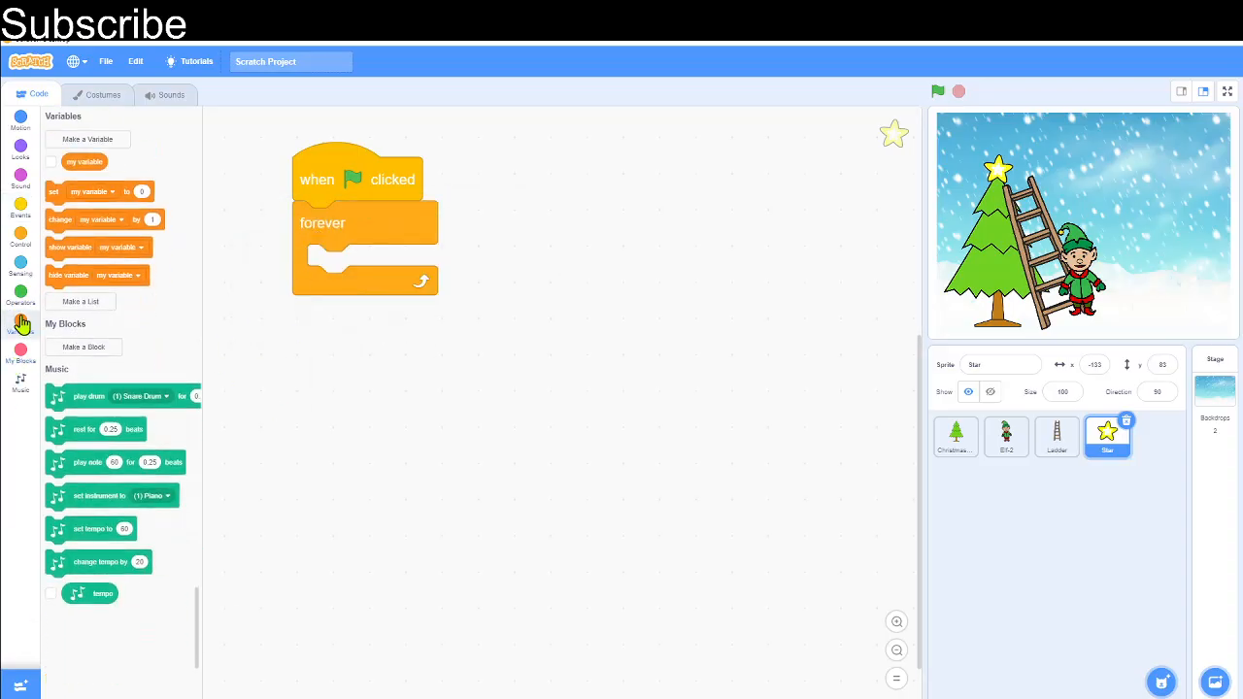
{"action": "left_click", "coordinate": [20, 156]}
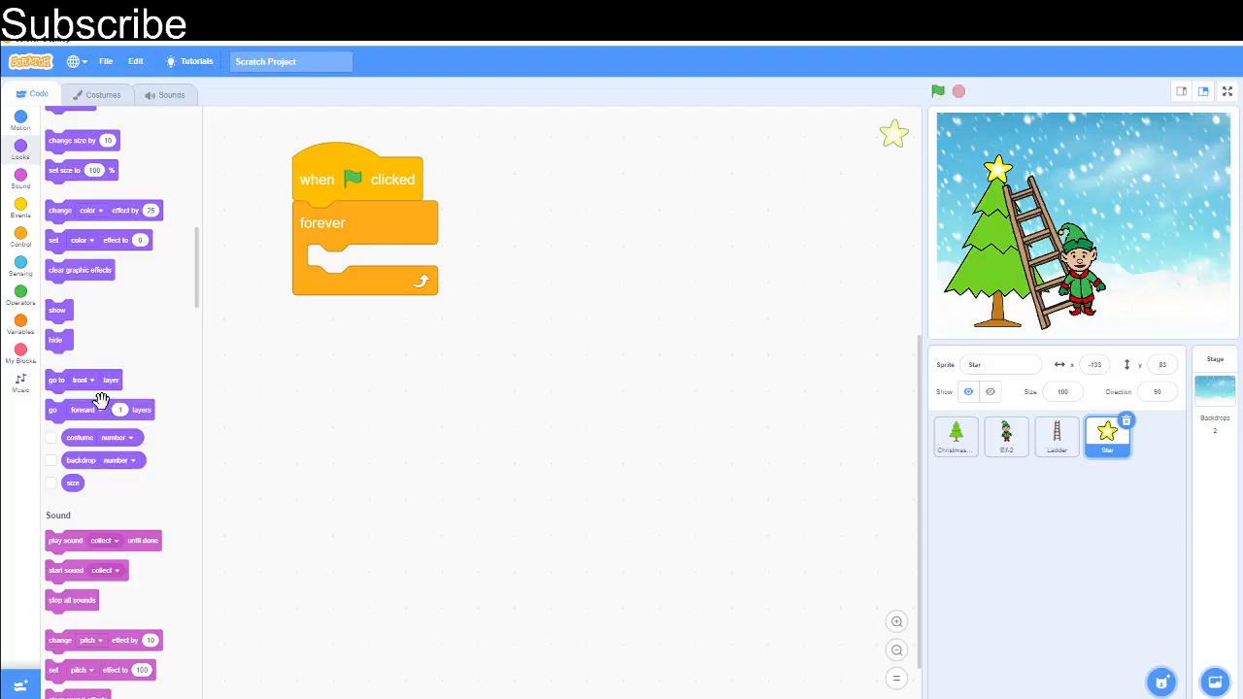
{"action": "left_click_drag", "start_coordinate": [74, 140], "coordinate": [358, 268]}
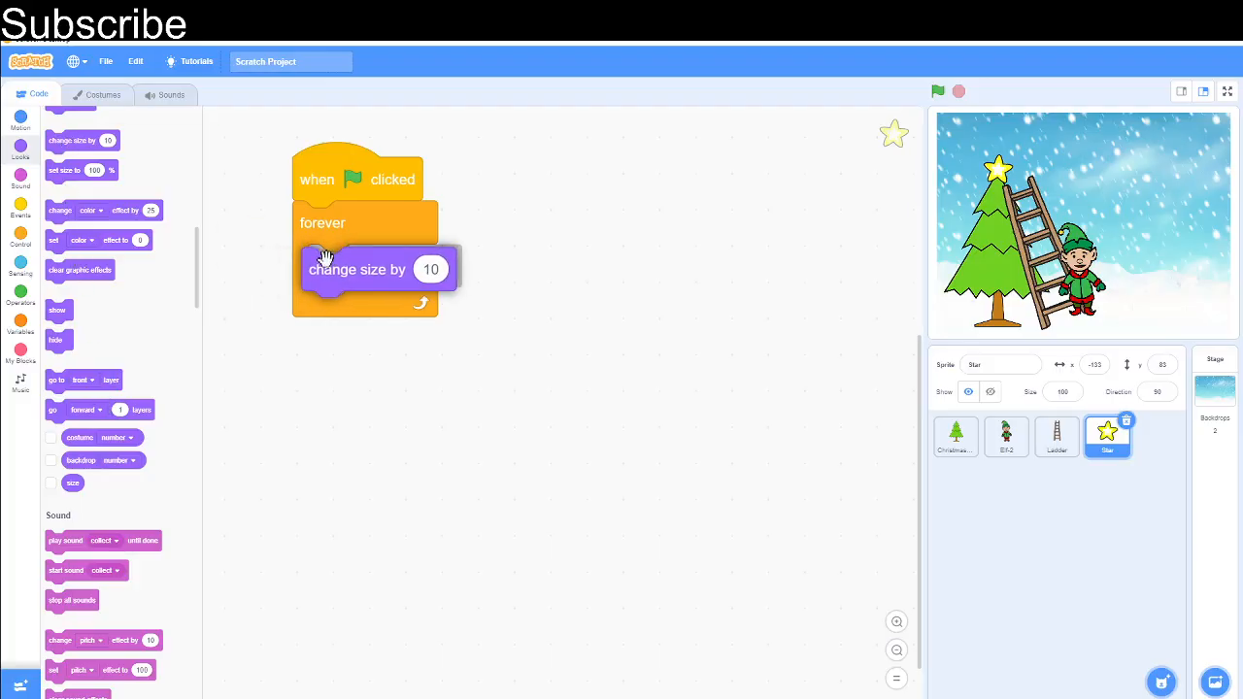
- Set the second size change to -20 with 1-second waits and run the pulsing star
{"action": "left_click", "coordinate": [431, 268]}
{"action": "type", "text": "20"}
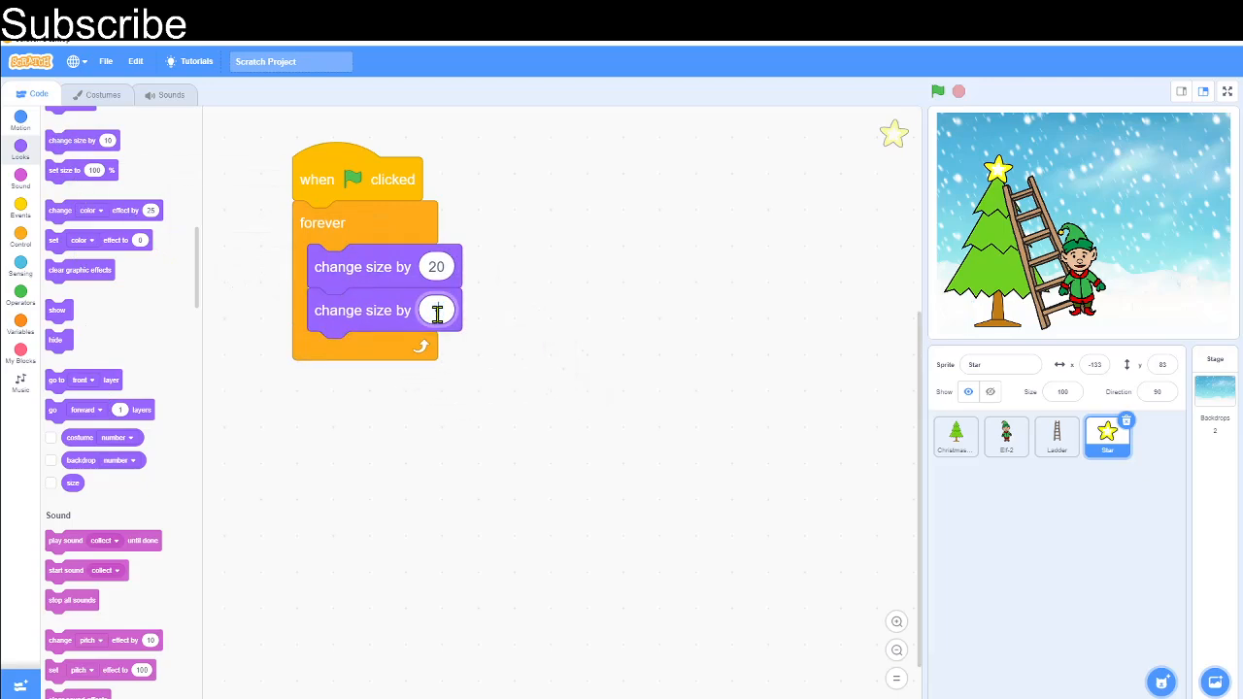
{"action": "type", "text": "-20"}
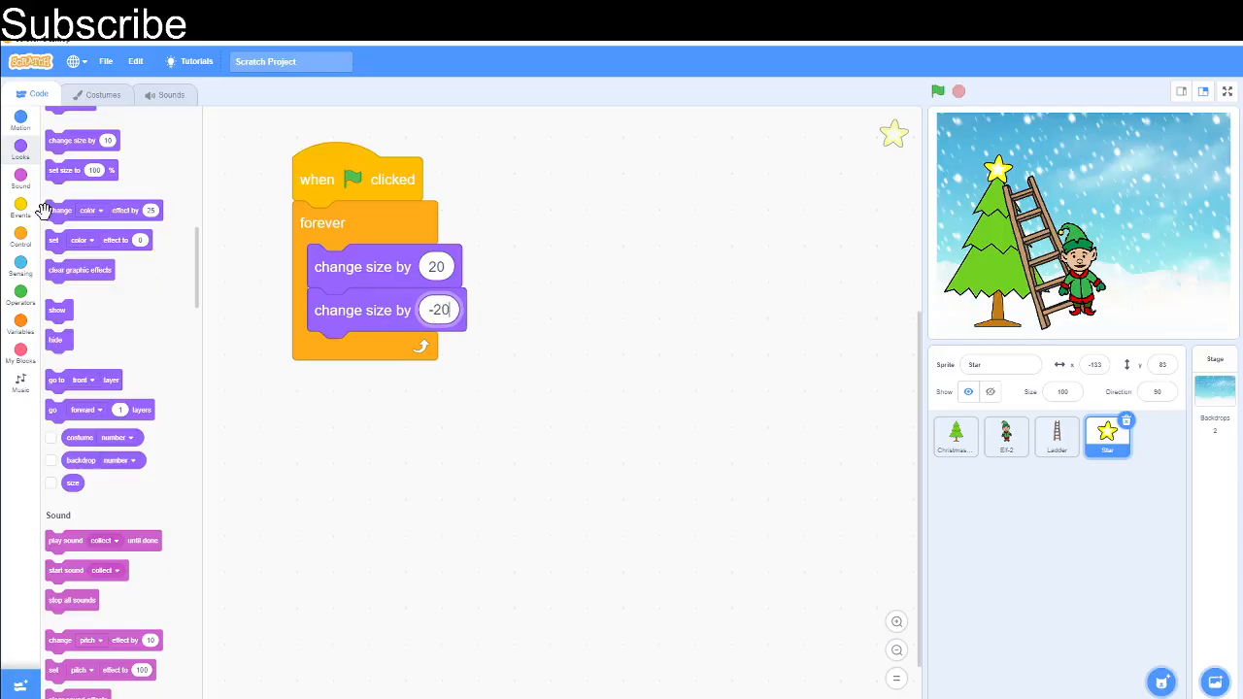
{"action": "left_click", "coordinate": [20, 202]}
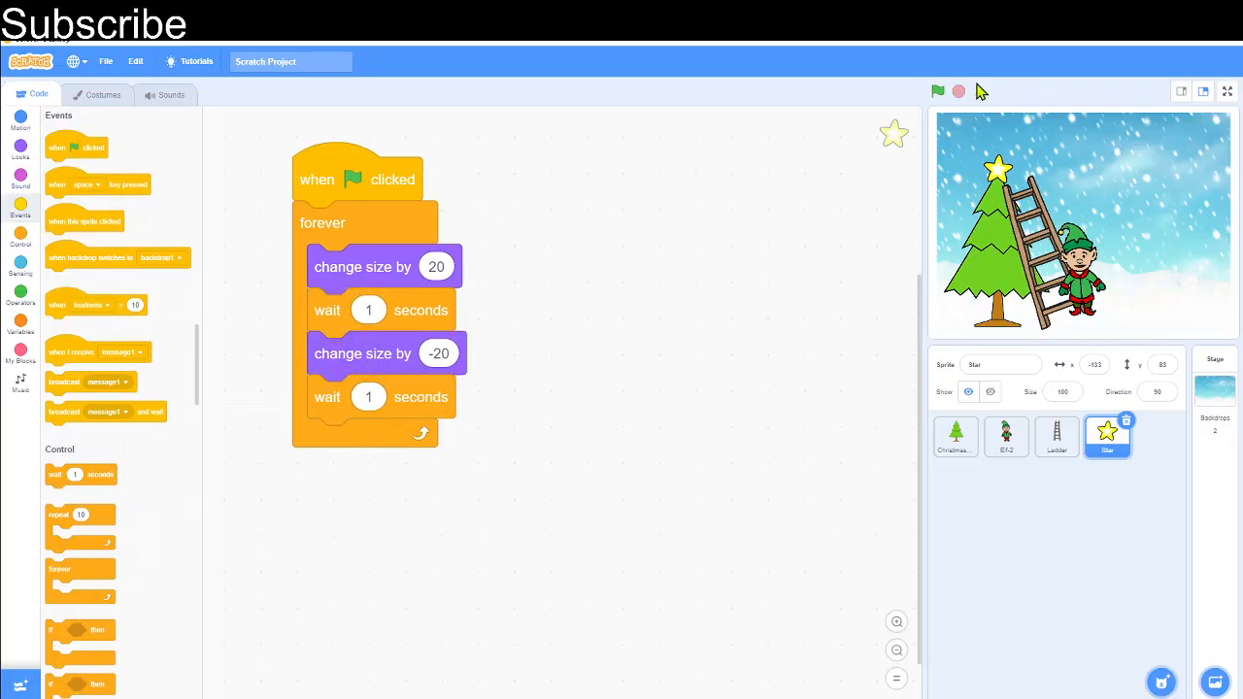
{"action": "left_click", "coordinate": [936, 91]}
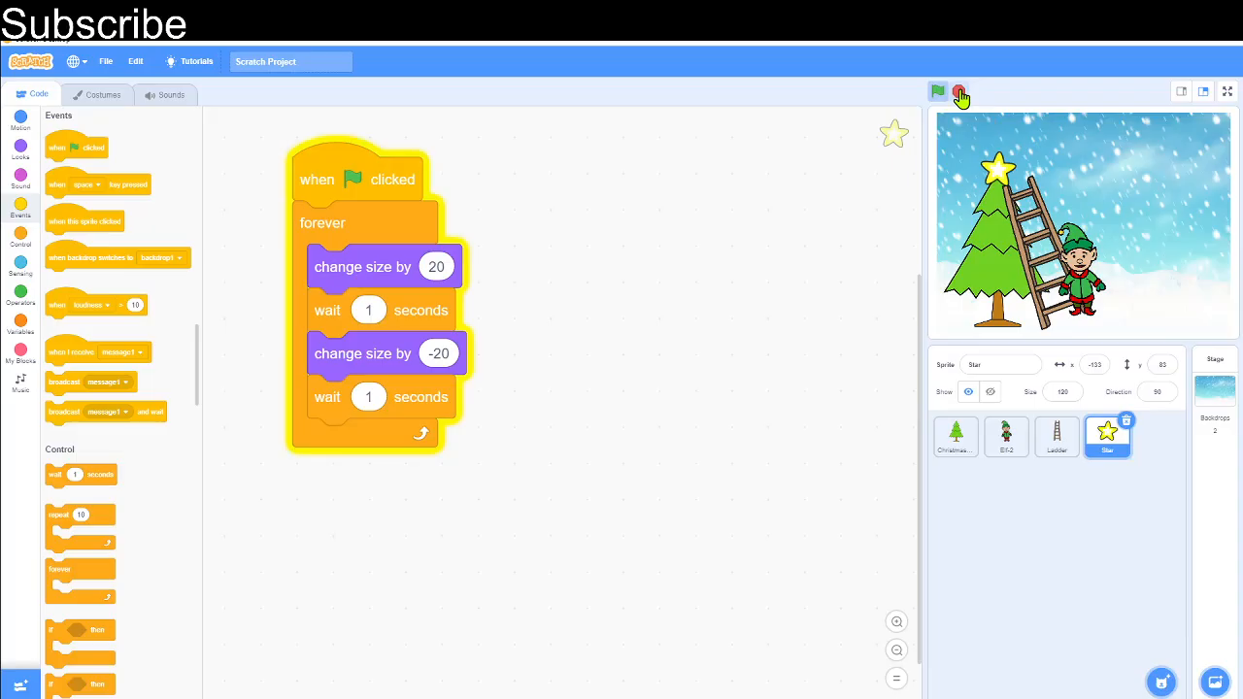
- Stop the animation, add a ball sprite on the tree and keep only its yellow costume
{"action": "left_click", "coordinate": [959, 91]}
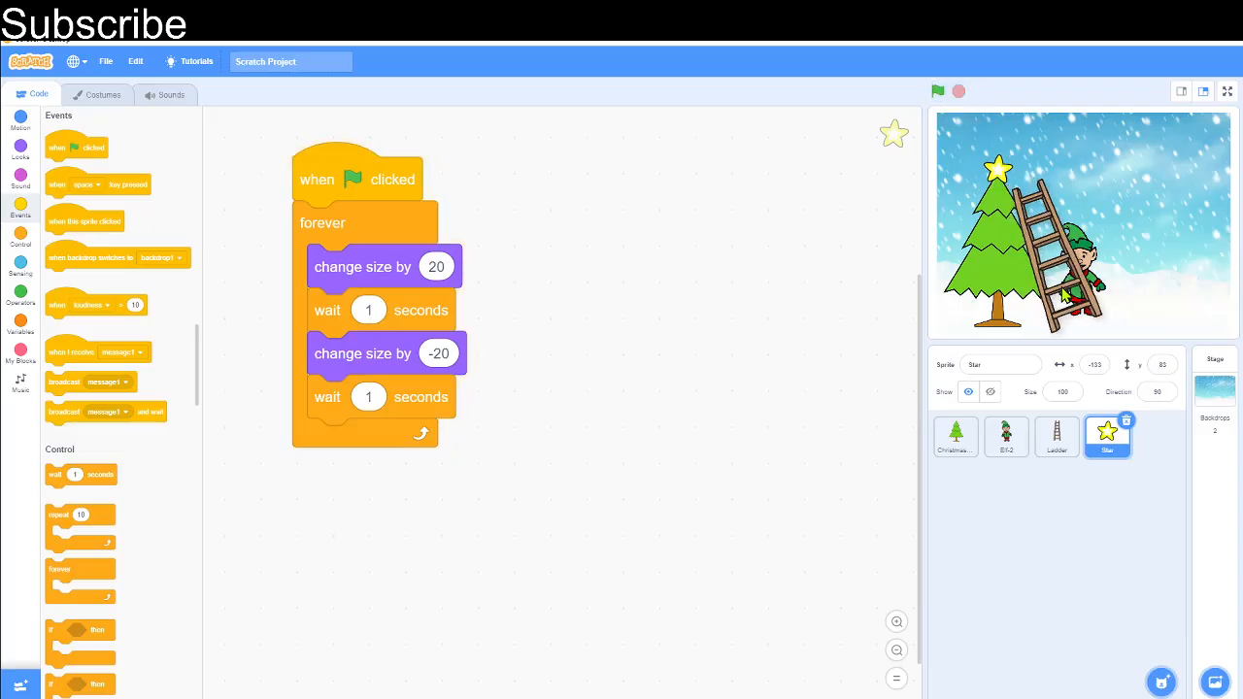
{"action": "left_click", "coordinate": [1006, 435]}
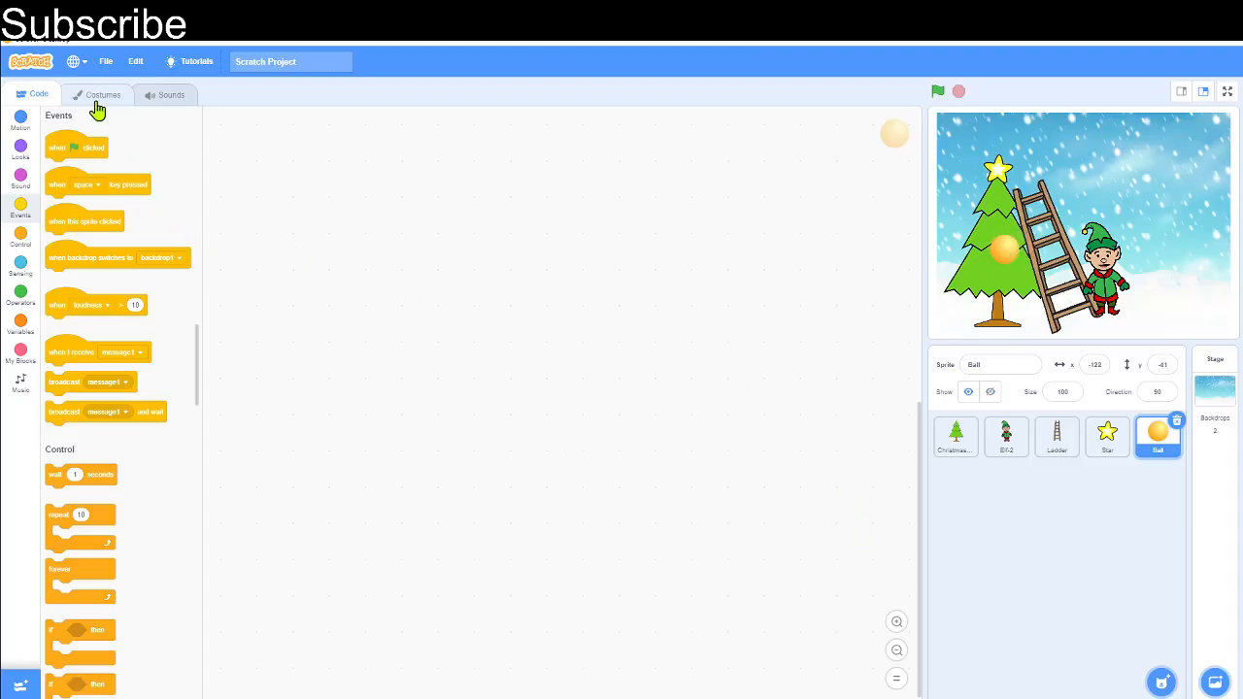
{"action": "left_click", "coordinate": [101, 94]}
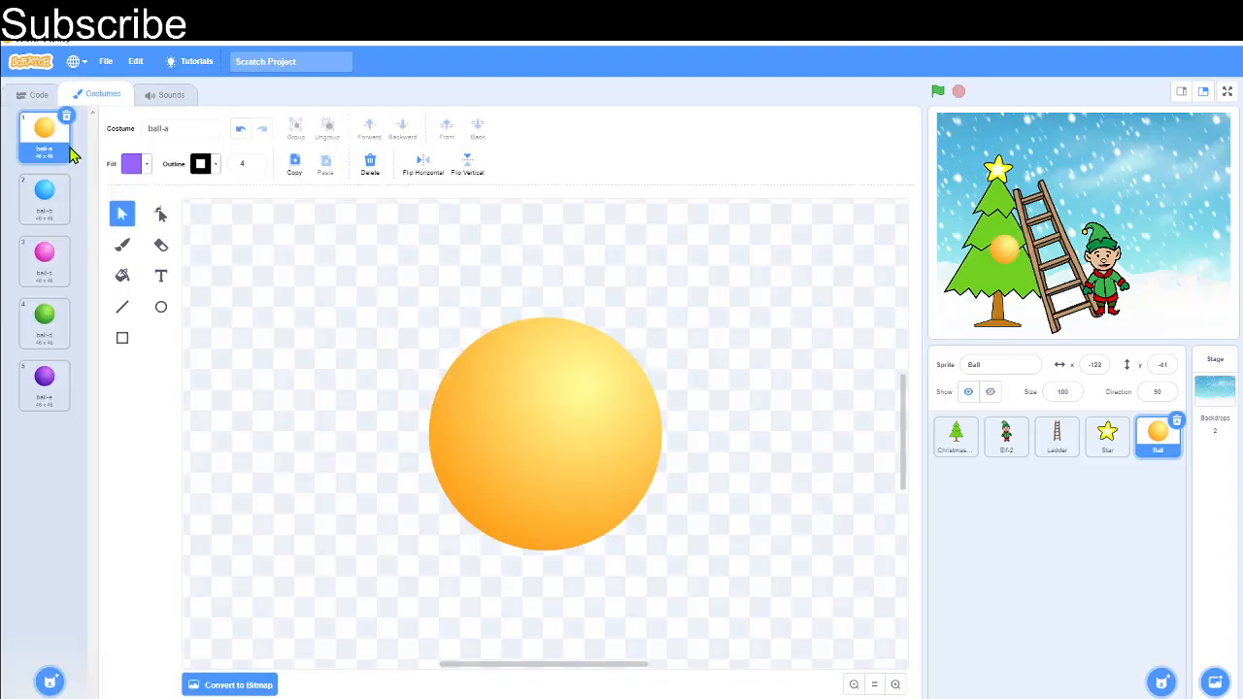
{"action": "left_click", "coordinate": [42, 322]}
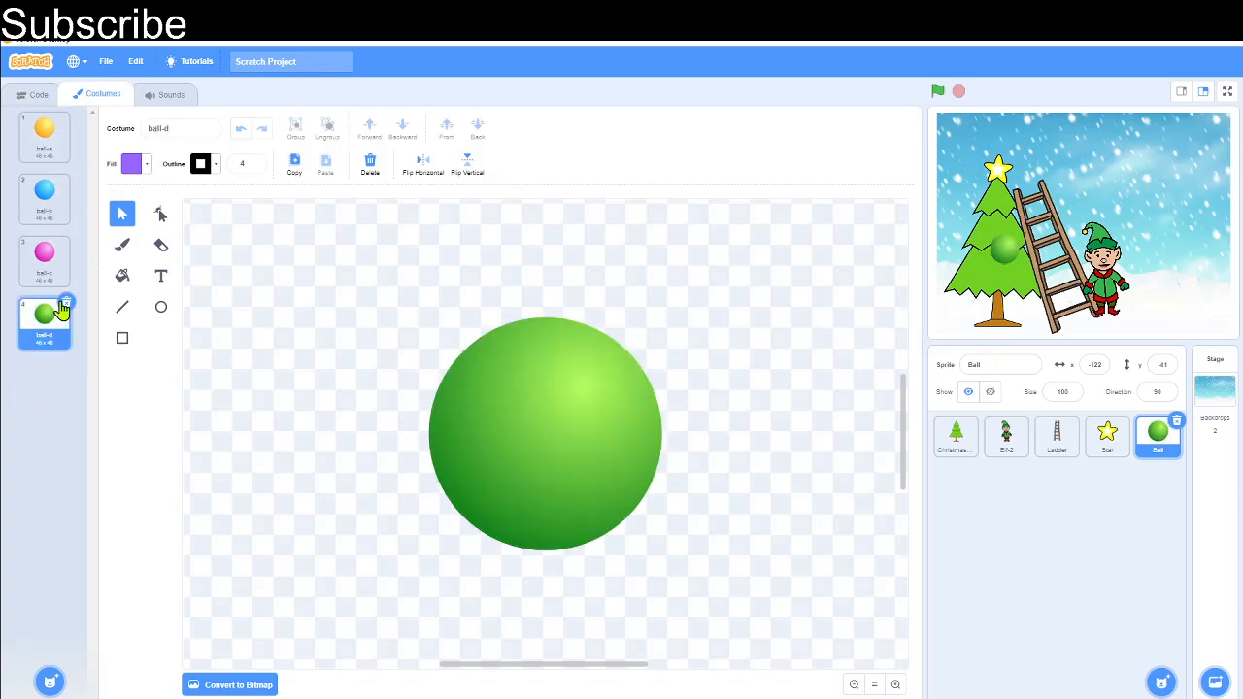
{"action": "left_click", "coordinate": [42, 136]}
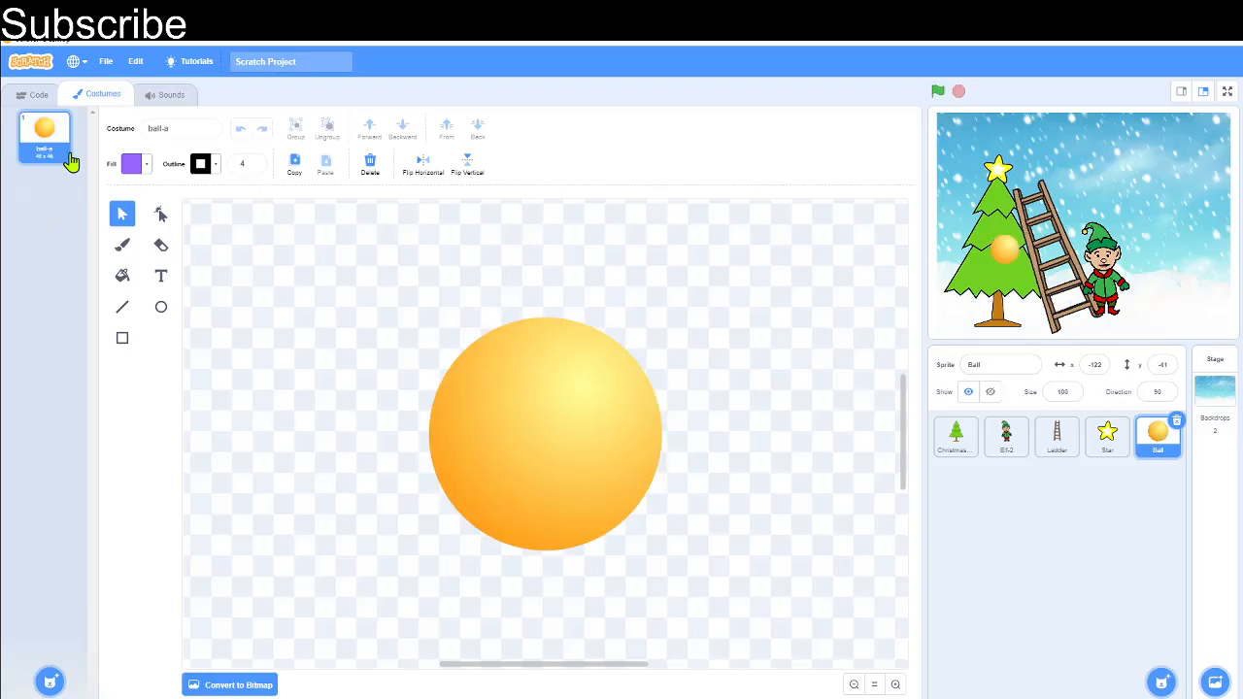
{"action": "mouse_move", "coordinate": [16, 217]}
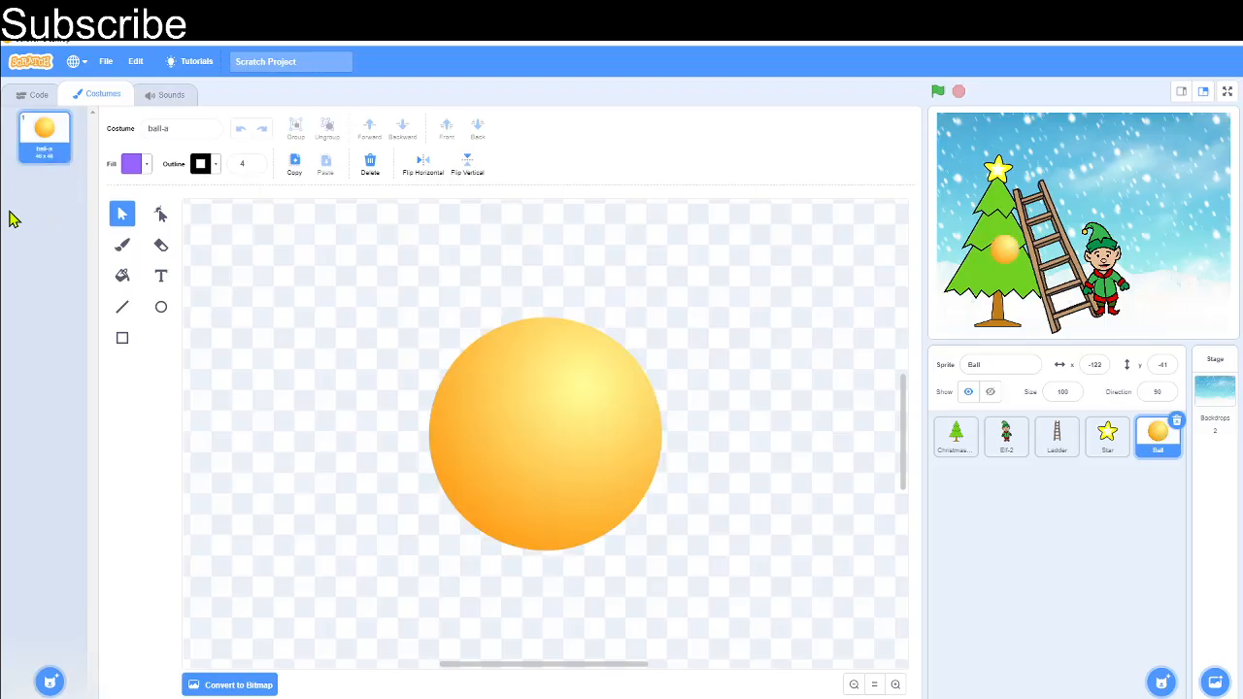
{"action": "left_click", "coordinate": [39, 93]}
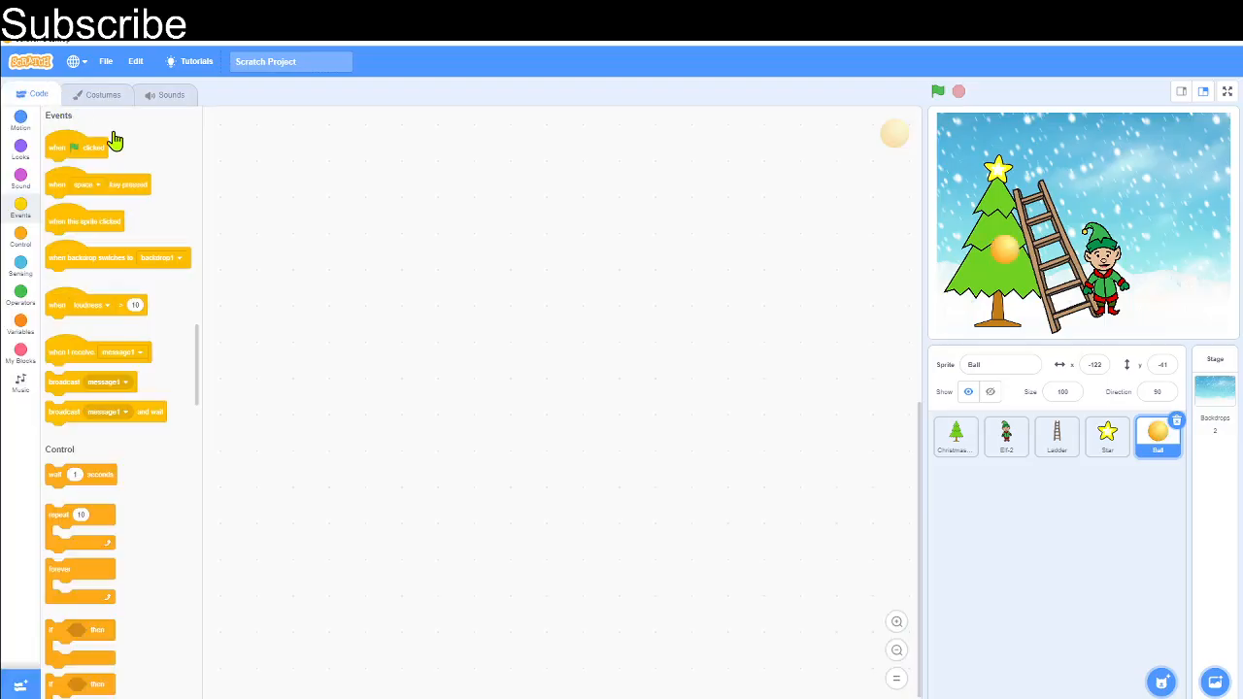
{"action": "mouse_move", "coordinate": [955, 173]}
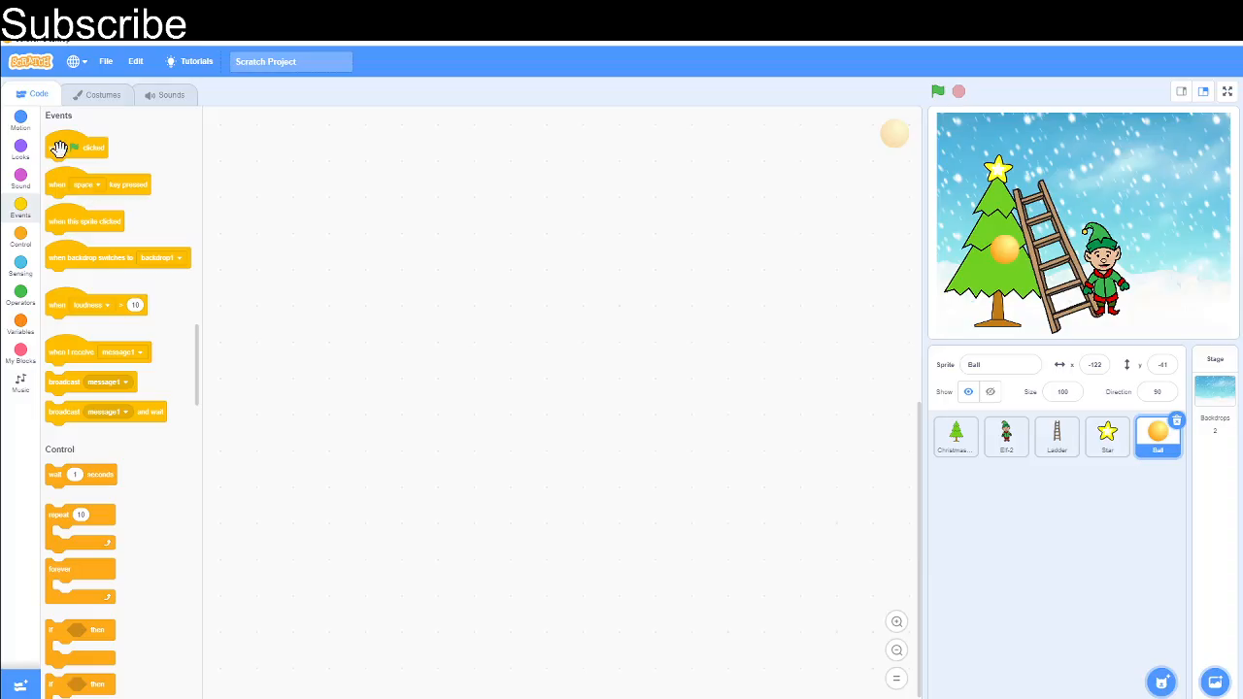
- Give the ball a forever loop resetting colour, then changing colour by 25 ten times with 0.2 s waits, and run it
{"action": "left_click_drag", "start_coordinate": [78, 148], "coordinate": [334, 210]}
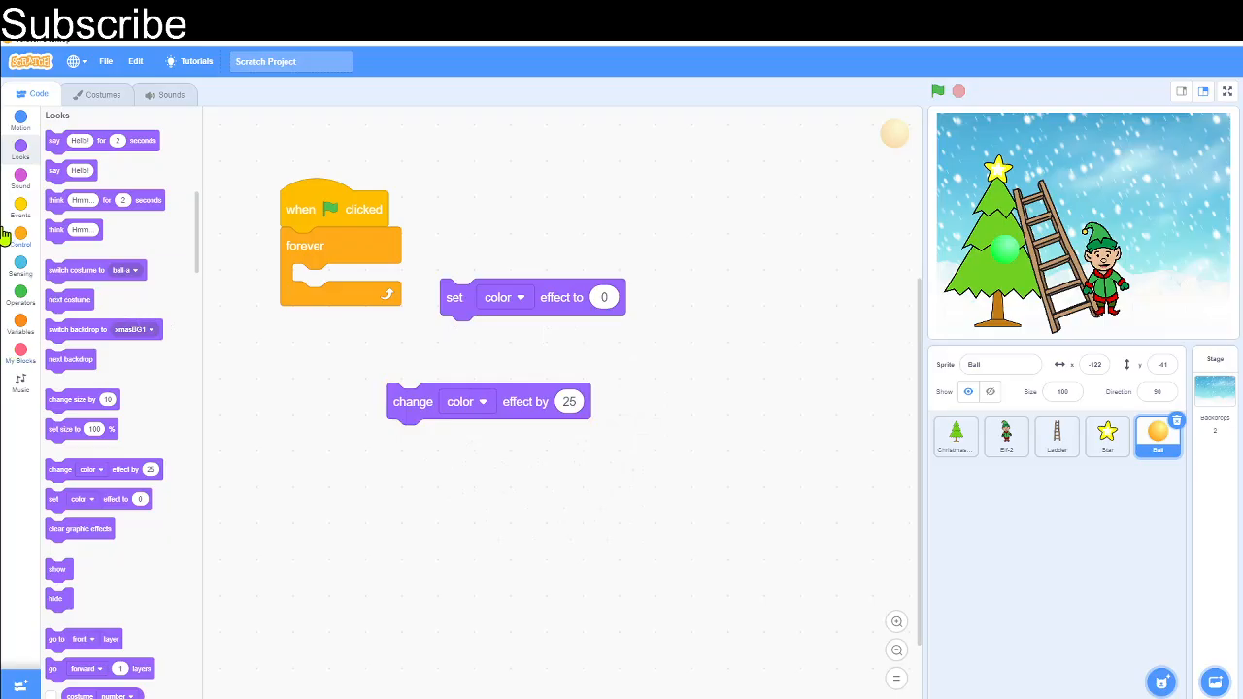
{"action": "left_click", "coordinate": [20, 237]}
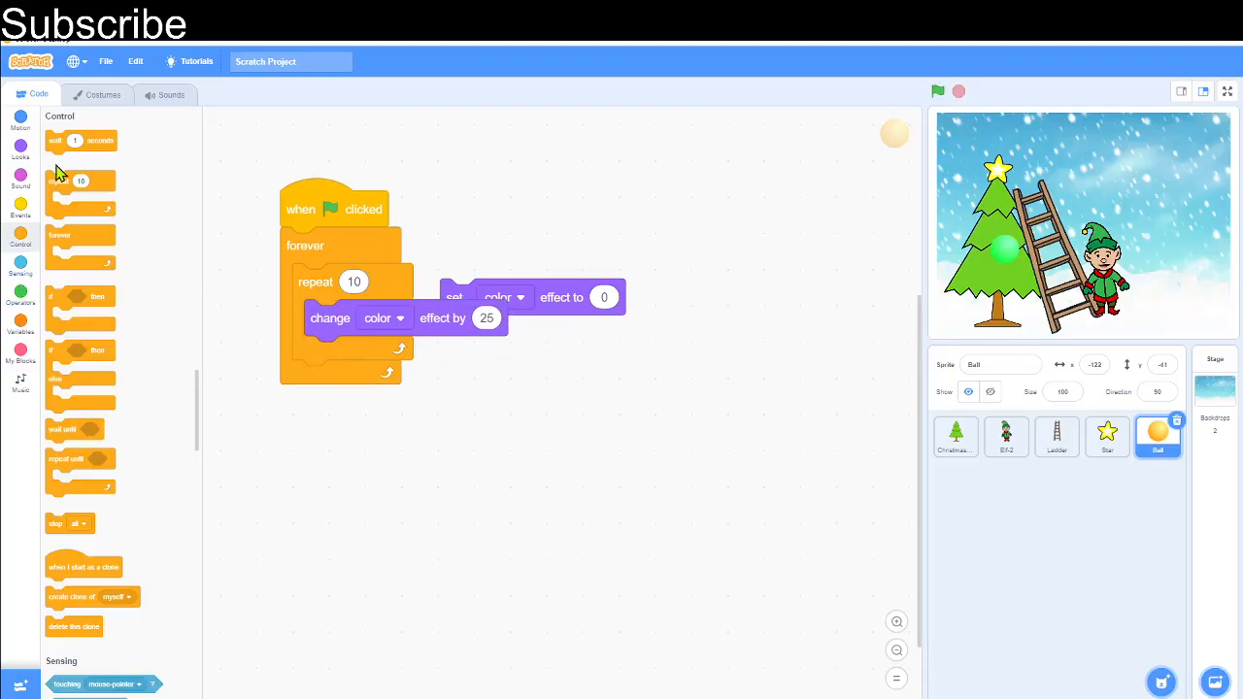
{"action": "left_click_drag", "start_coordinate": [82, 140], "coordinate": [350, 353]}
{"action": "type", "text": "0.2"}
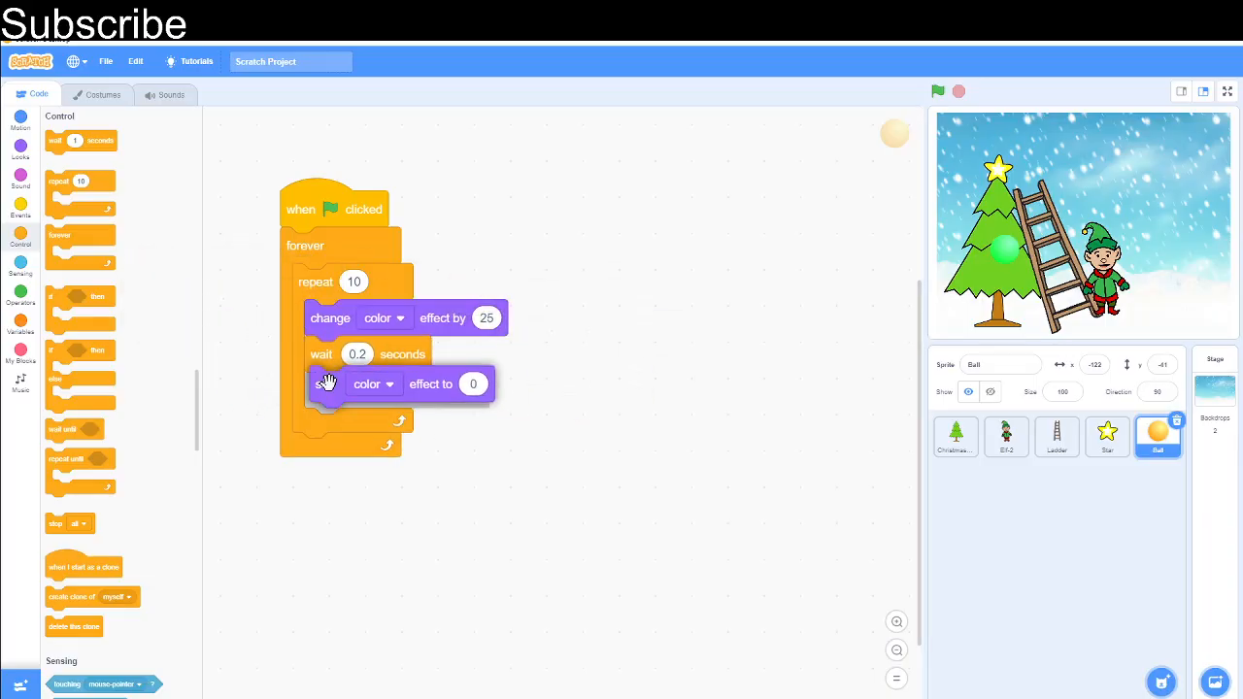
{"action": "left_click_drag", "start_coordinate": [326, 384], "coordinate": [311, 281]}
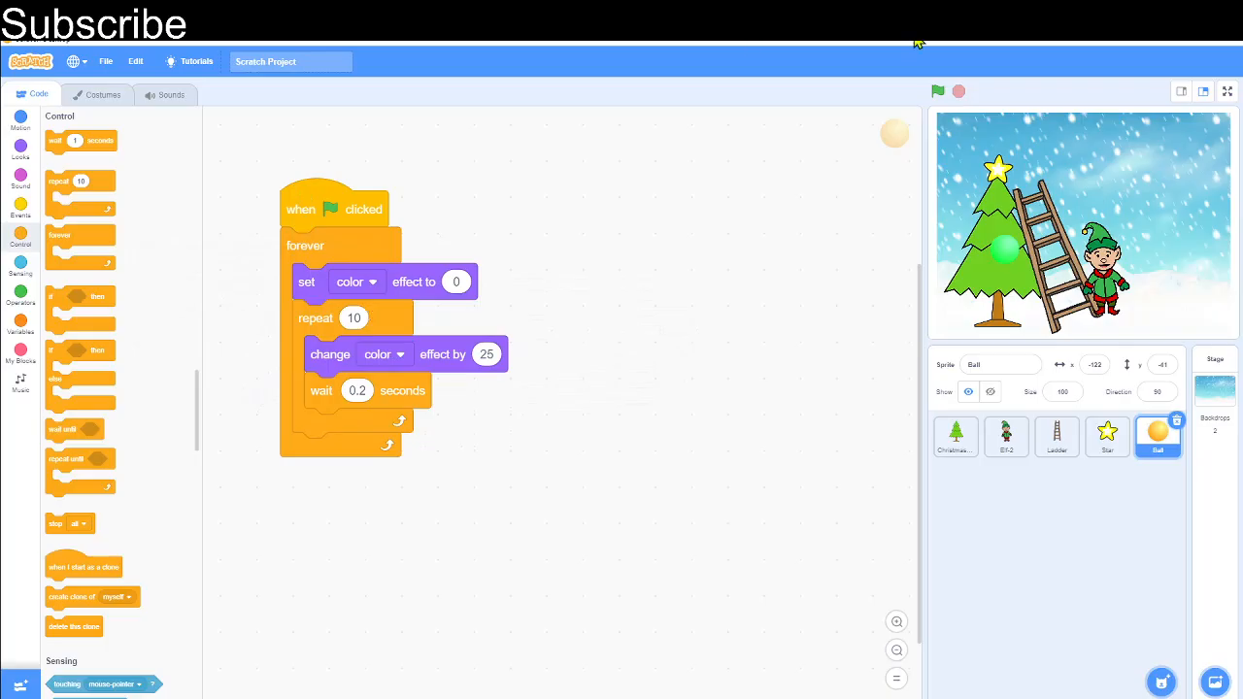
{"action": "left_click", "coordinate": [936, 91]}
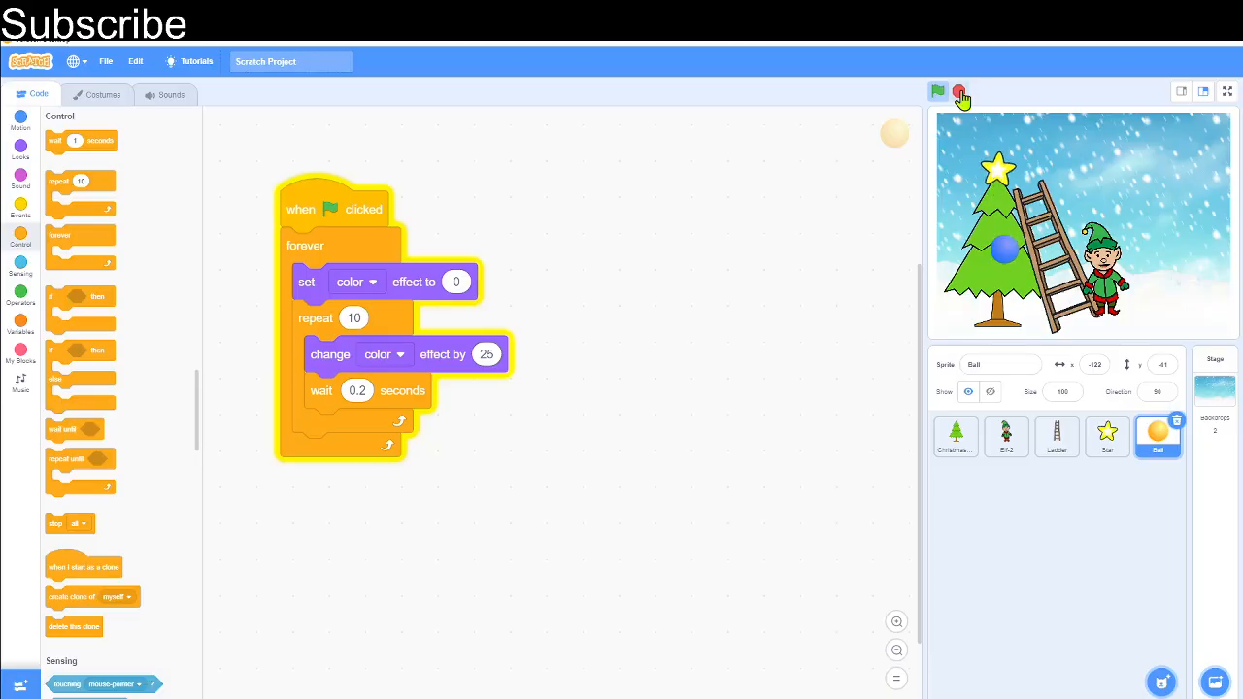
- Stop the blinking animation and switch to the elf's empty code area
{"action": "left_click", "coordinate": [936, 91]}
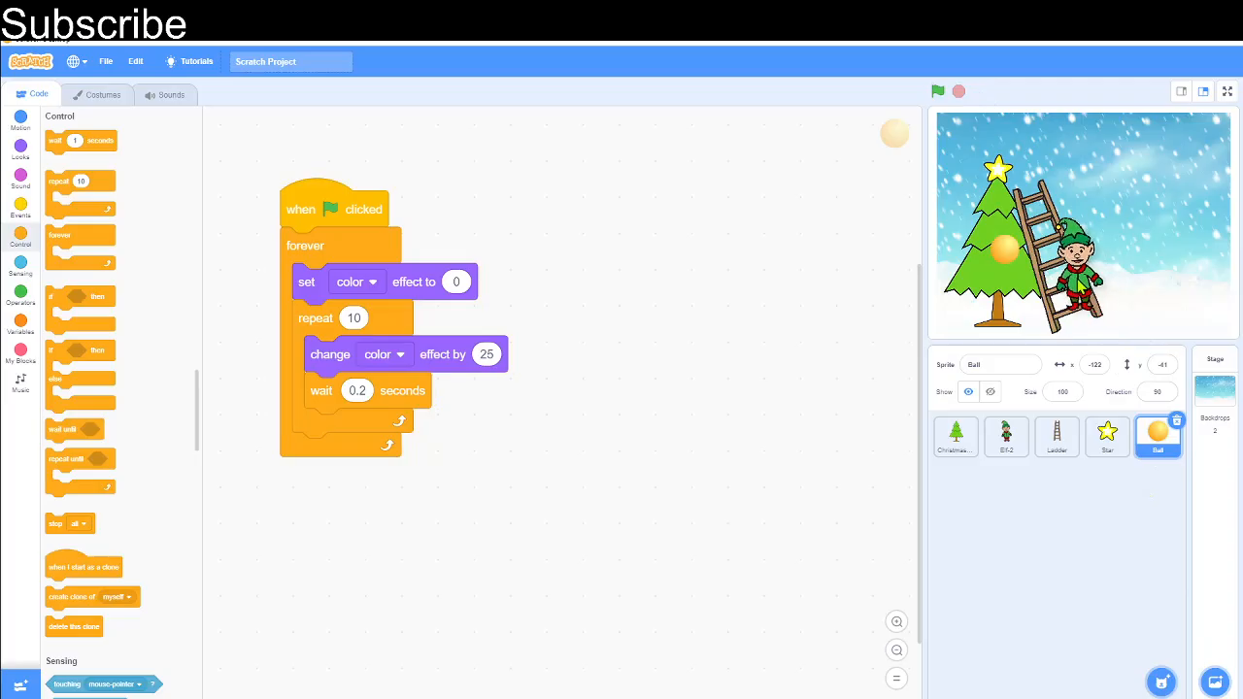
{"action": "left_click", "coordinate": [1006, 435]}
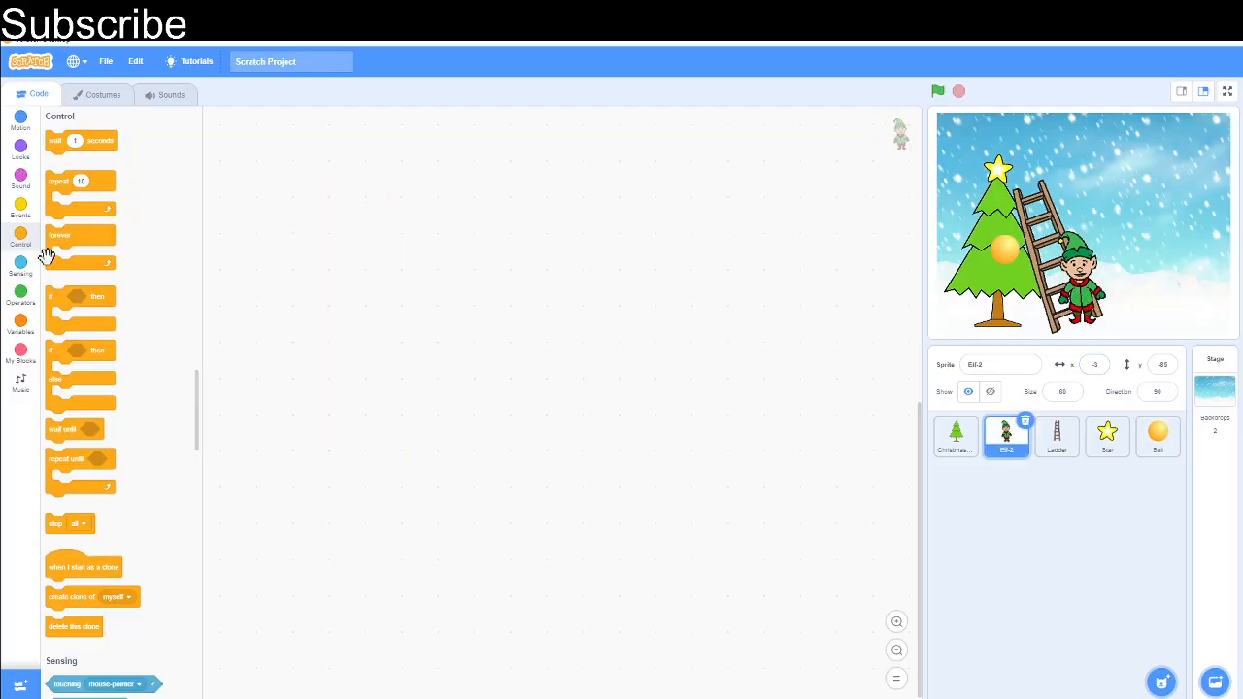
- Add a go-to start block and two joined glides to (-84, 99) and (-3, -85) for the elf
{"action": "left_click", "coordinate": [19, 116]}
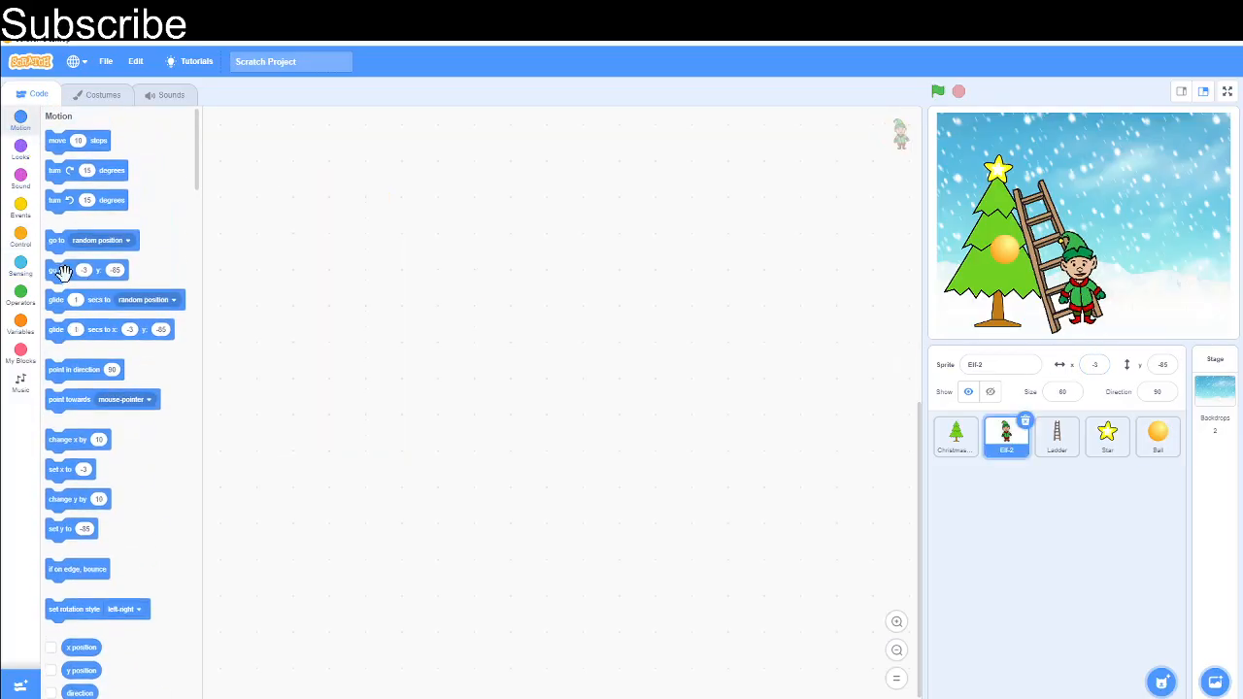
{"action": "left_click_drag", "start_coordinate": [81, 270], "coordinate": [400, 299]}
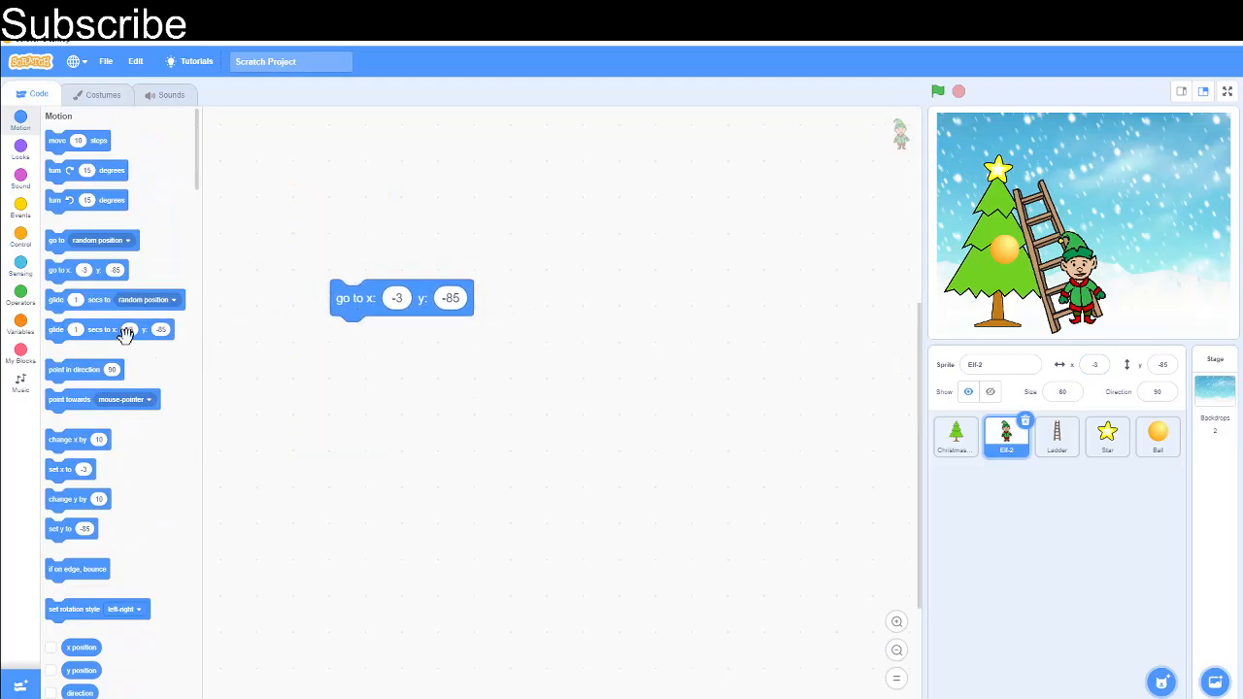
{"action": "left_click_drag", "start_coordinate": [97, 331], "coordinate": [656, 314]}
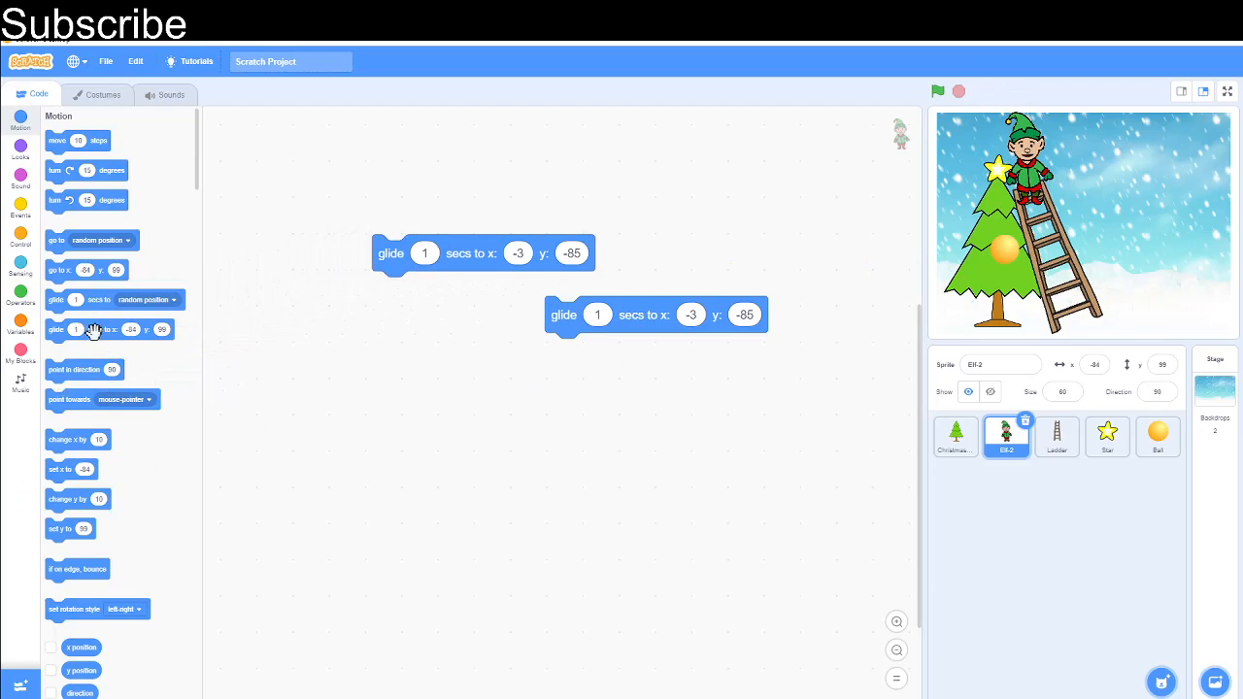
{"action": "left_click_drag", "start_coordinate": [93, 330], "coordinate": [439, 387]}
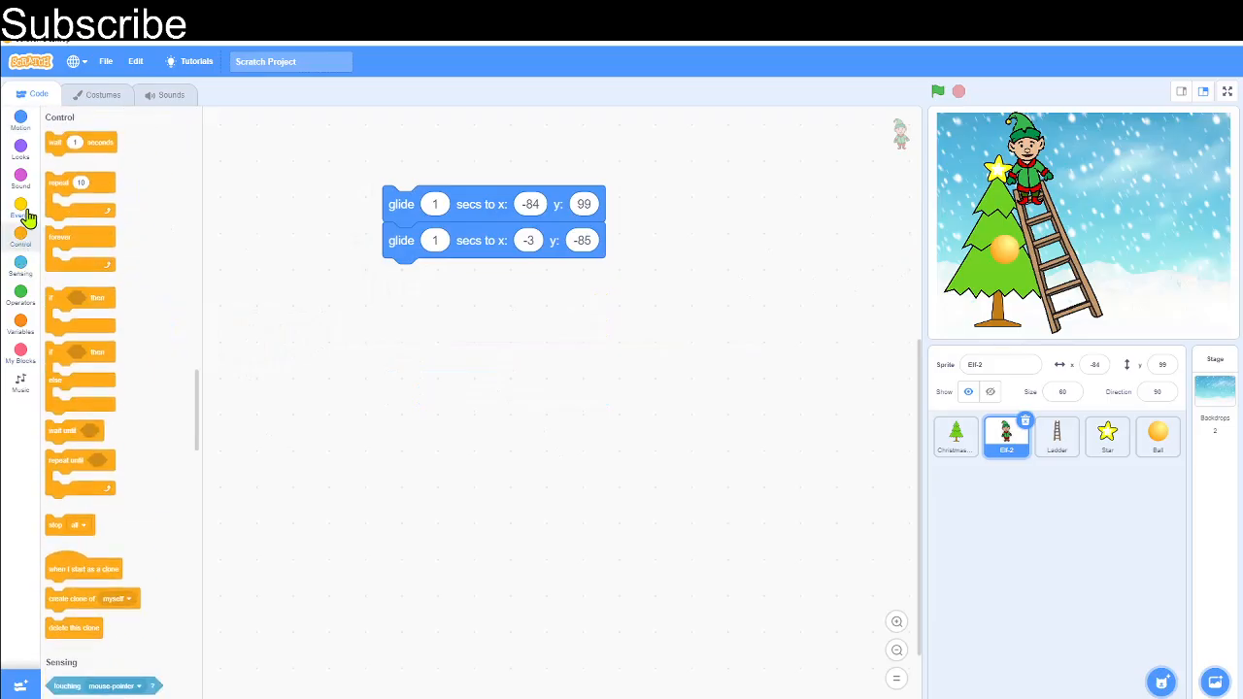
- Attach the green-flag event and test-run the elf climbing the ladder
{"action": "left_click", "coordinate": [19, 204]}
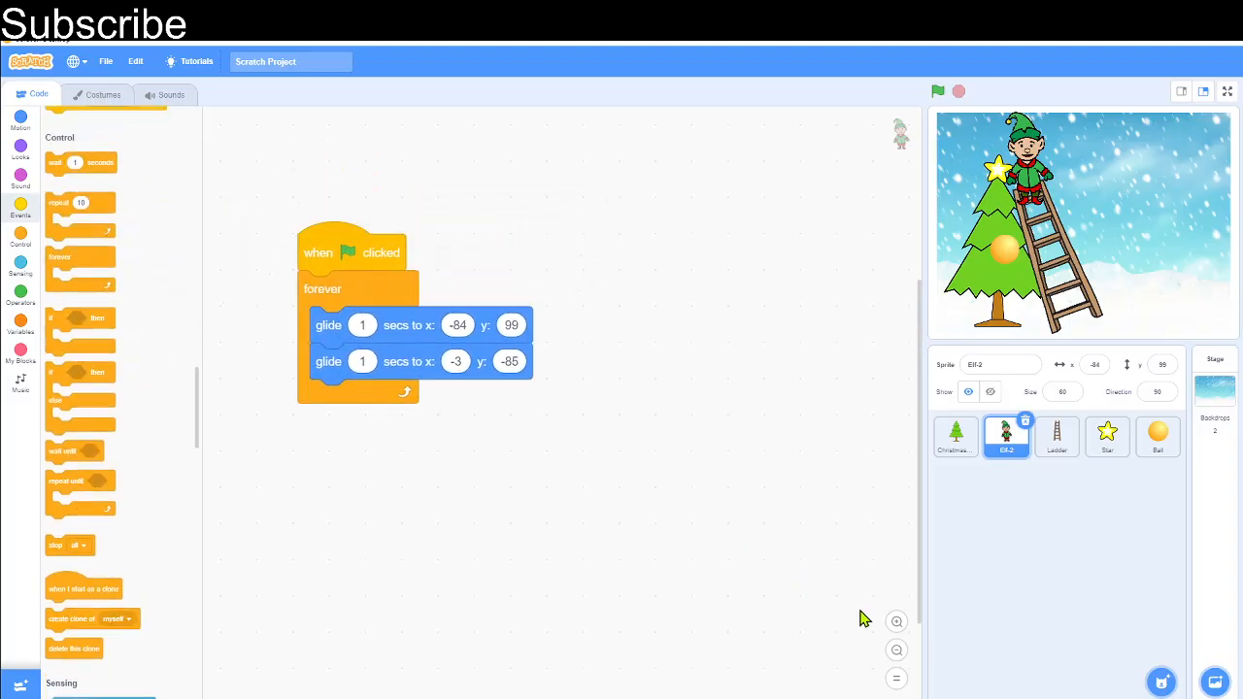
{"action": "left_click", "coordinate": [936, 91]}
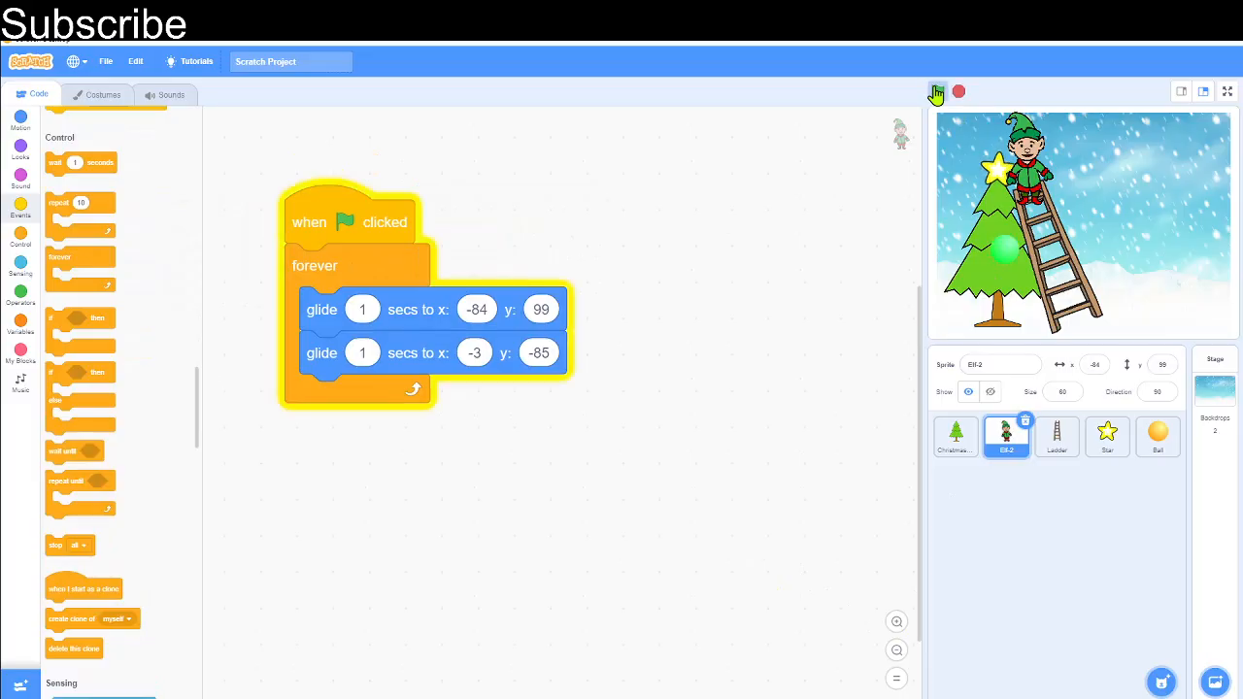
{"action": "left_click", "coordinate": [936, 91]}
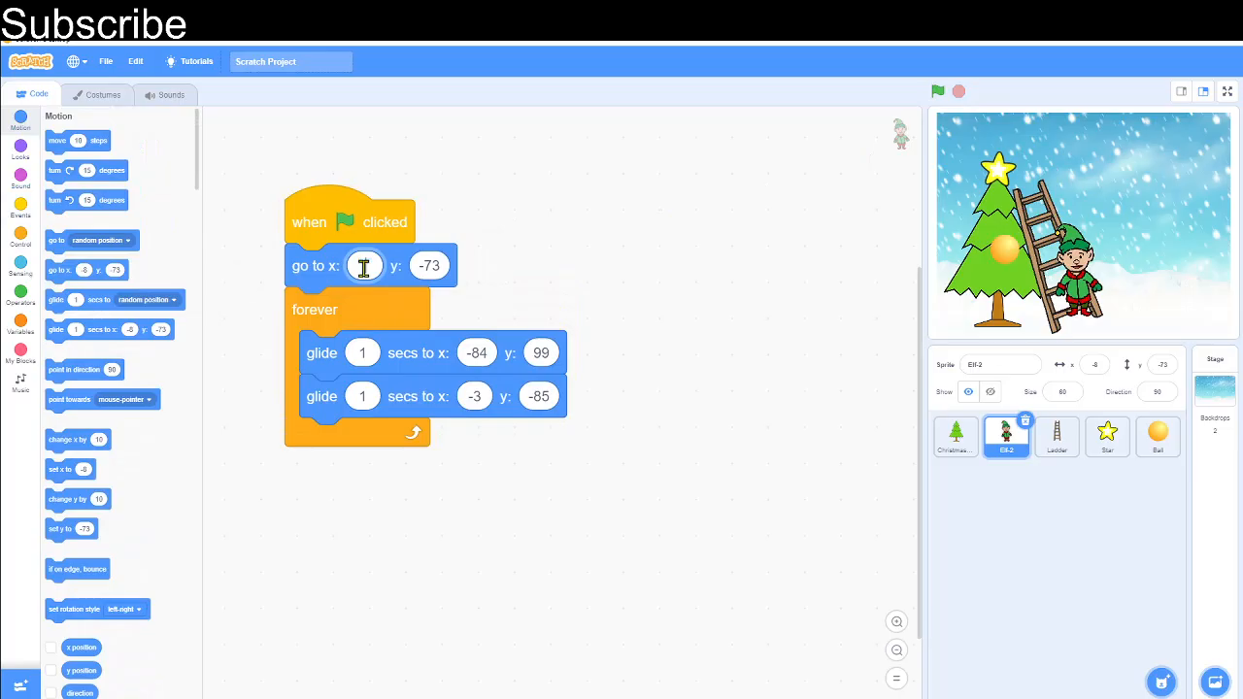
- Set the elf's starting go-to position to x -3, y -85
{"action": "left_click", "coordinate": [427, 264]}
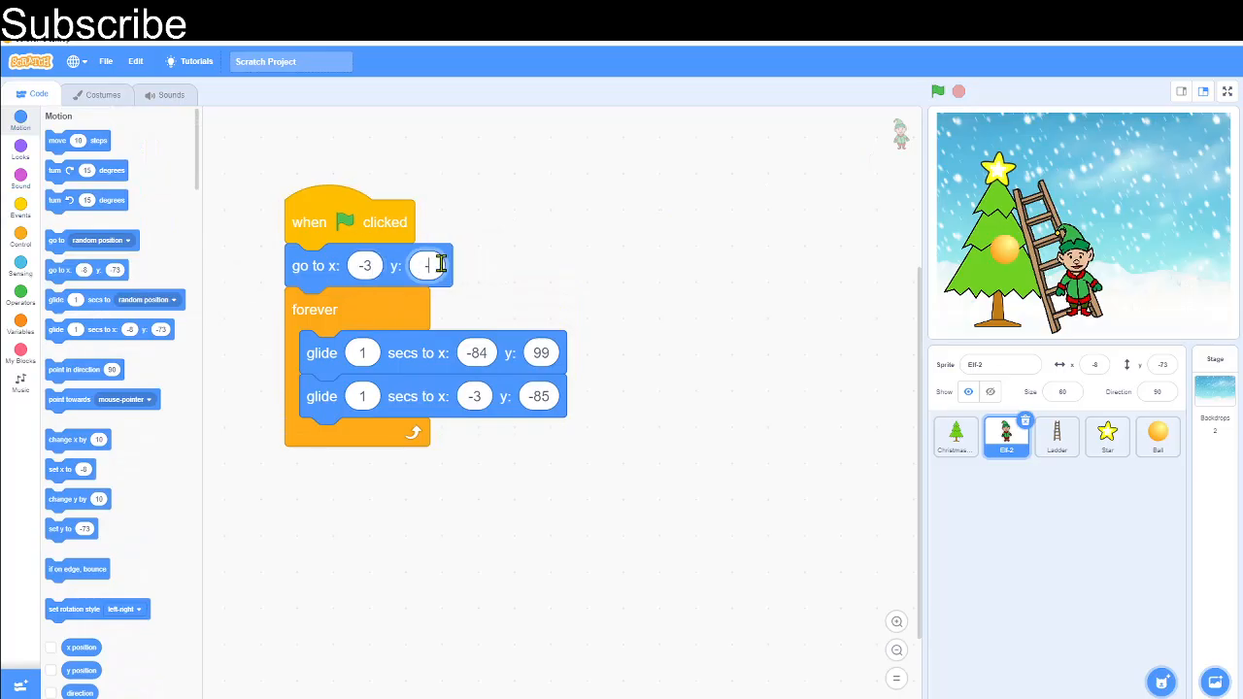
{"action": "type", "text": "-85"}
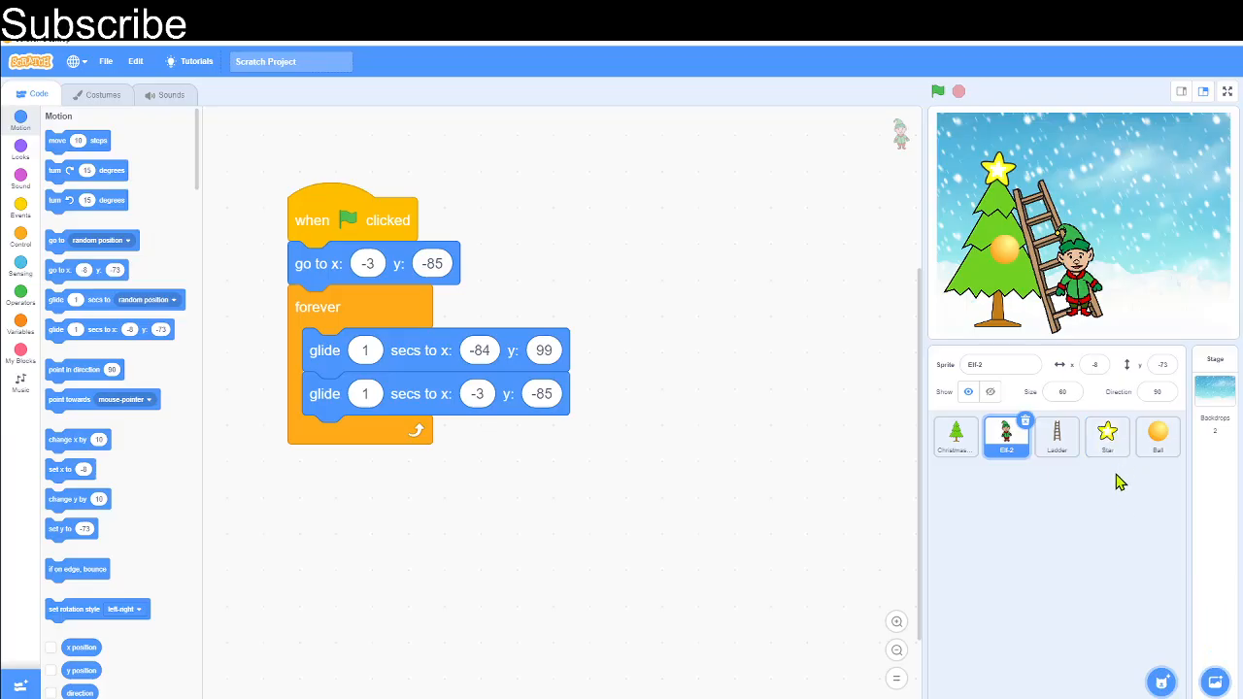
{"action": "mouse_move", "coordinate": [1117, 475]}
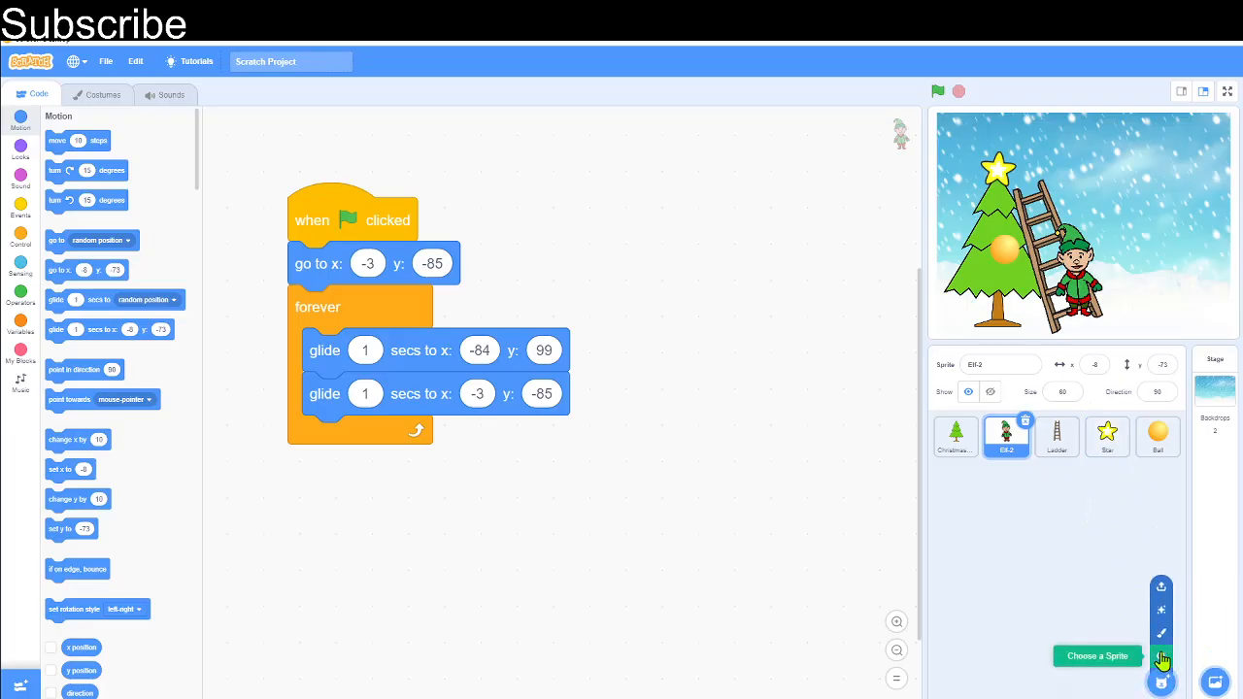
- Search 'snow', add the Snowman sprite and stand it beside the elf
{"action": "left_click", "coordinate": [1161, 656]}
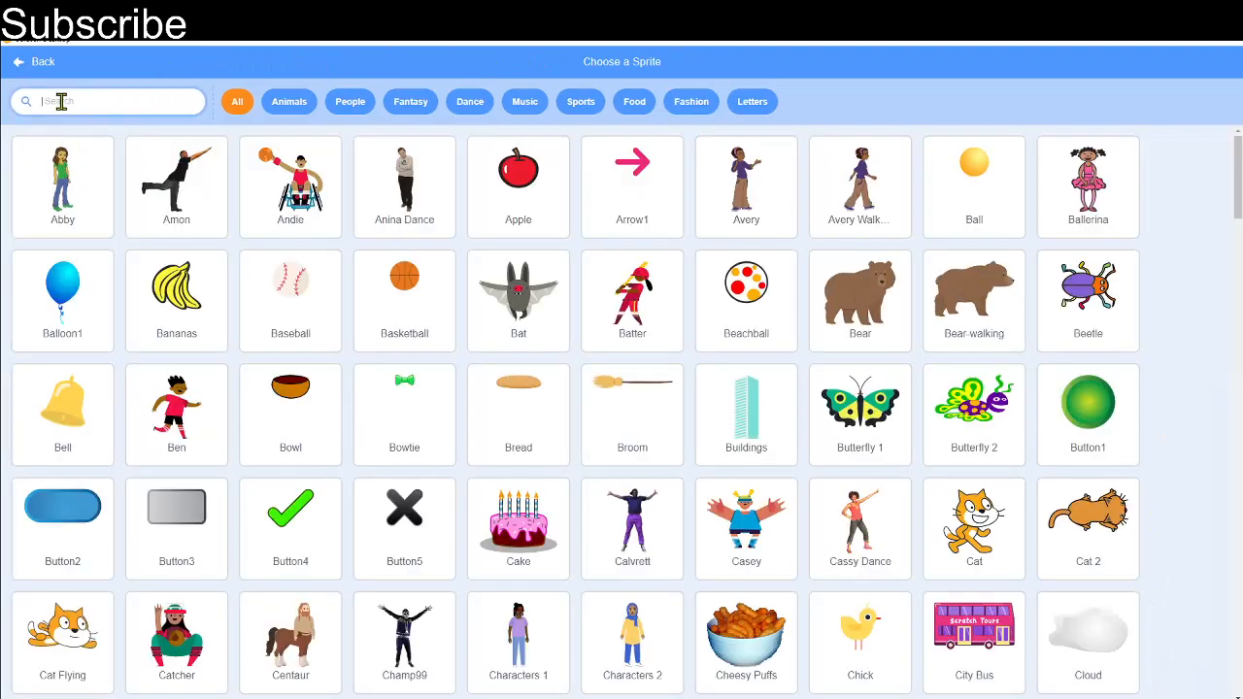
{"action": "type", "text": "snow"}
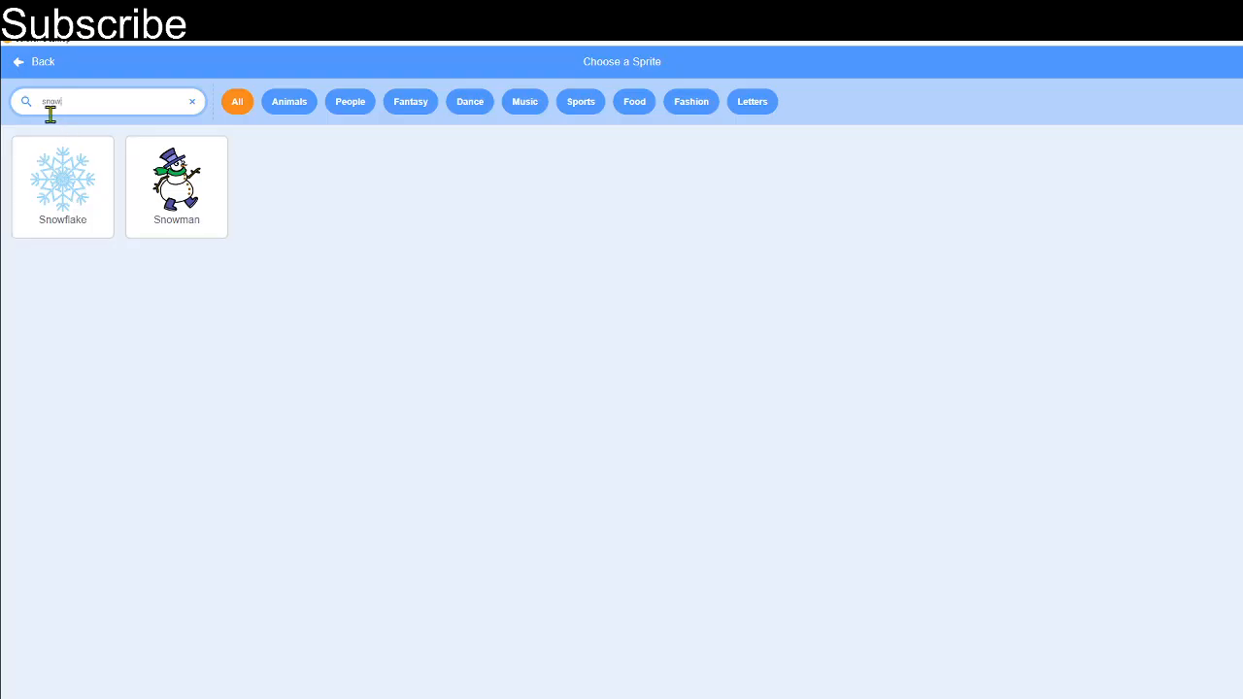
{"action": "left_click", "coordinate": [174, 178]}
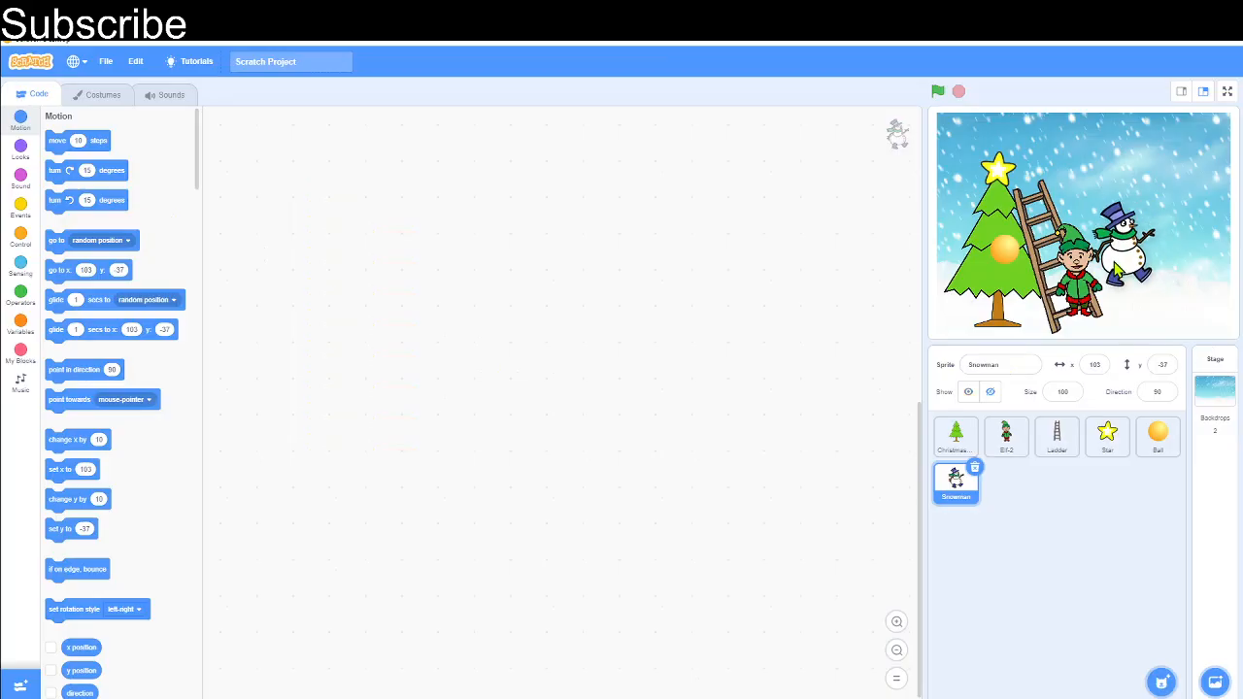
{"action": "left_click_drag", "start_coordinate": [1122, 249], "coordinate": [1131, 256]}
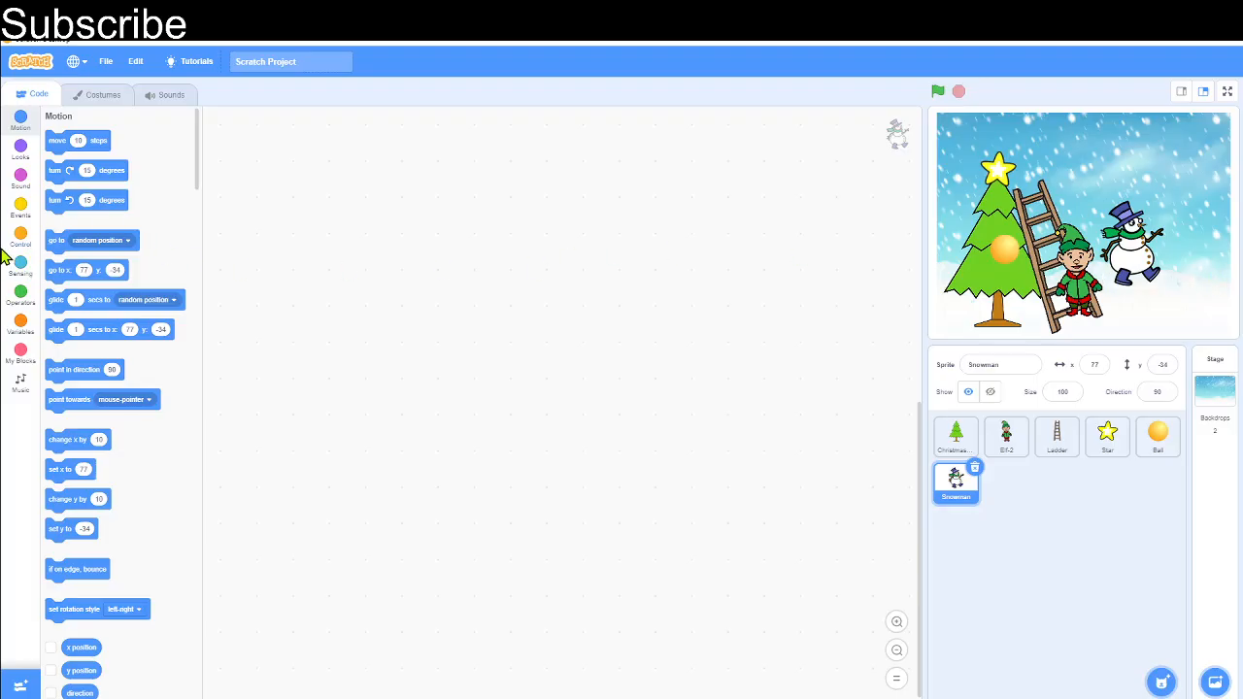
- Give the snowman a flag script forever gliding 1 sec to (77, -34) then (181, -34), and run it
{"action": "left_click", "coordinate": [20, 202]}
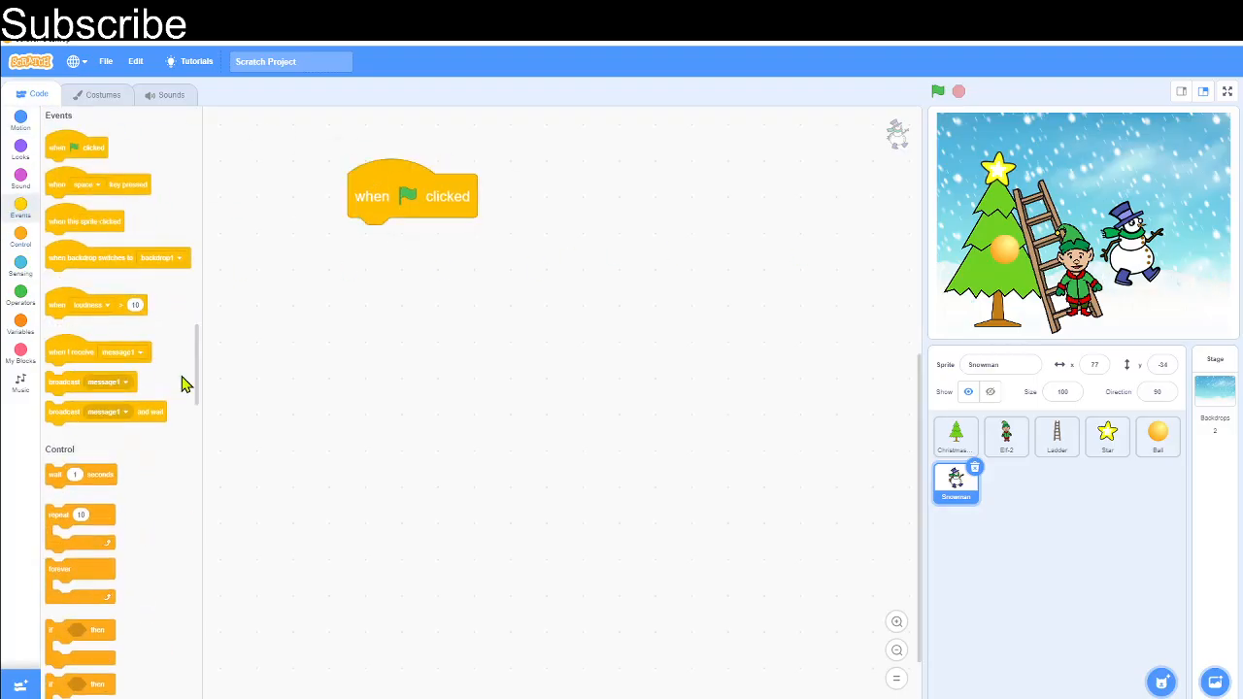
{"action": "left_click", "coordinate": [19, 120]}
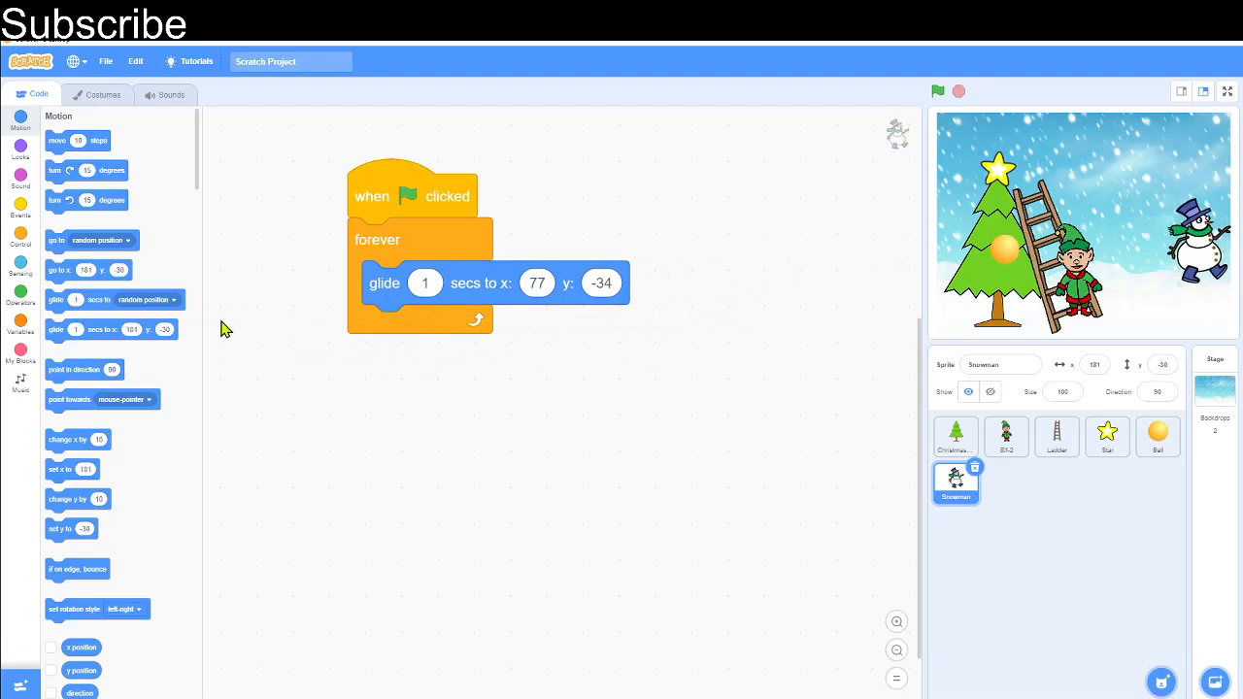
{"action": "left_click", "coordinate": [610, 326]}
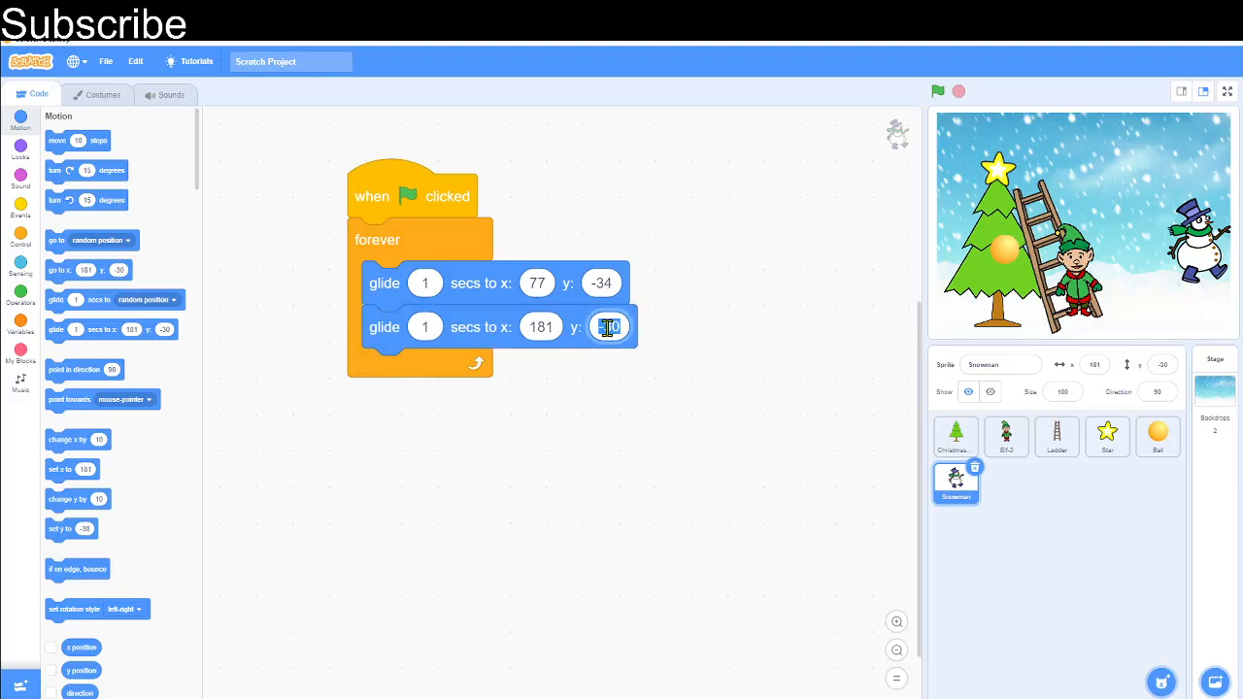
{"action": "type", "text": "-34"}
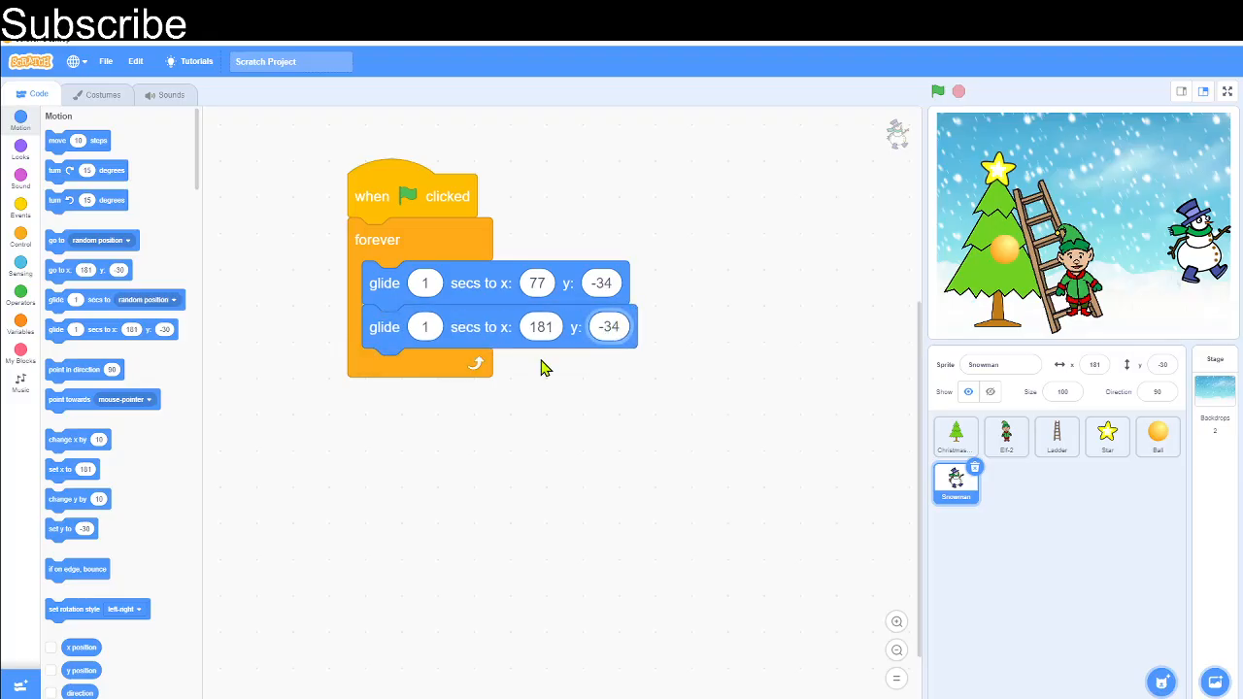
{"action": "left_click", "coordinate": [936, 92]}
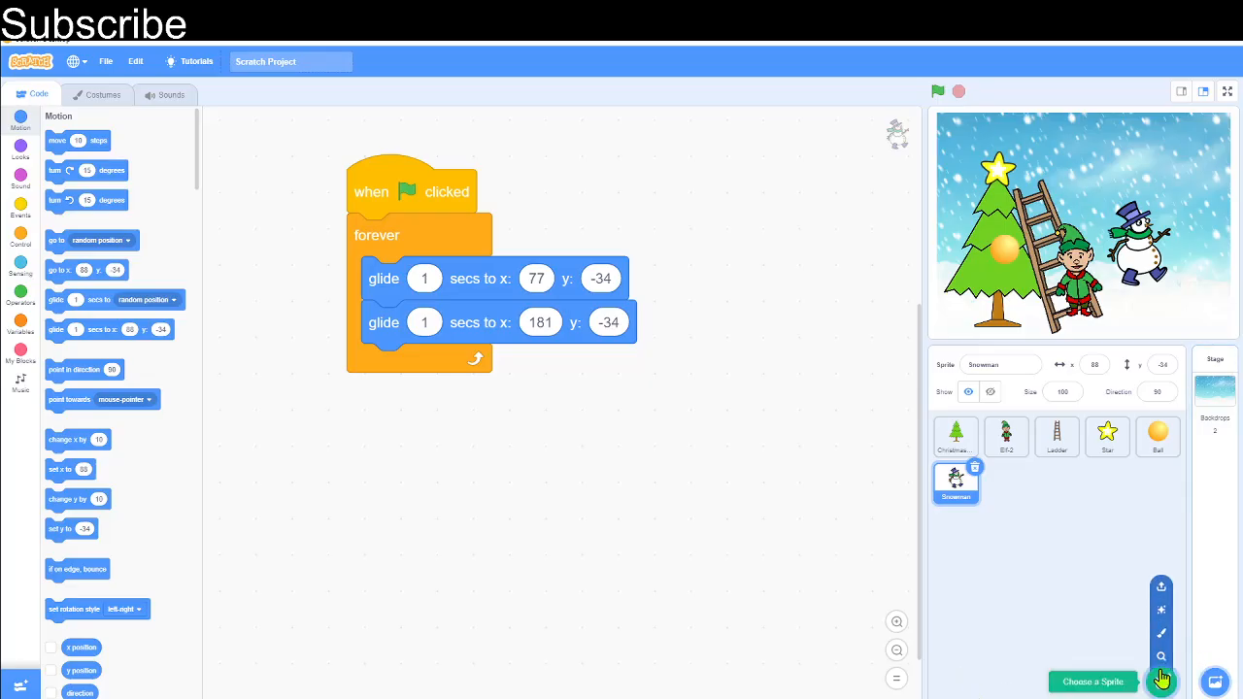
- Search the sprite library for 'bells' and add the Bell sprite beside the snowman
{"action": "left_click", "coordinate": [1092, 679]}
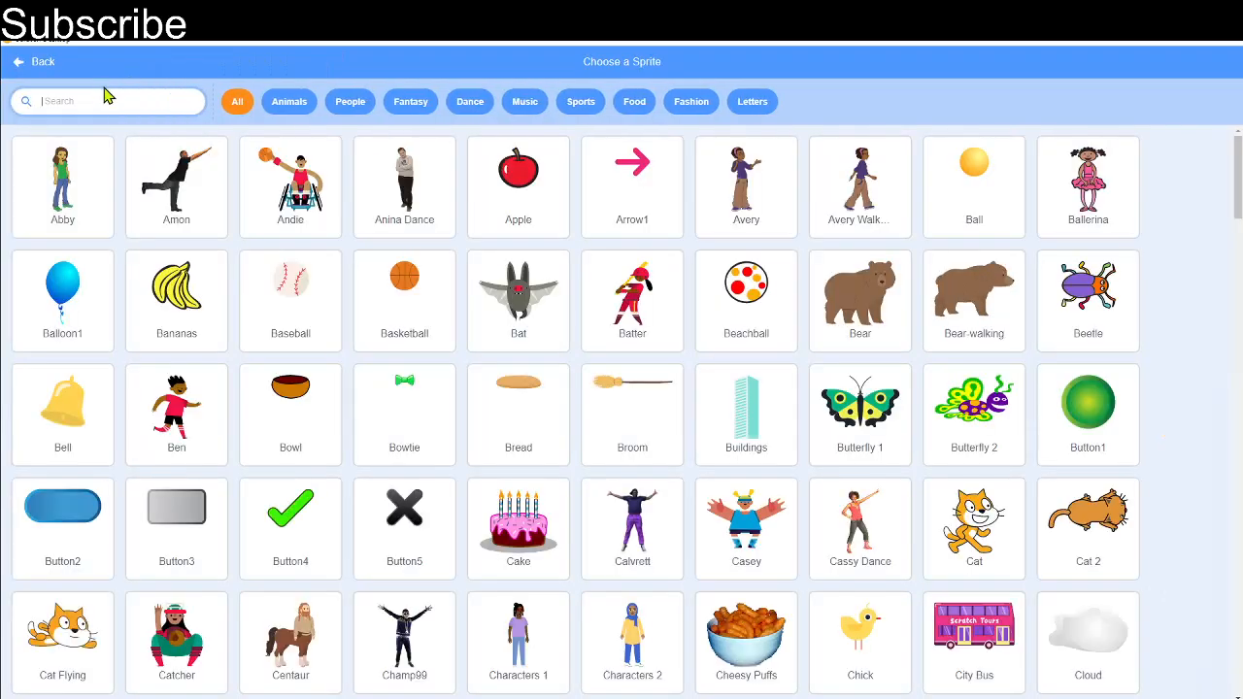
{"action": "type", "text": "bells"}
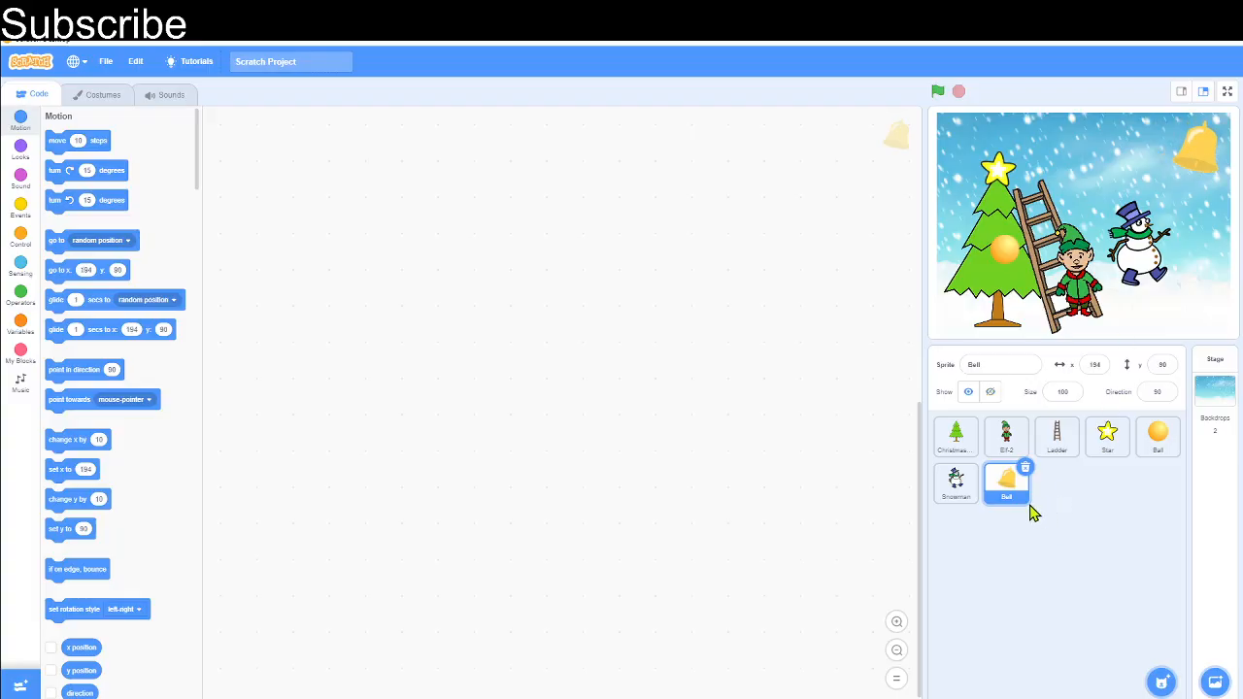
{"action": "left_click", "coordinate": [20, 379]}
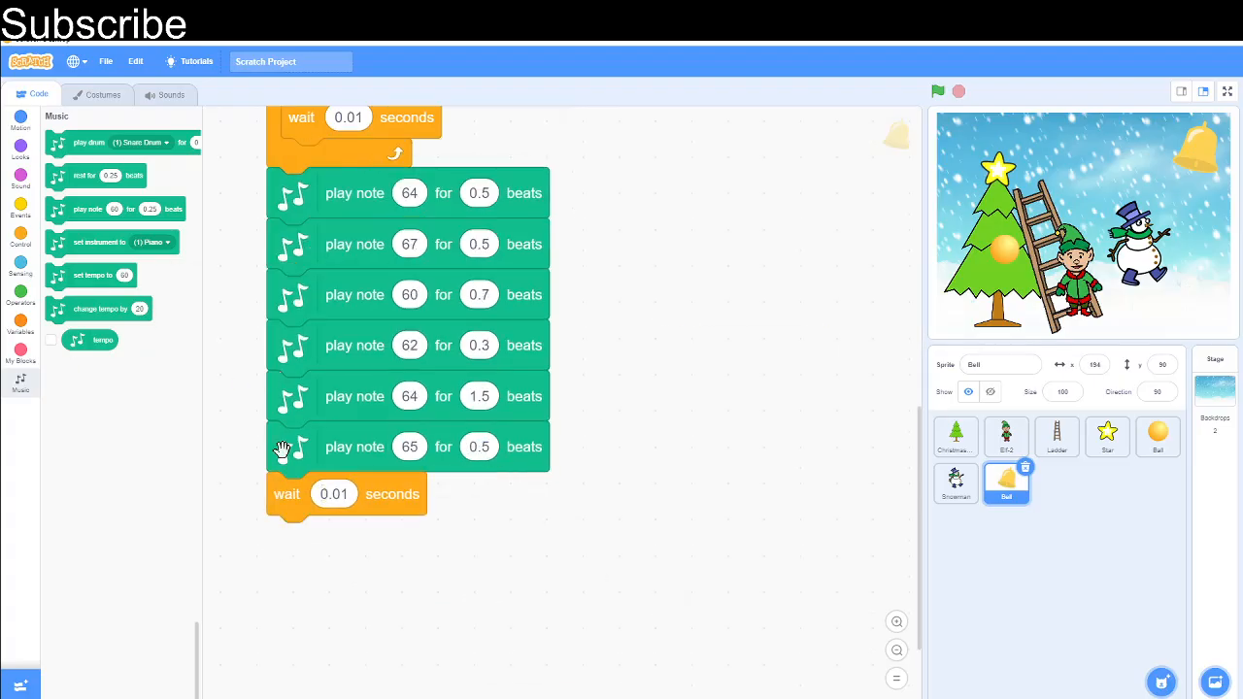
- Test the bell's Jingle Bells piano tune at tempo 80 and view the stage full screen
{"action": "left_click", "coordinate": [936, 91]}
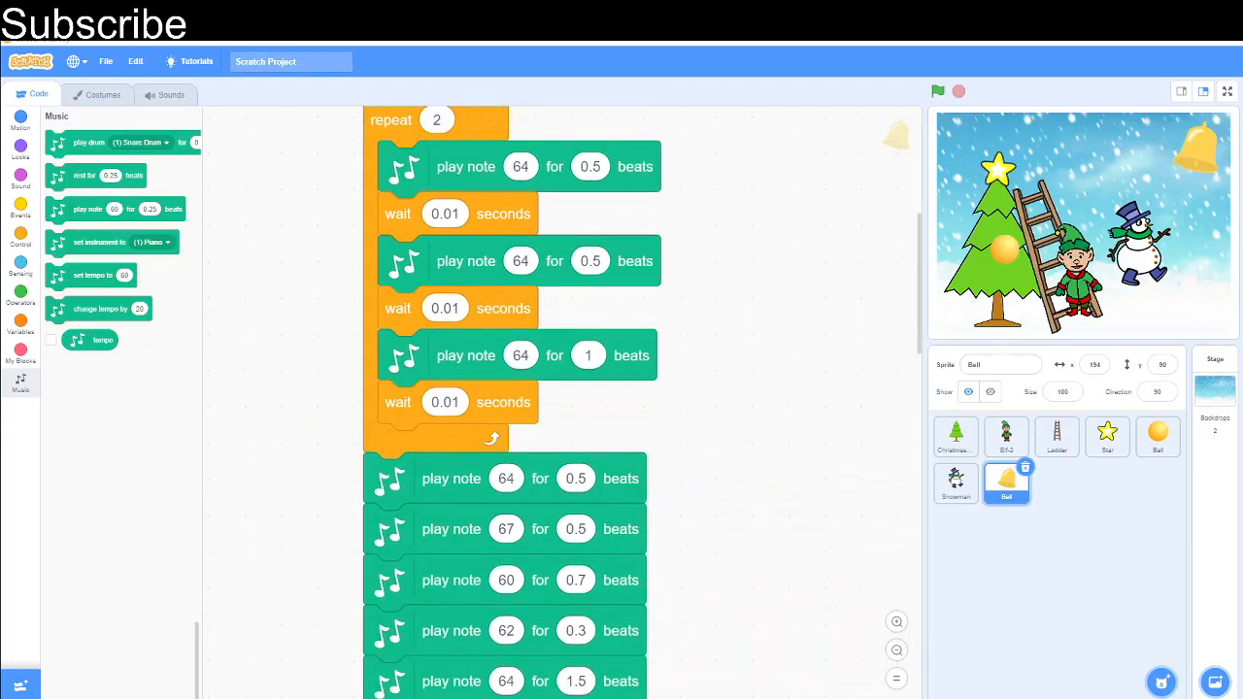
{"action": "left_click", "coordinate": [1227, 91]}
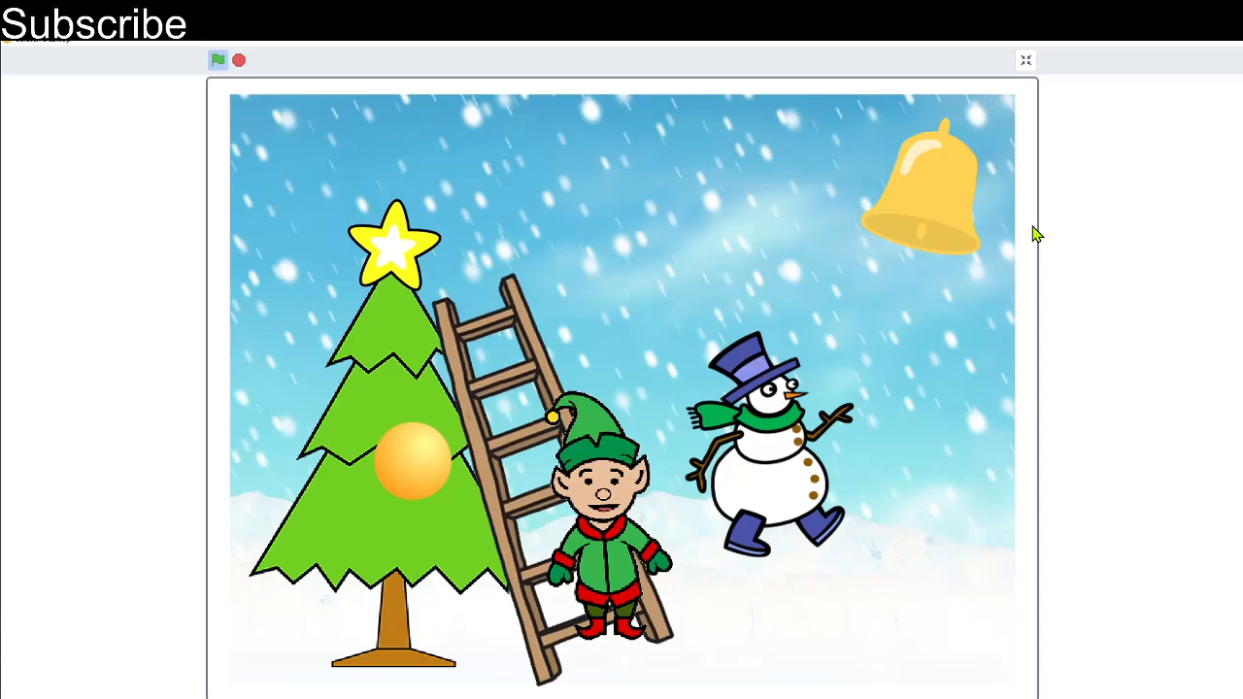
{"action": "mouse_move", "coordinate": [1029, 210]}
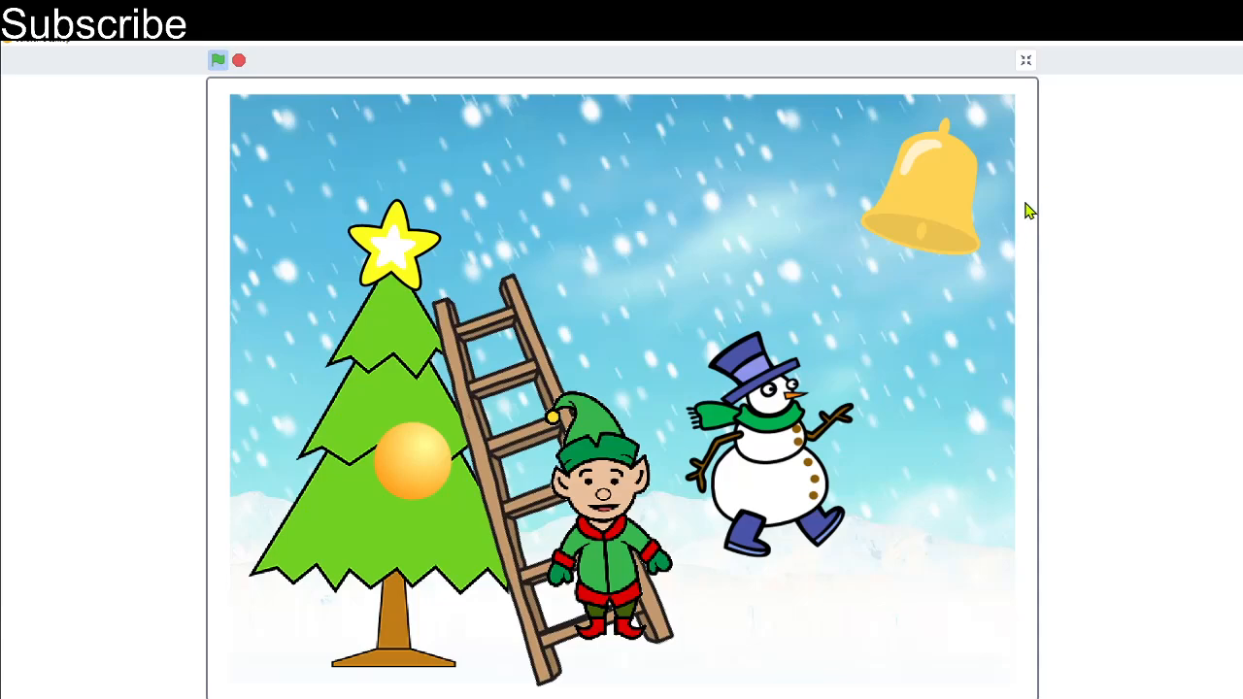
{"action": "mouse_move", "coordinate": [211, 116]}
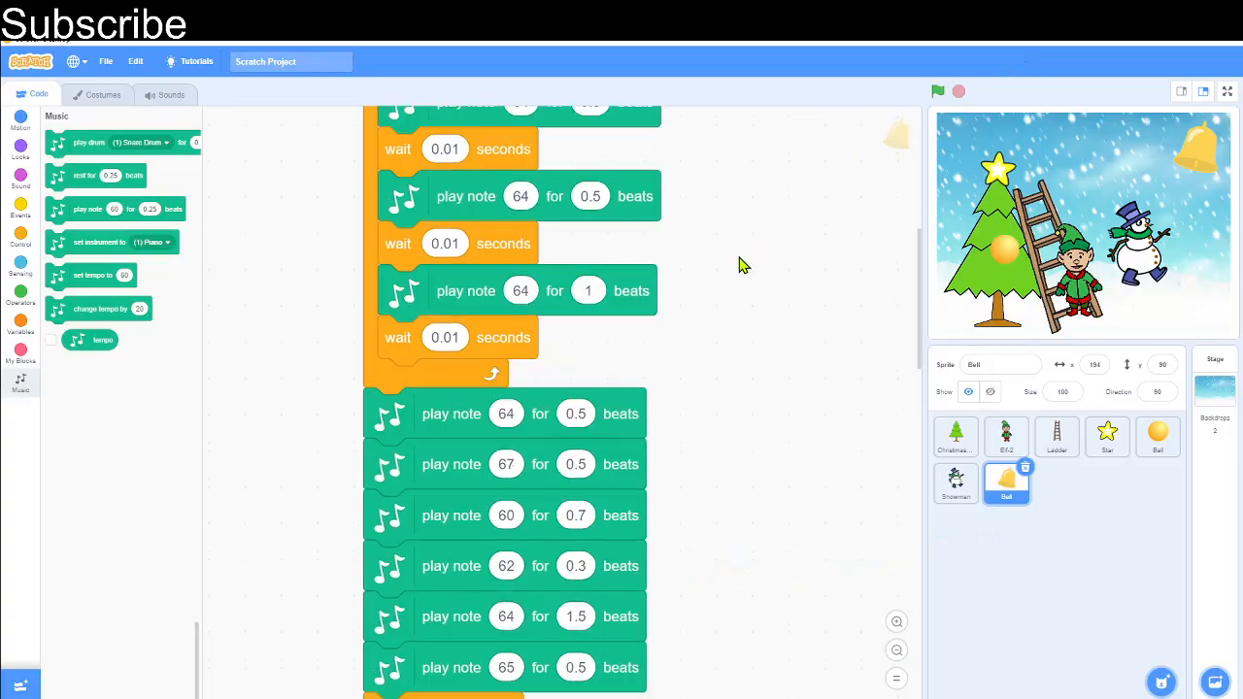
- Scroll through the Bell script to review its click start, tempo 80 and piano setup
{"action": "scroll", "scroll_direction": "down", "scroll_amount": 3}
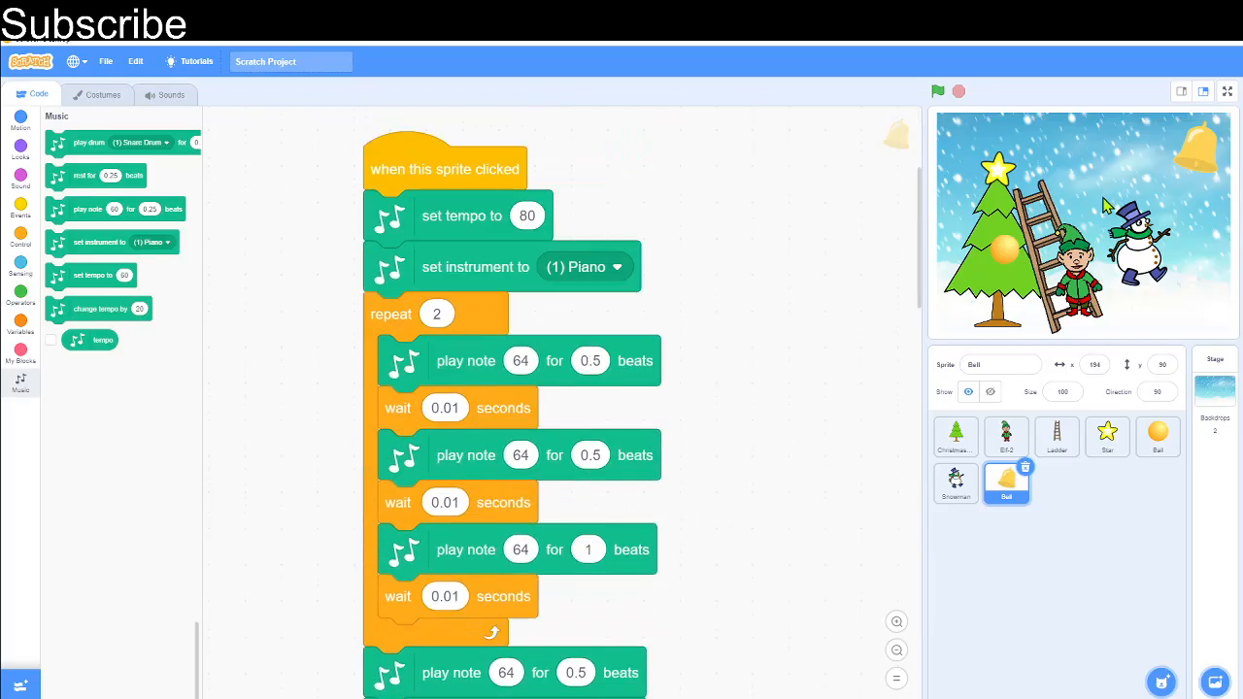
{"action": "mouse_move", "coordinate": [1150, 629]}
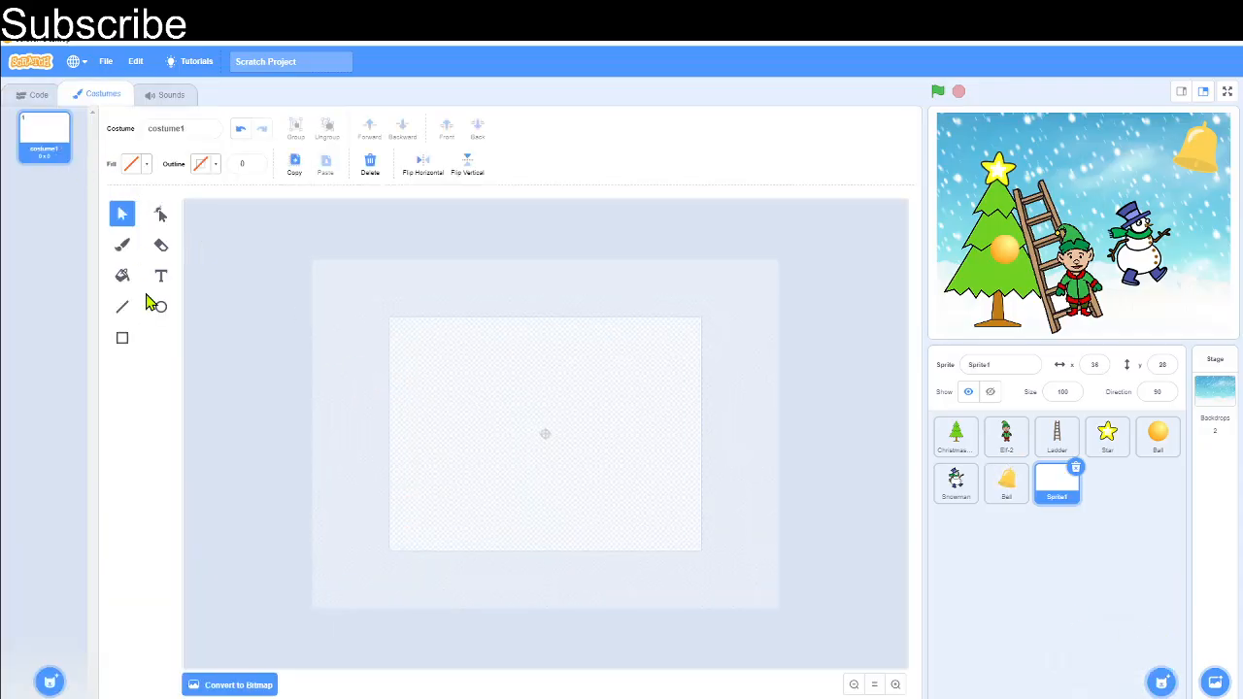
- Draw Sprite1's costume as a small white no-outline circle snowflake and return to its code
{"action": "left_click", "coordinate": [159, 307]}
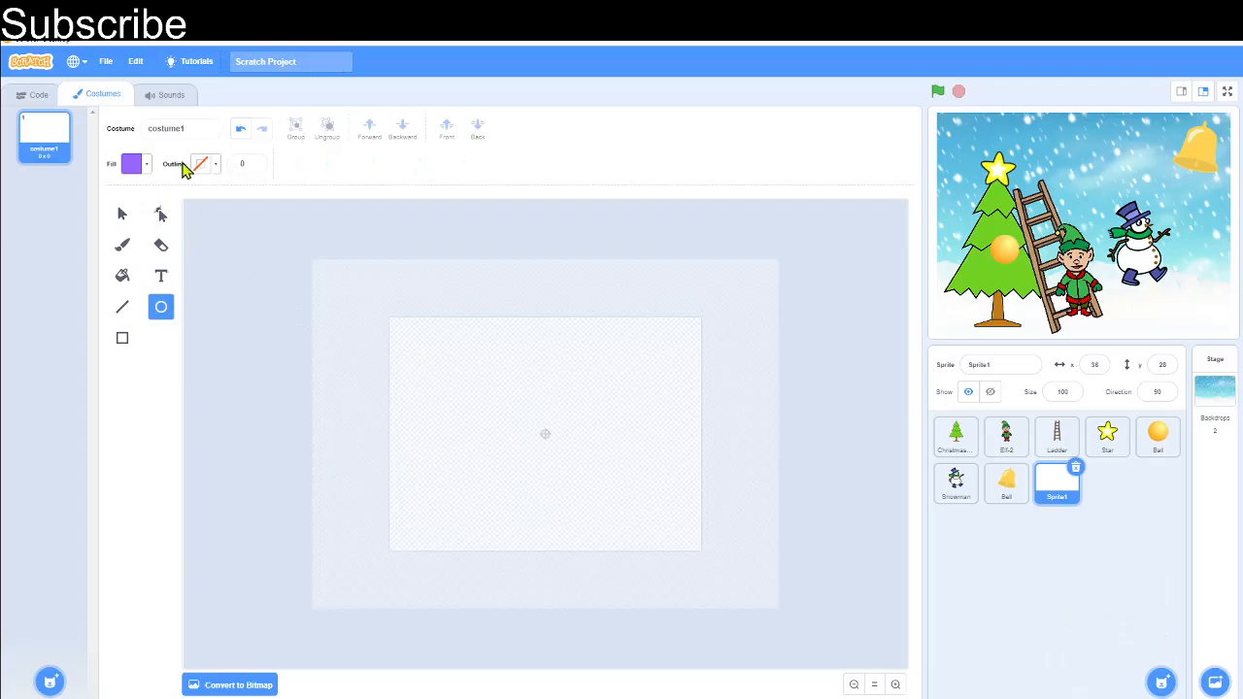
{"action": "left_click", "coordinate": [132, 163]}
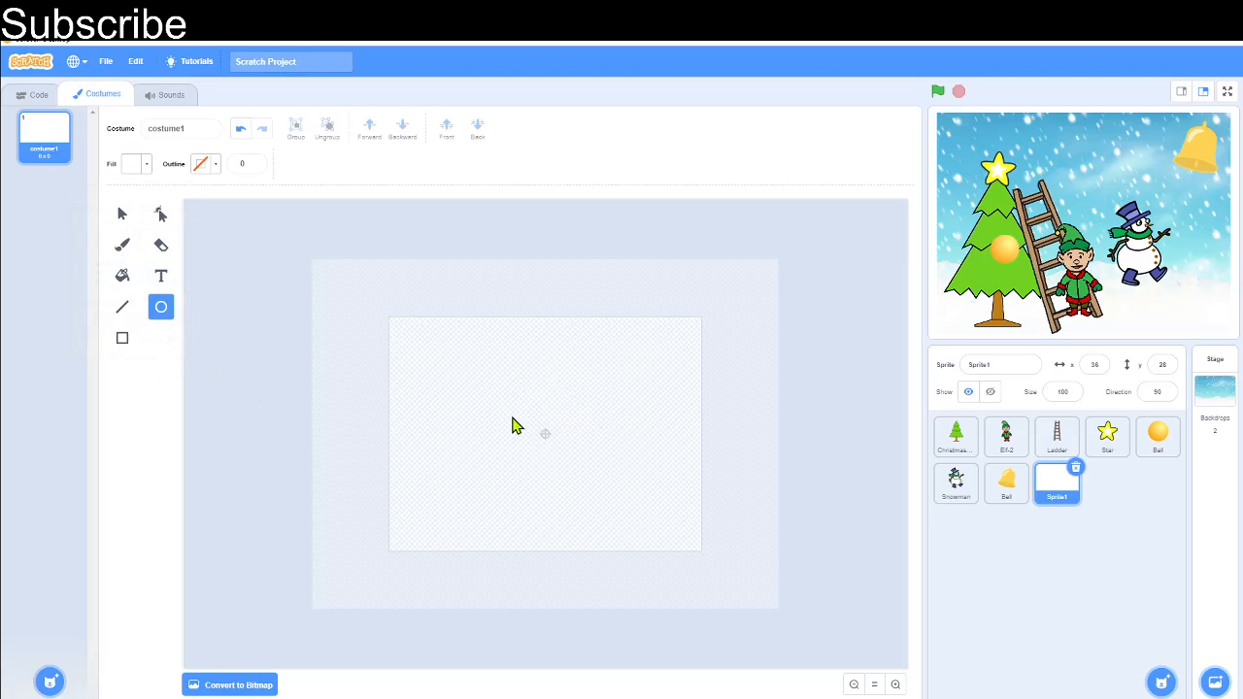
{"action": "mouse_move", "coordinate": [542, 427]}
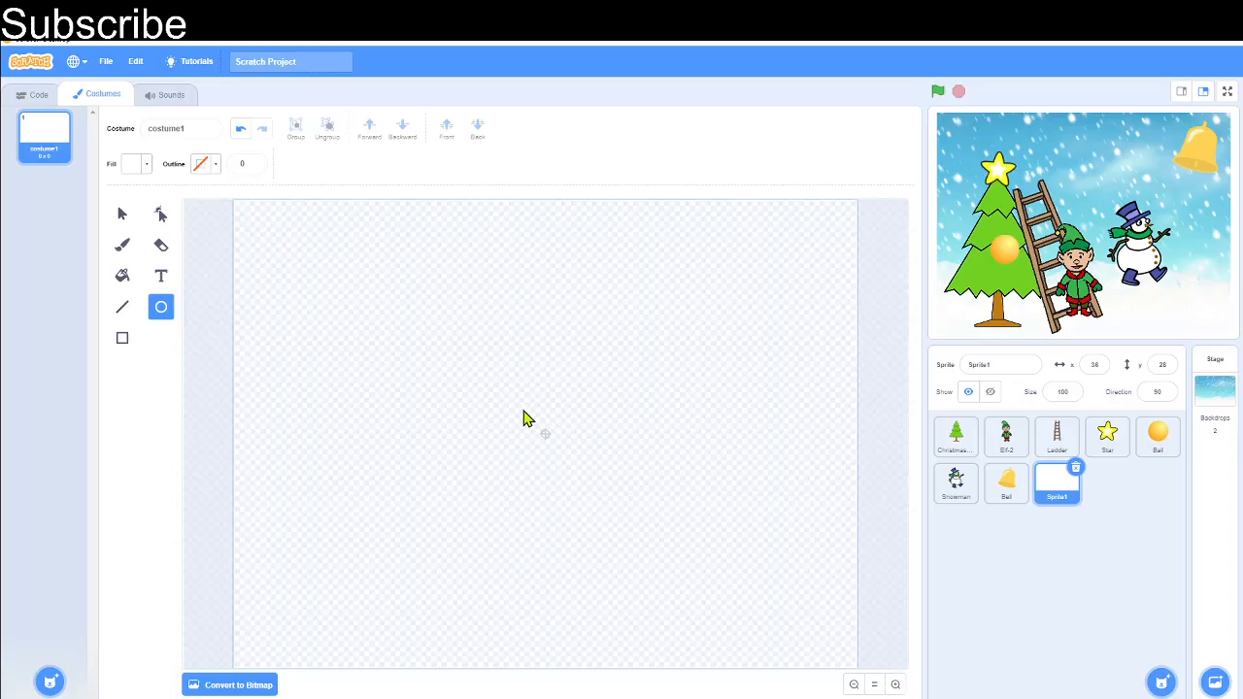
{"action": "left_click_drag", "start_coordinate": [525, 408], "coordinate": [579, 466]}
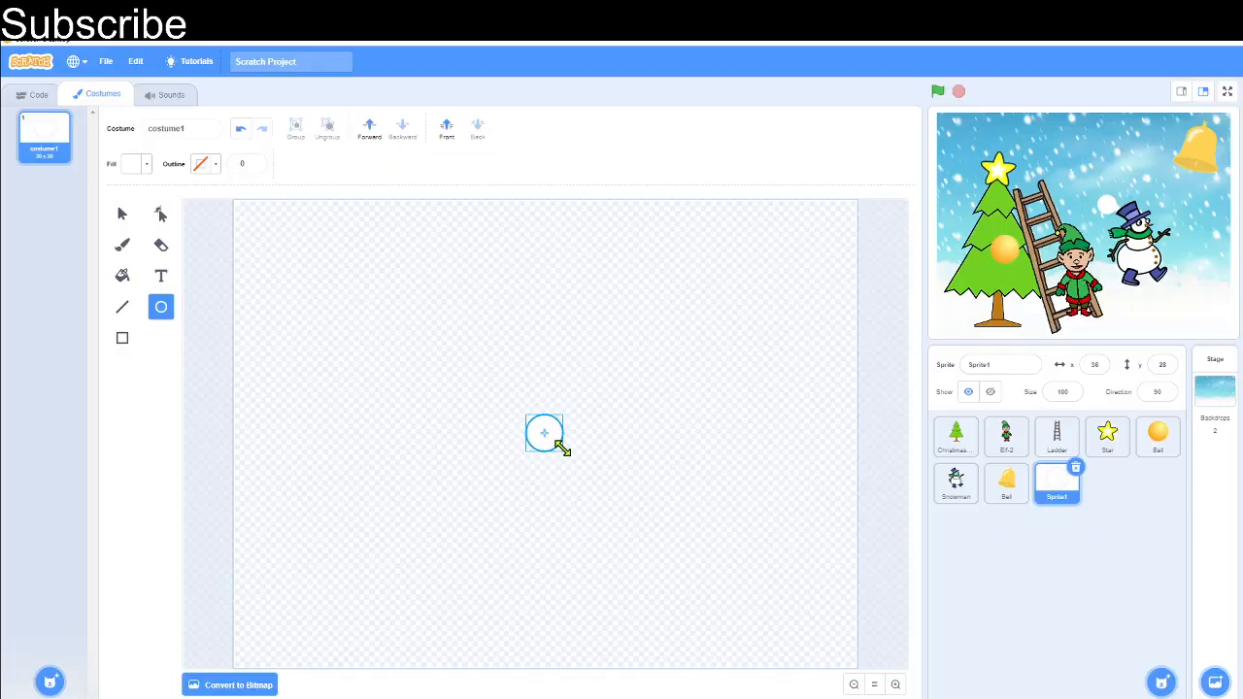
{"action": "left_click", "coordinate": [39, 93]}
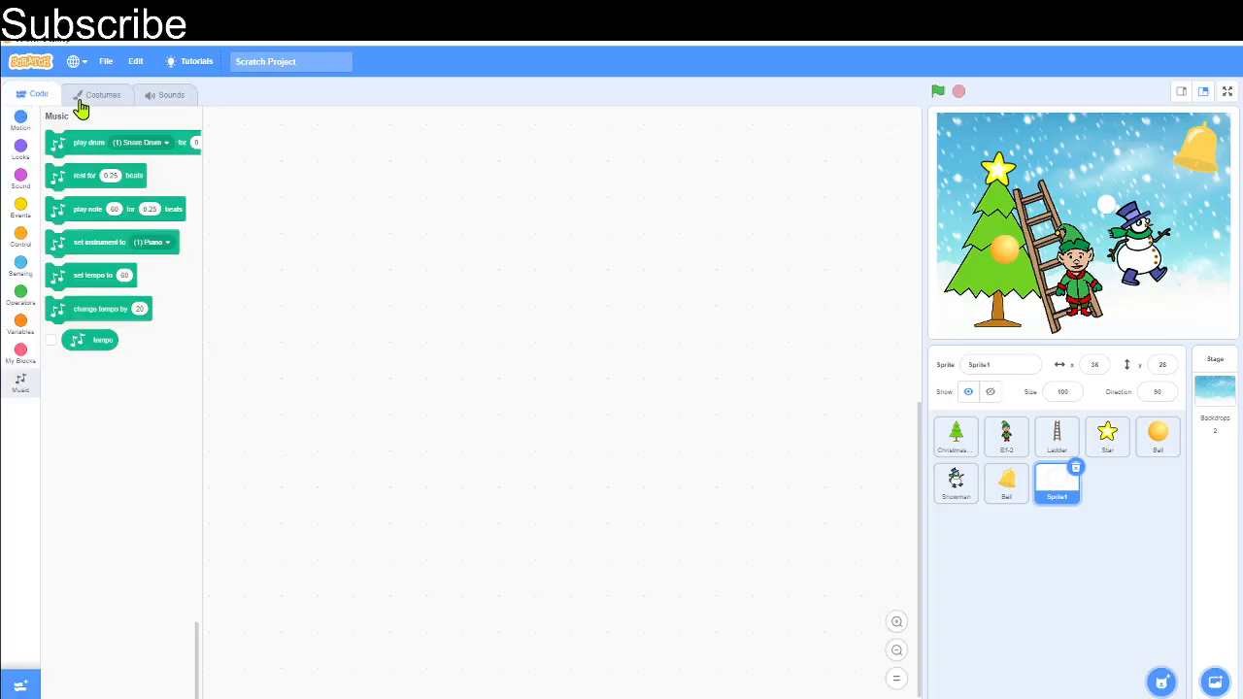
{"action": "mouse_move", "coordinate": [1103, 182]}
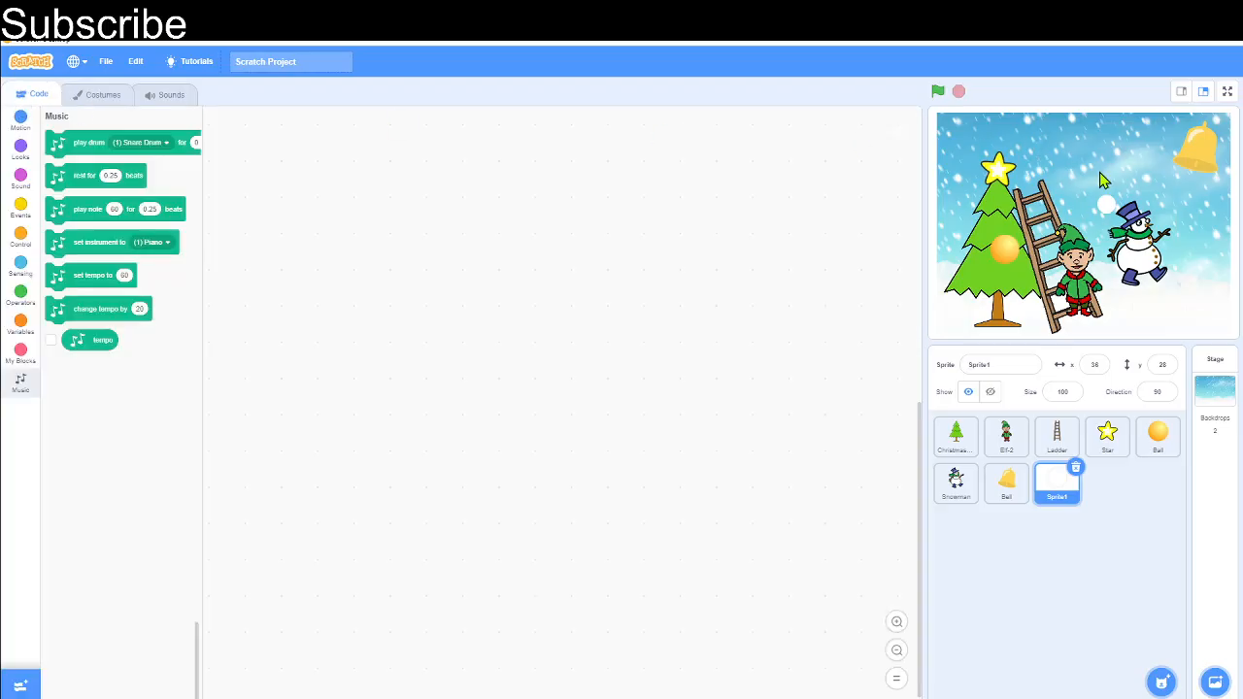
{"action": "mouse_move", "coordinate": [874, 556]}
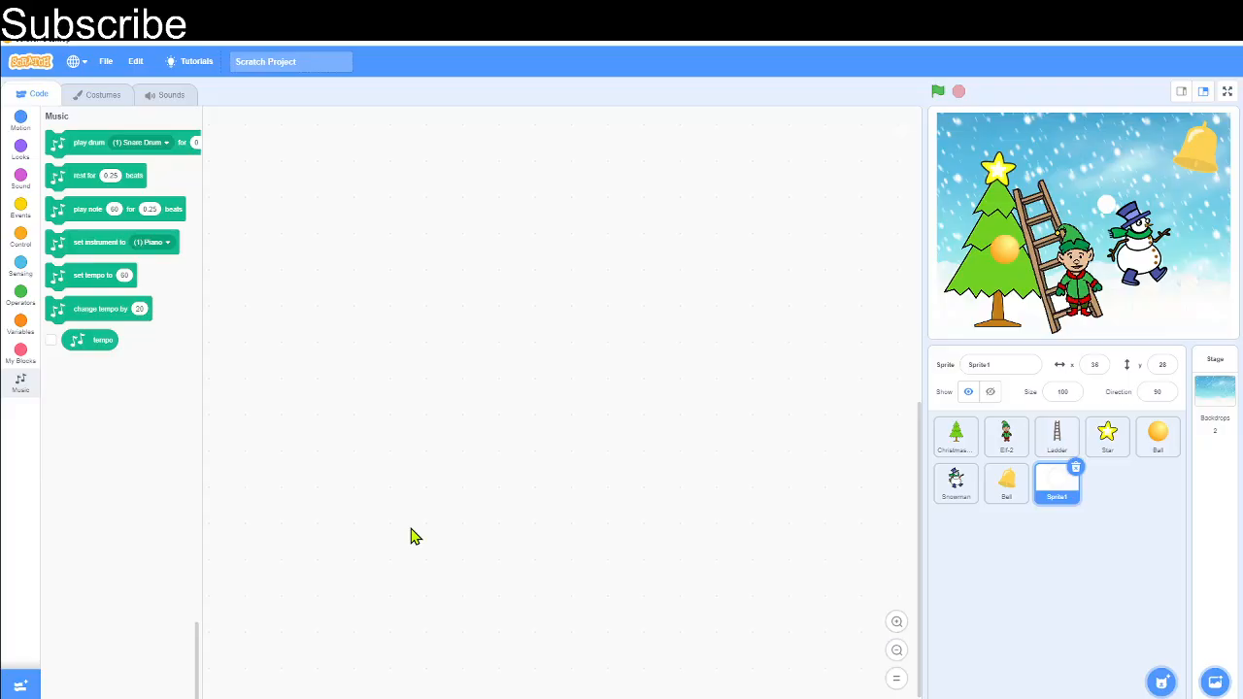
{"action": "mouse_move", "coordinate": [416, 528]}
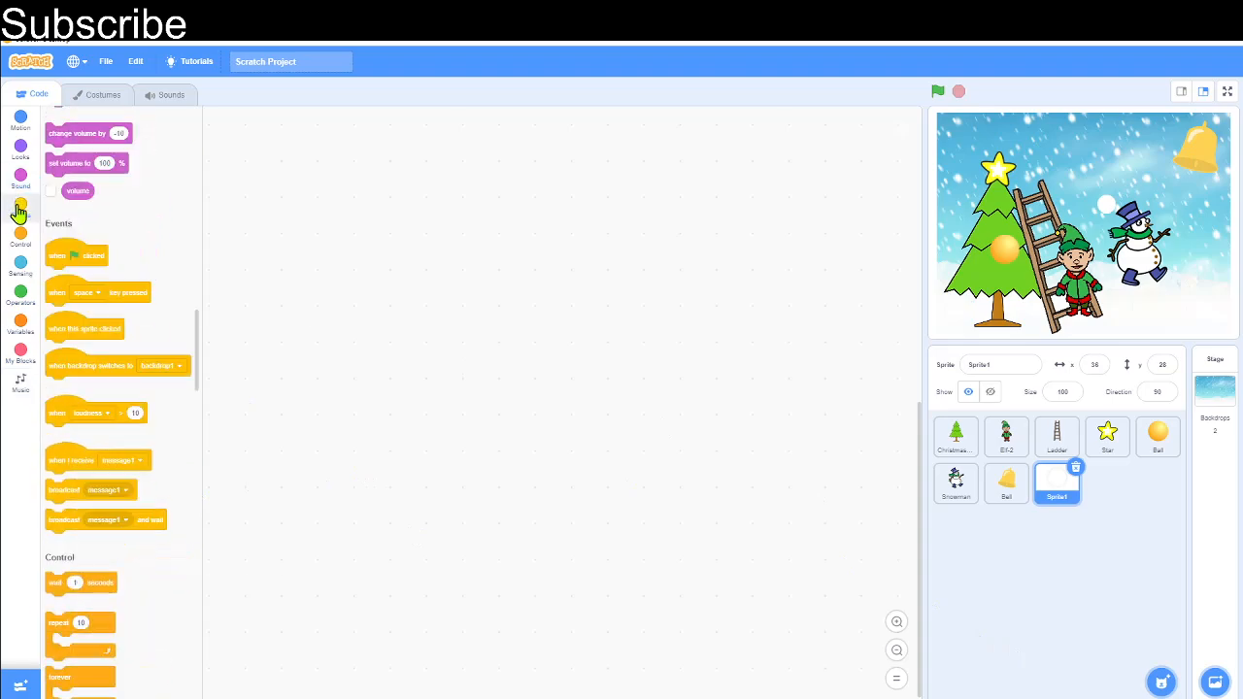
- Start Sprite1's script on space key with go to front layer and hide
{"action": "left_click_drag", "start_coordinate": [97, 292], "coordinate": [455, 272]}
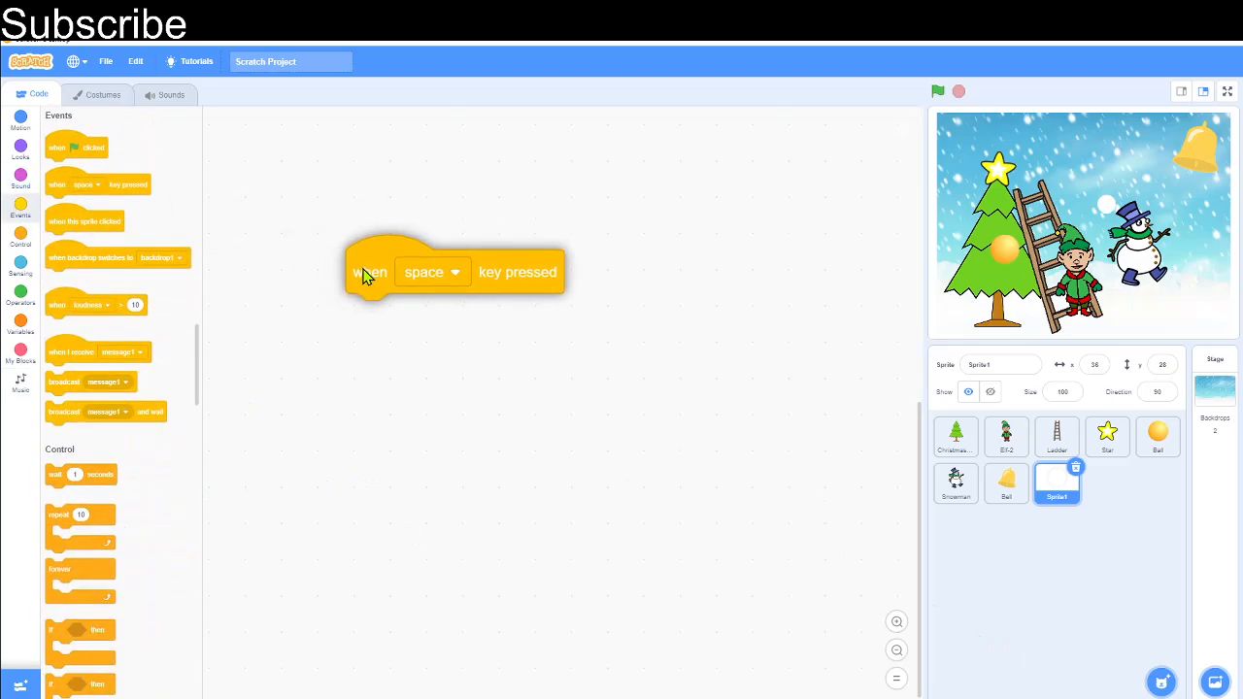
{"action": "left_click", "coordinate": [20, 118]}
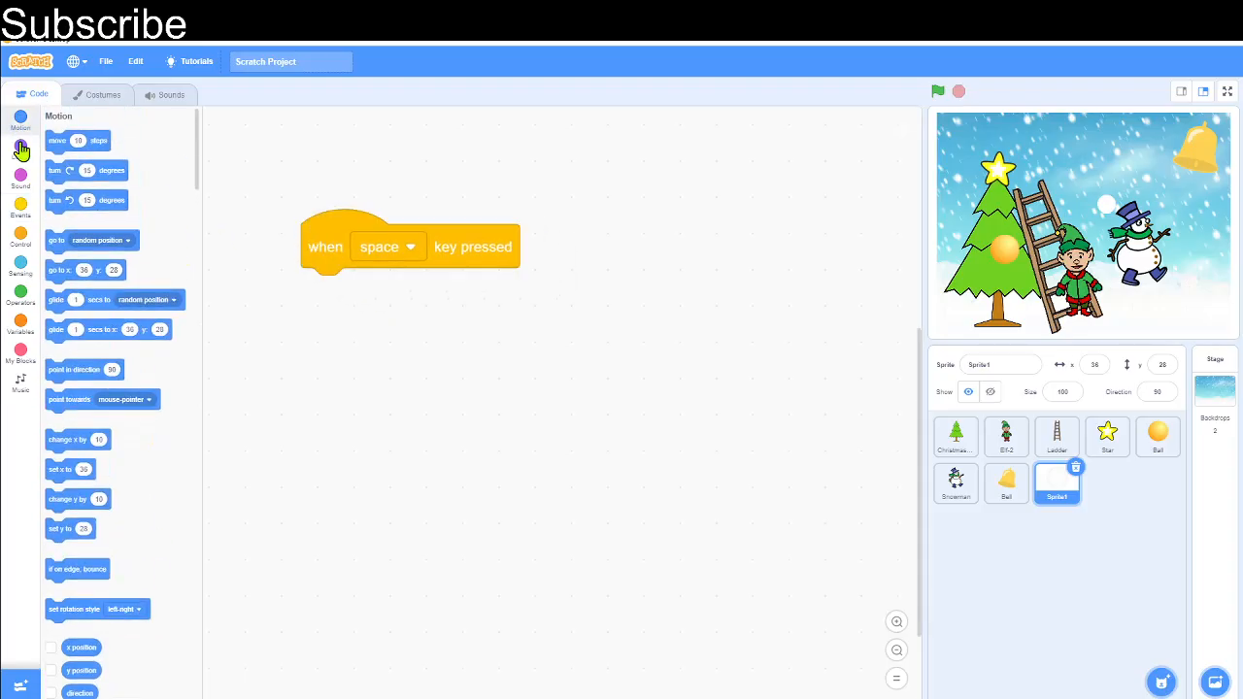
{"action": "left_click", "coordinate": [20, 152]}
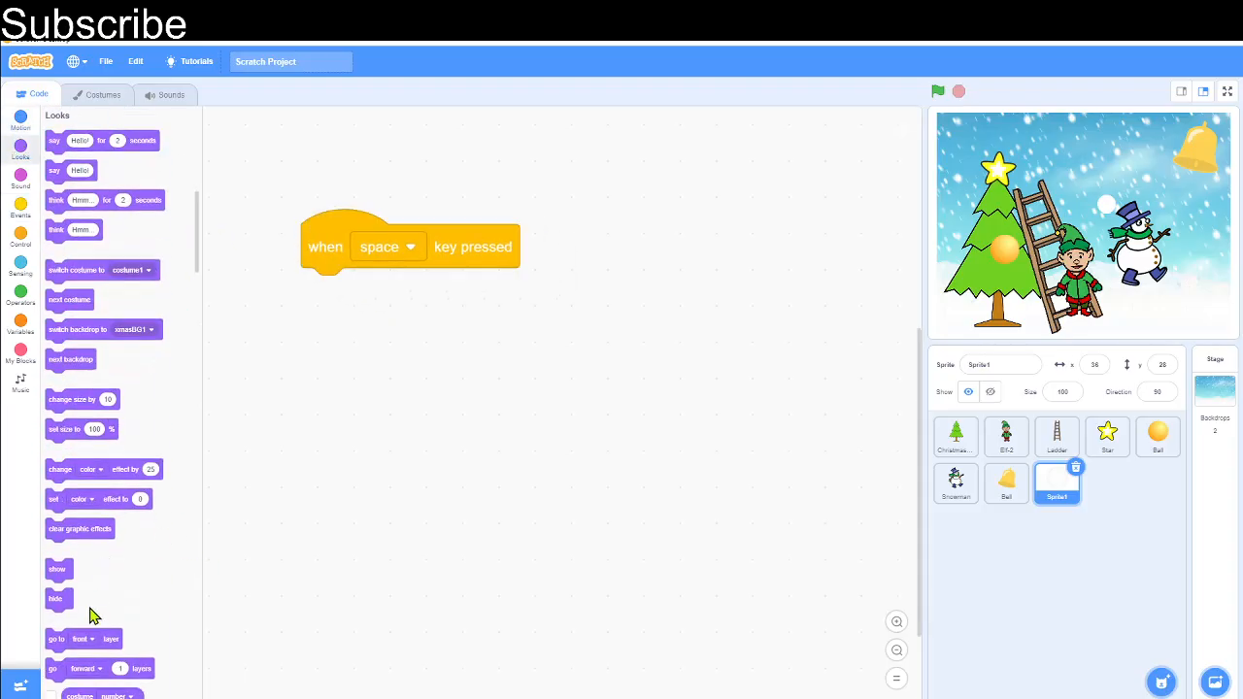
{"action": "left_click_drag", "start_coordinate": [68, 639], "coordinate": [324, 290]}
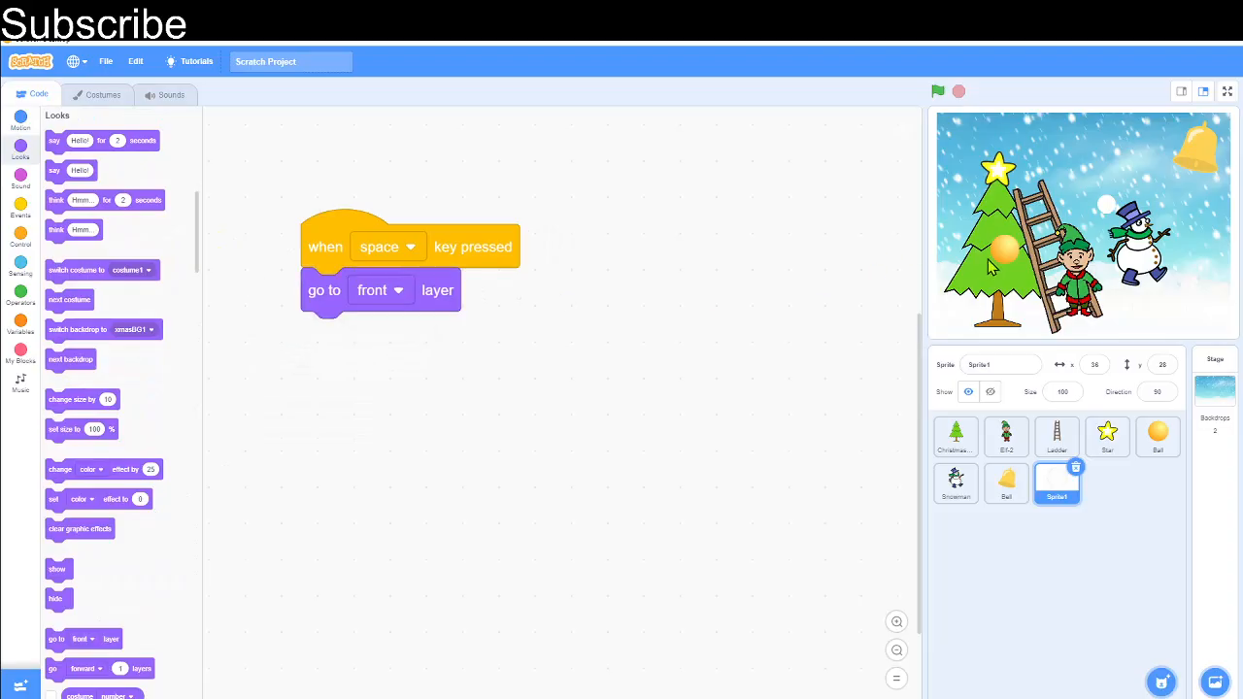
{"action": "mouse_move", "coordinate": [1006, 242]}
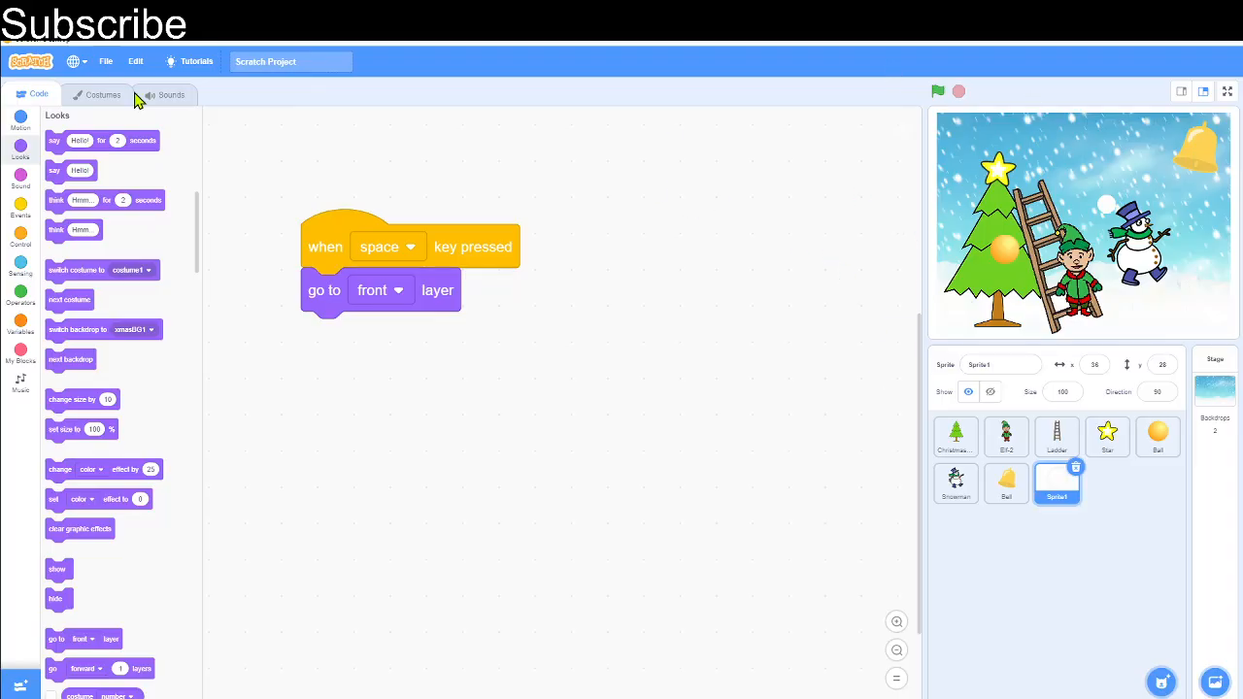
{"action": "mouse_move", "coordinate": [105, 372]}
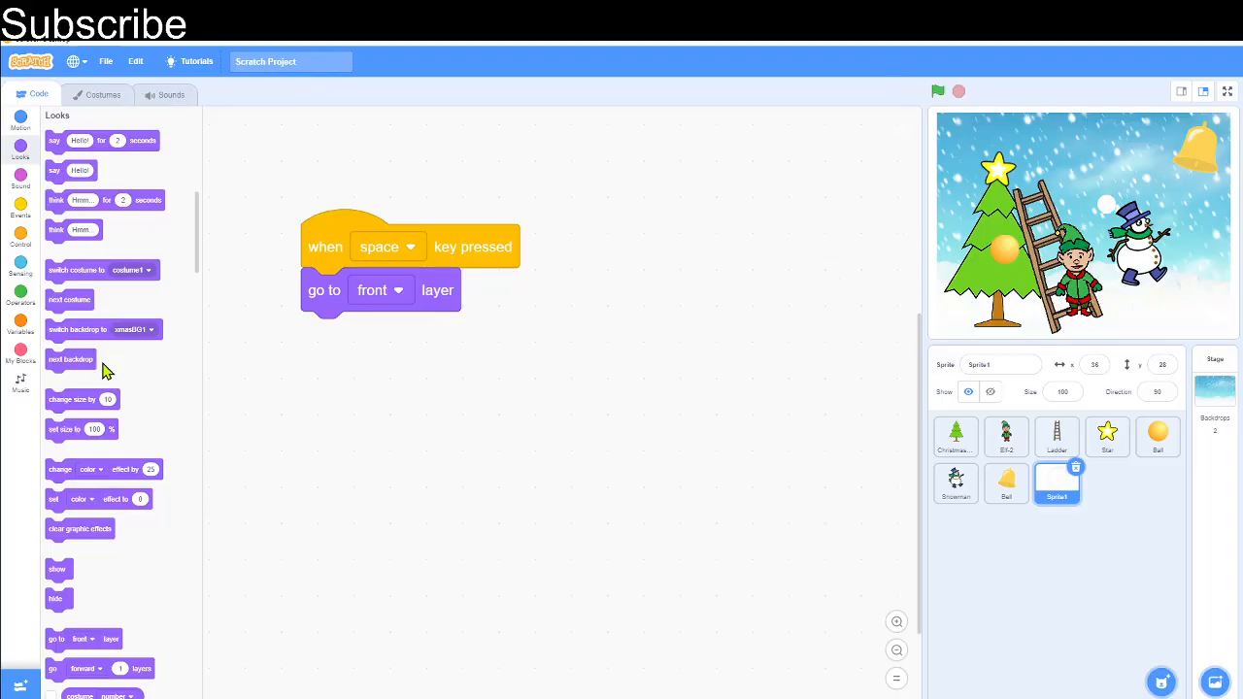
{"action": "left_click_drag", "start_coordinate": [54, 598], "coordinate": [338, 347]}
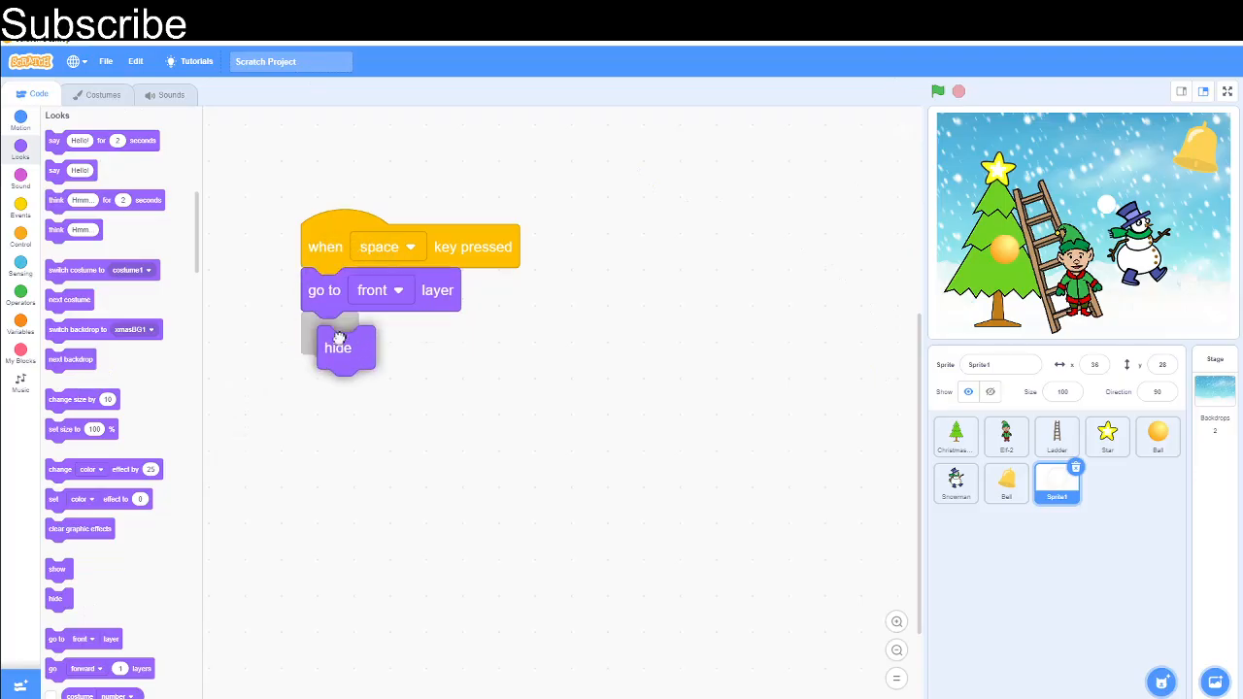
- Add a repeat 100 loop creating a clone of myself each pass
{"action": "left_click", "coordinate": [19, 225]}
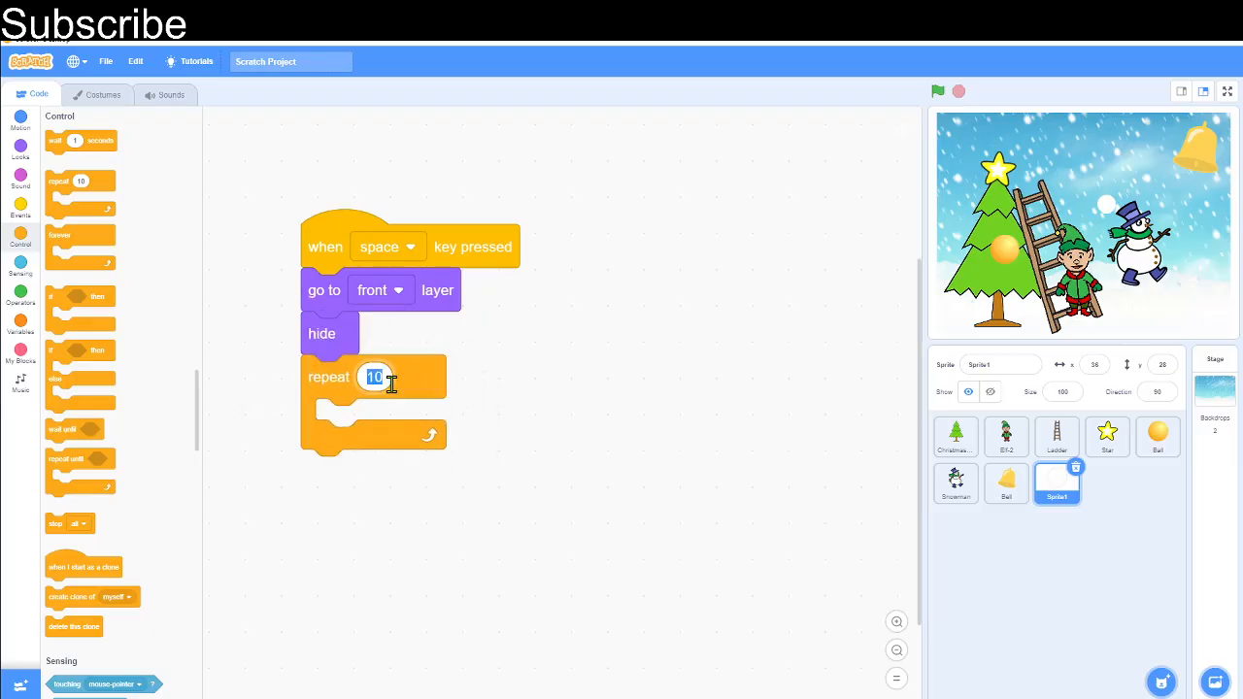
{"action": "type", "text": "100"}
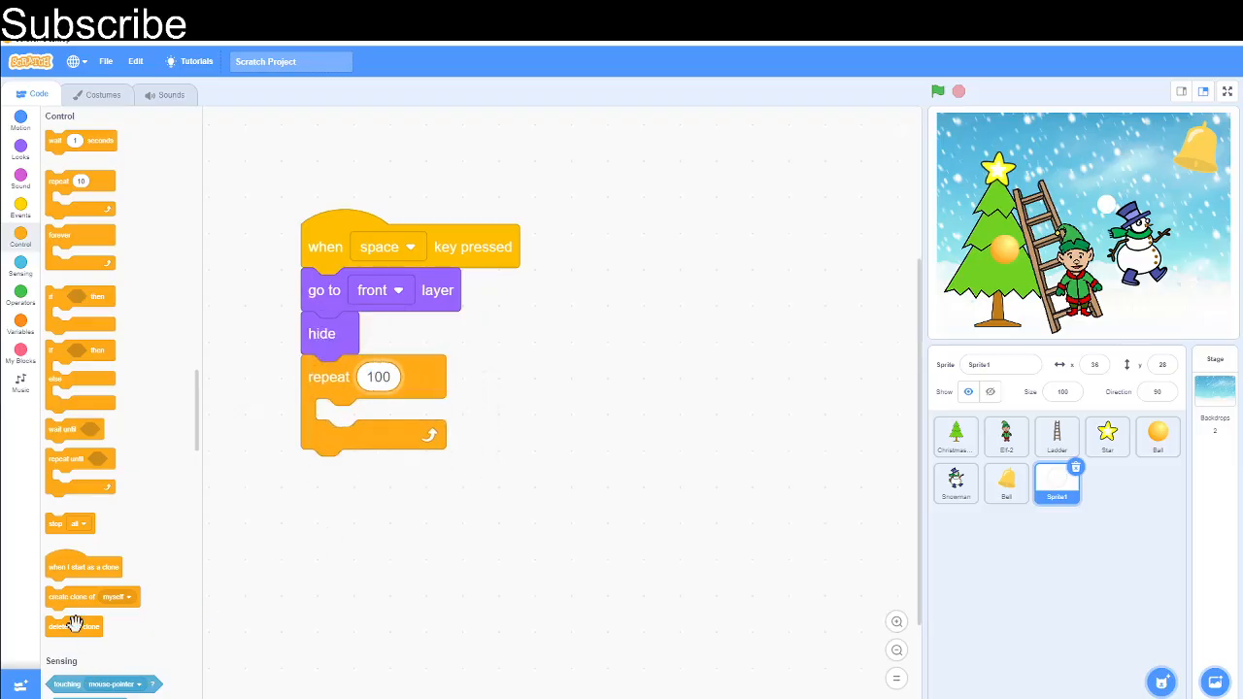
{"action": "left_click_drag", "start_coordinate": [94, 596], "coordinate": [398, 420]}
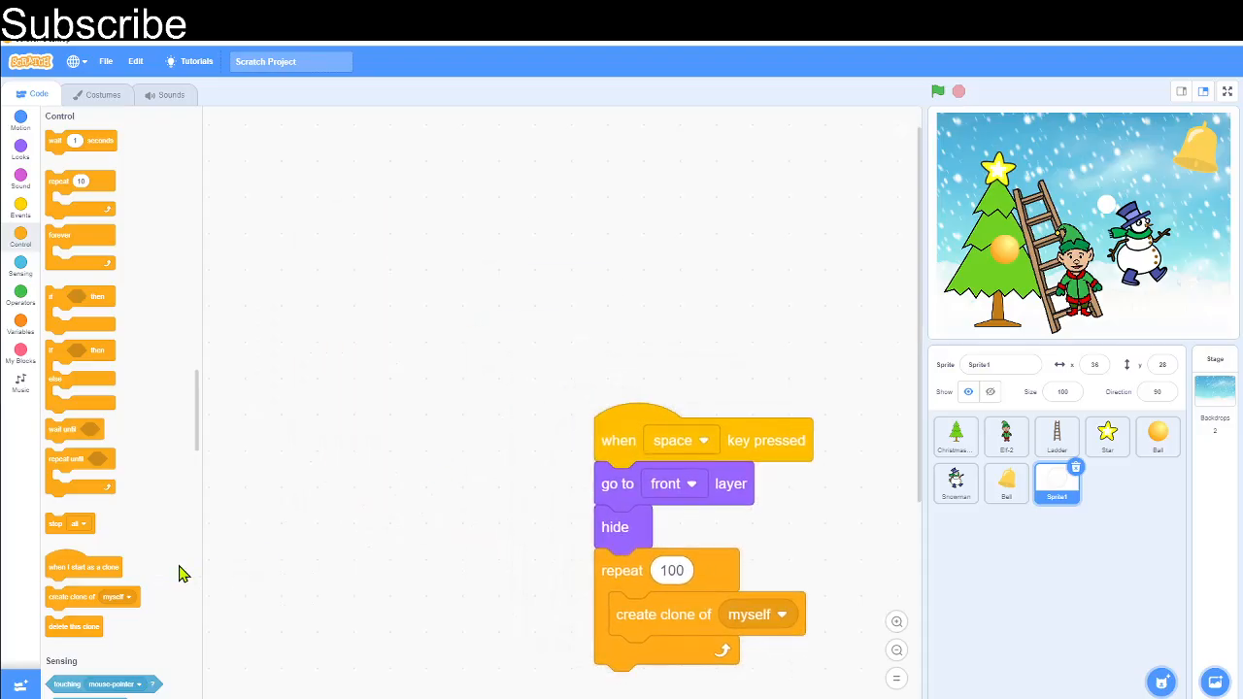
- Add a clone-start script that shows the clone and sets its size to pick random 80 to 120 percent
{"action": "left_click_drag", "start_coordinate": [84, 567], "coordinate": [313, 196]}
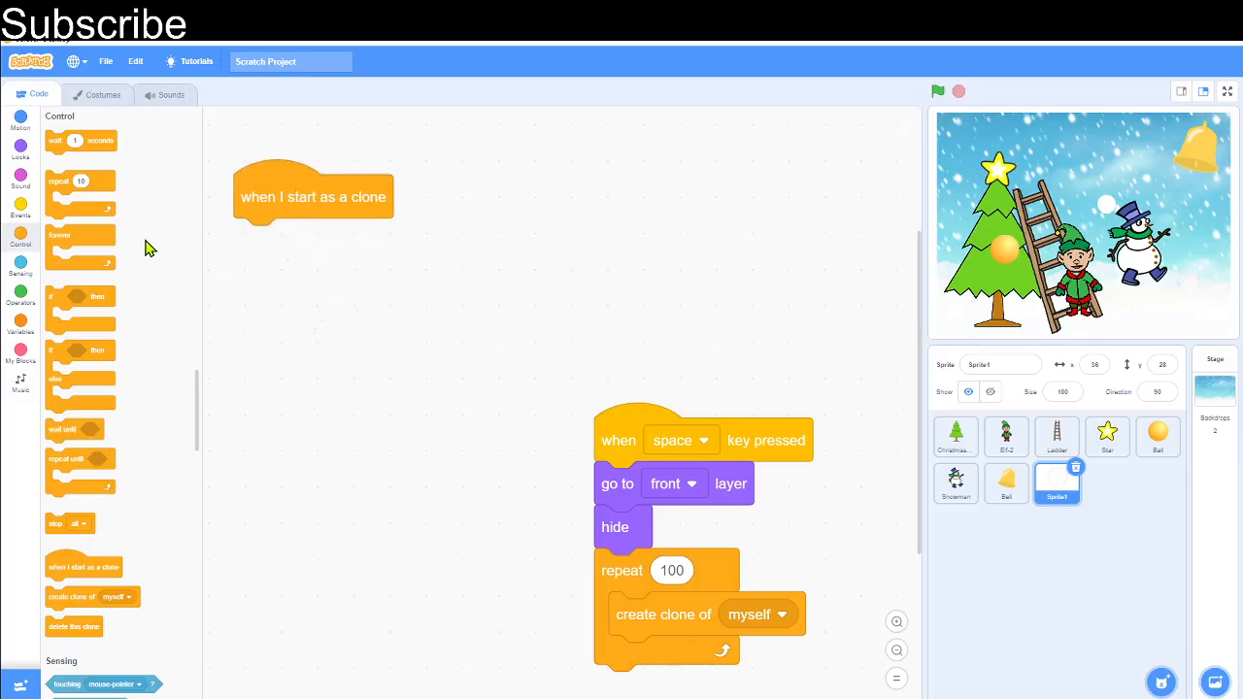
{"action": "left_click", "coordinate": [19, 145]}
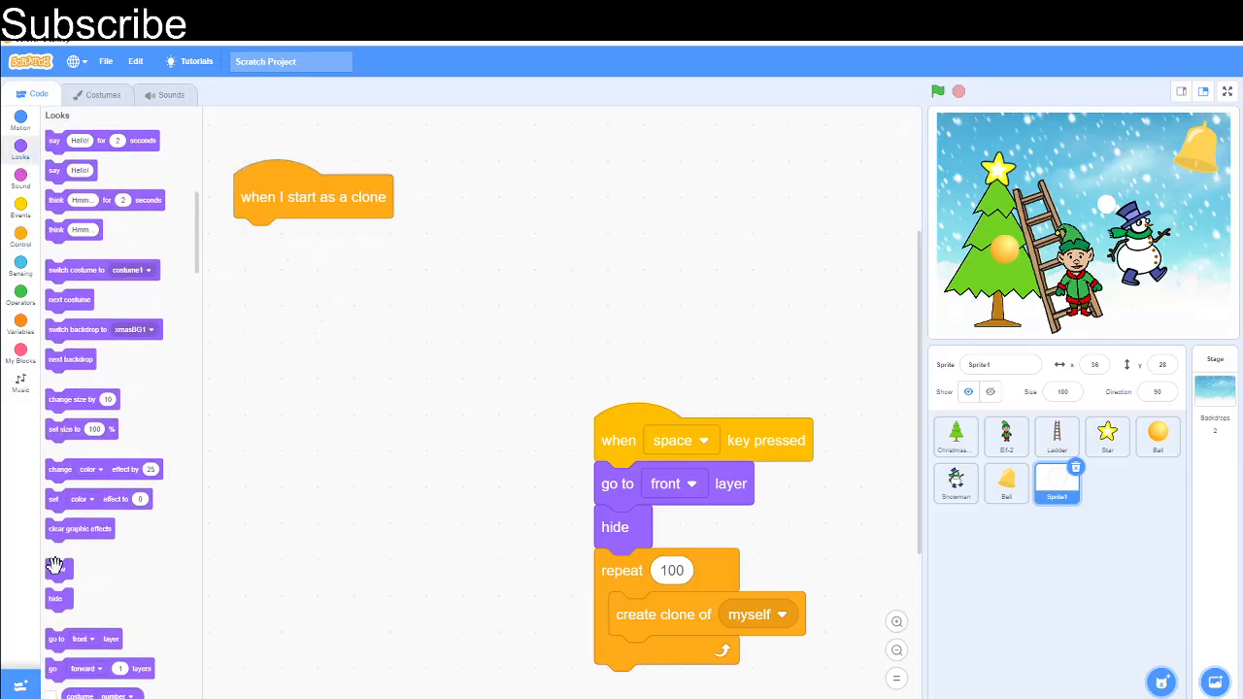
{"action": "left_click_drag", "start_coordinate": [58, 571], "coordinate": [256, 241]}
{"action": "type", "text": "80"}
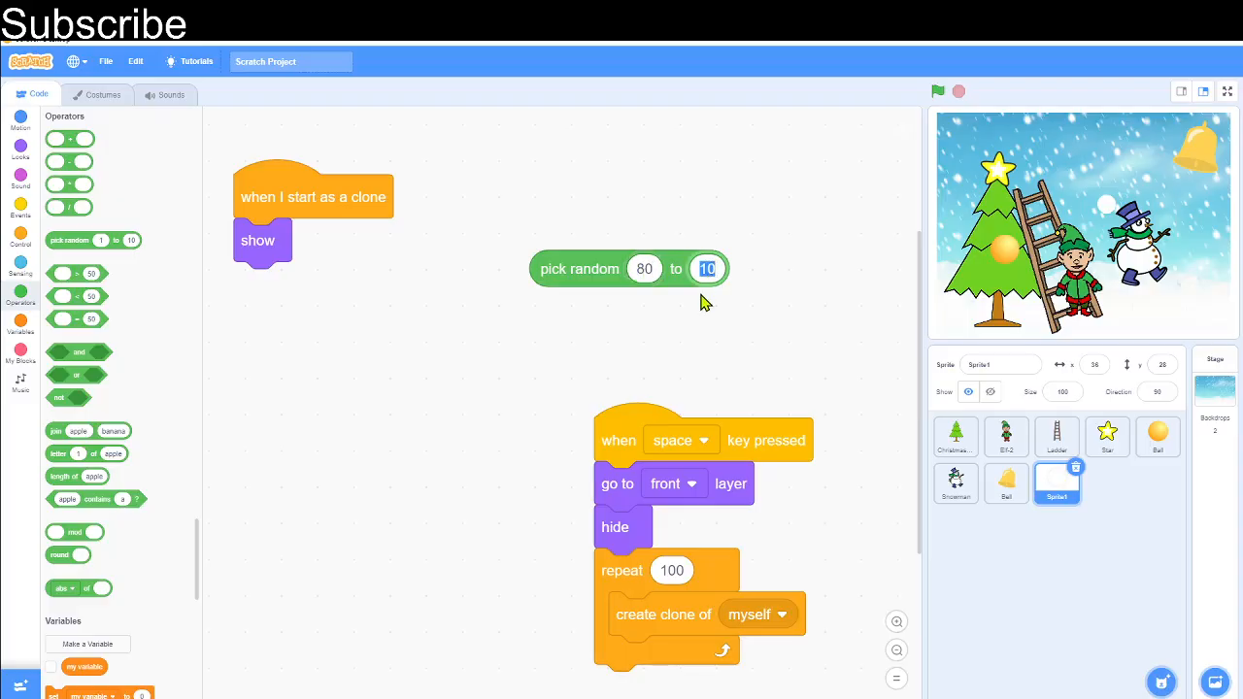
{"action": "type", "text": "120"}
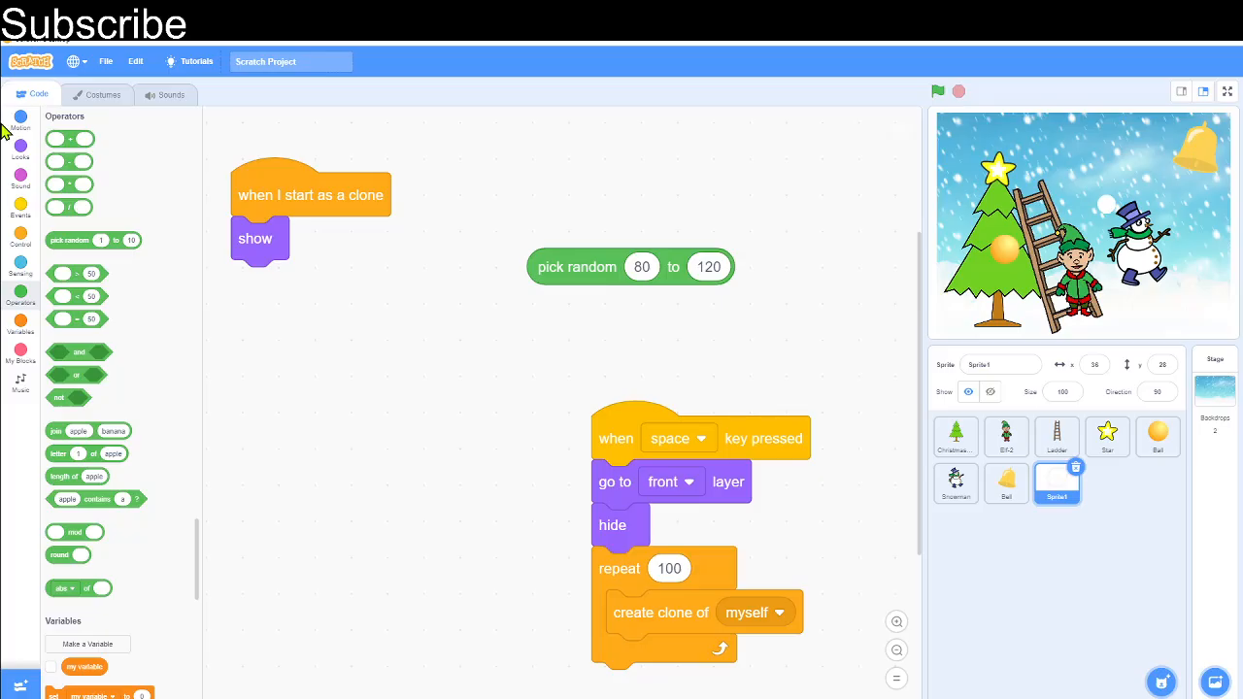
{"action": "left_click", "coordinate": [20, 145]}
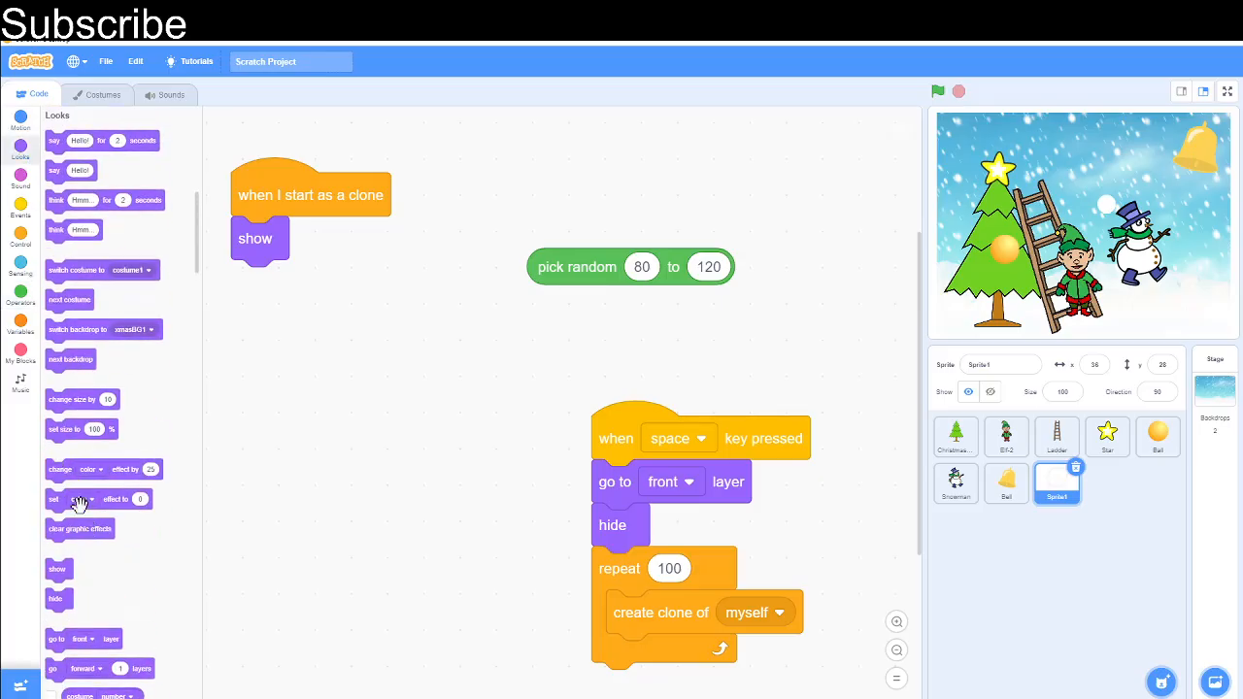
{"action": "scroll", "scroll_direction": "down", "scroll_amount": 3}
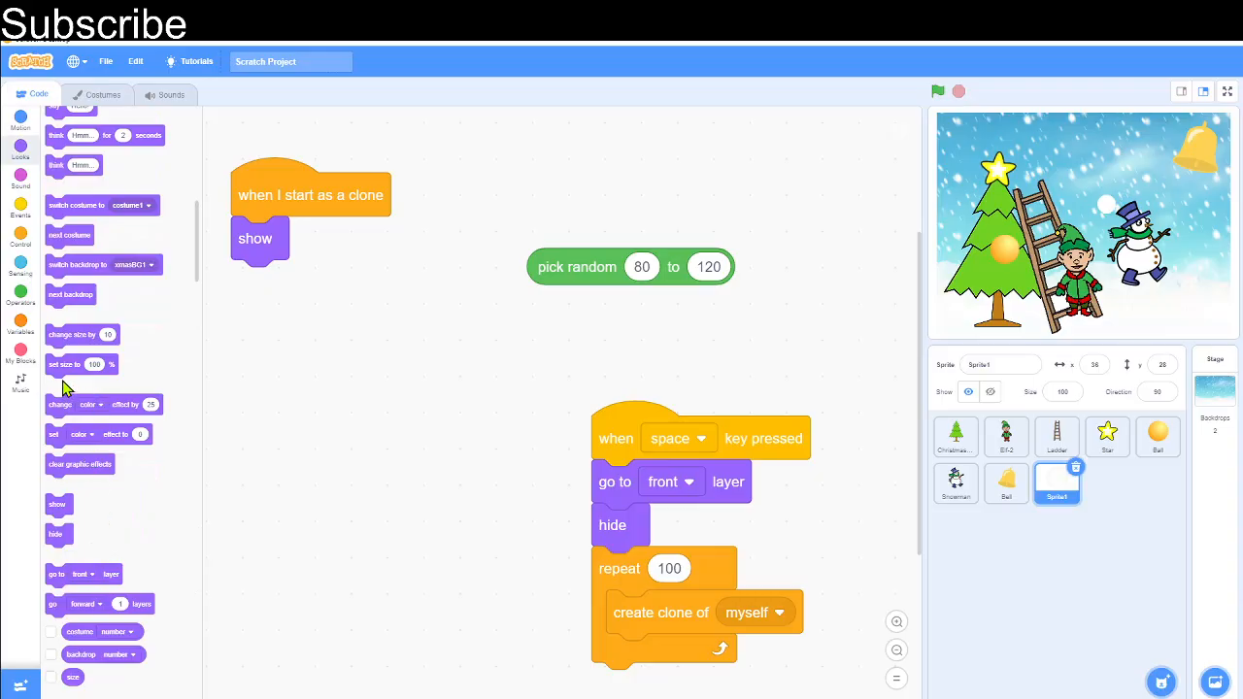
{"action": "left_click_drag", "start_coordinate": [629, 268], "coordinate": [340, 281]}
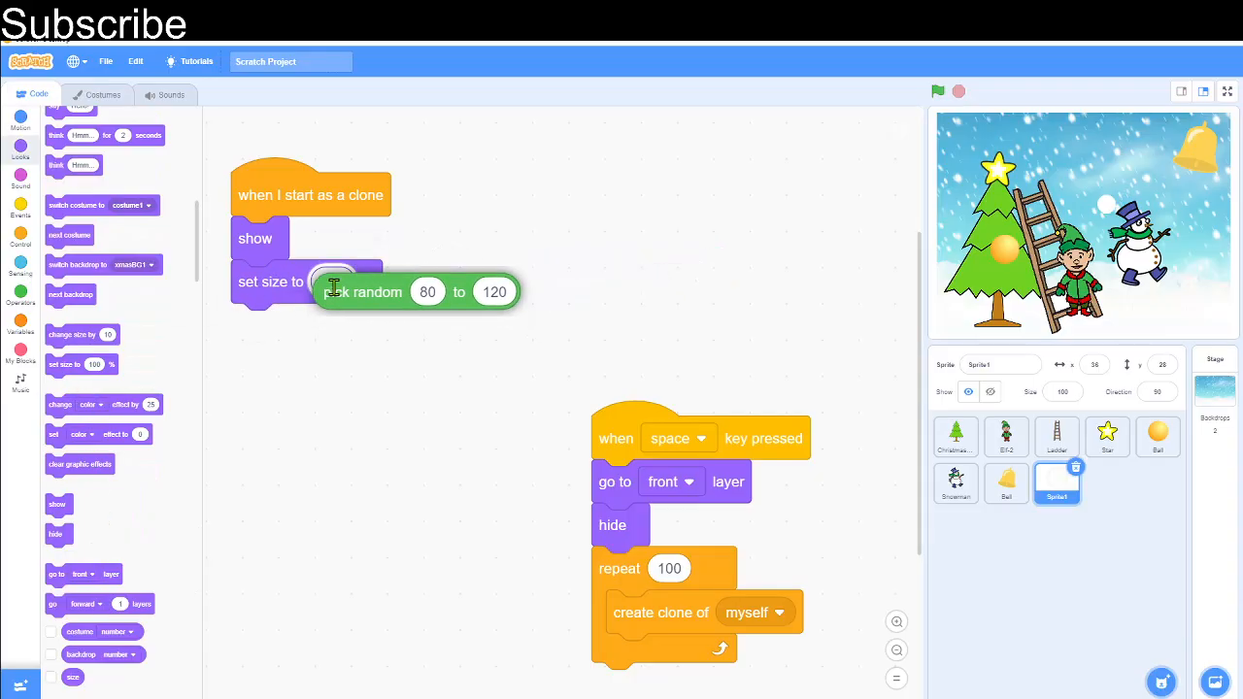
{"action": "left_click", "coordinate": [19, 205]}
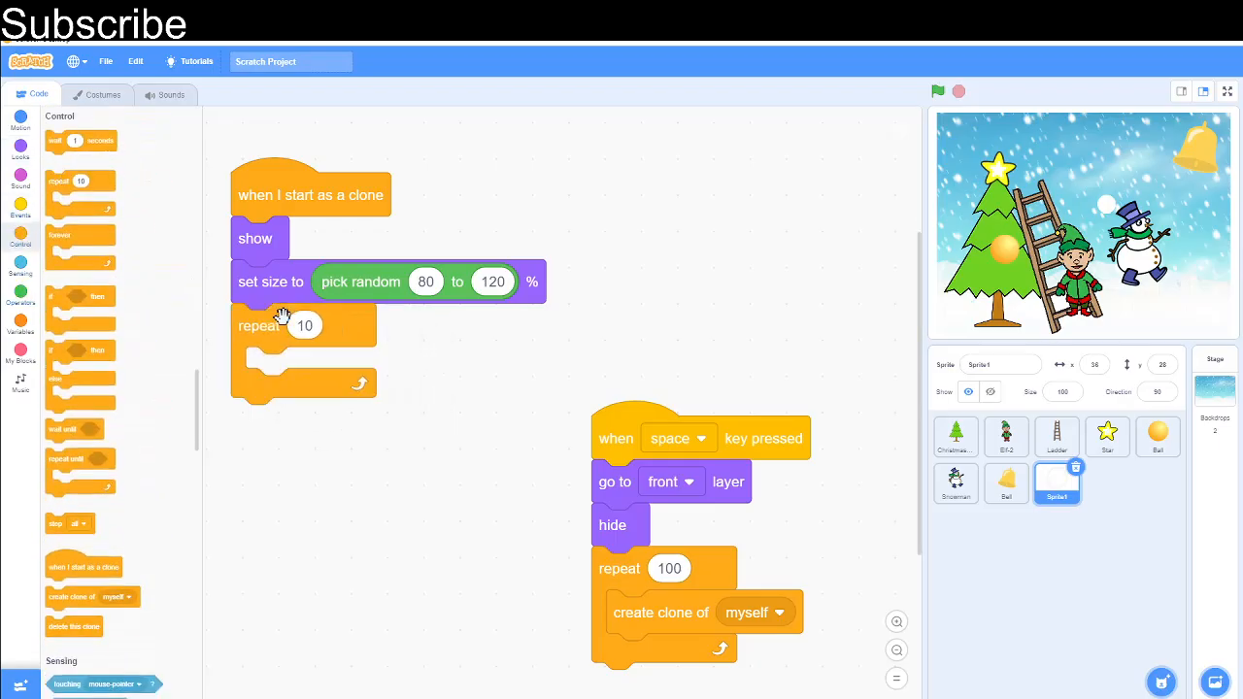
- Add a repeat loop under the size block and set it to 2
{"action": "left_click", "coordinate": [305, 326]}
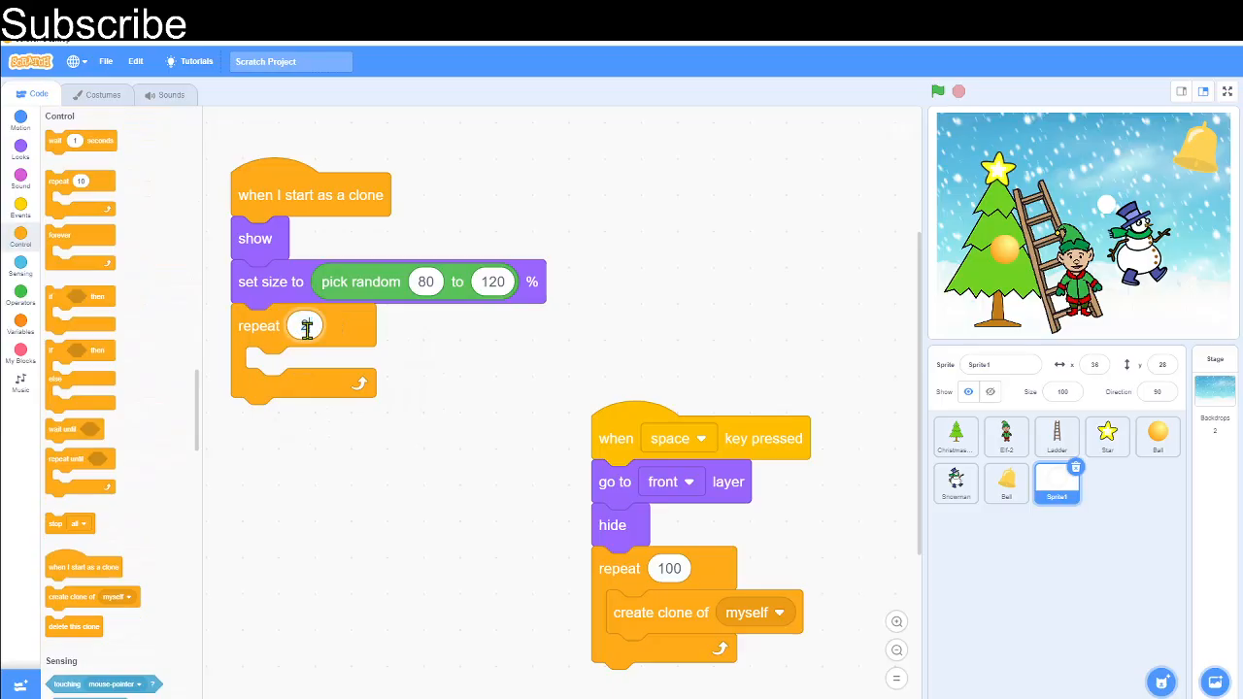
{"action": "type", "text": "2"}
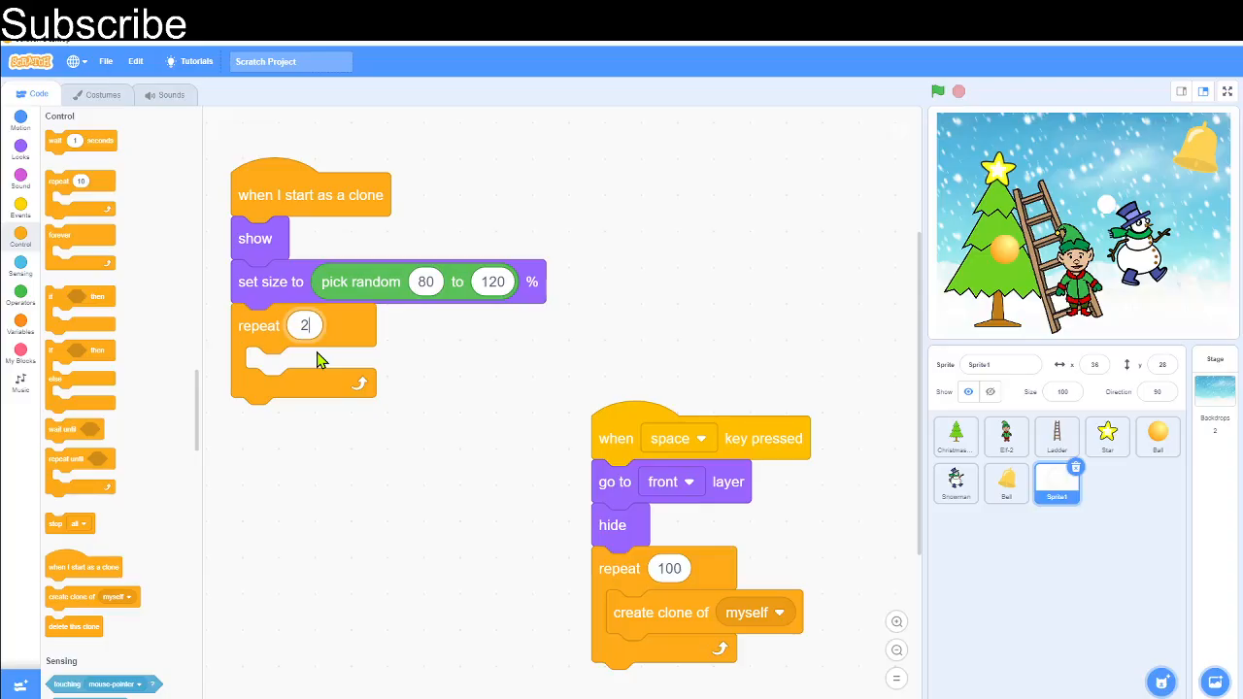
{"action": "mouse_move", "coordinate": [505, 497]}
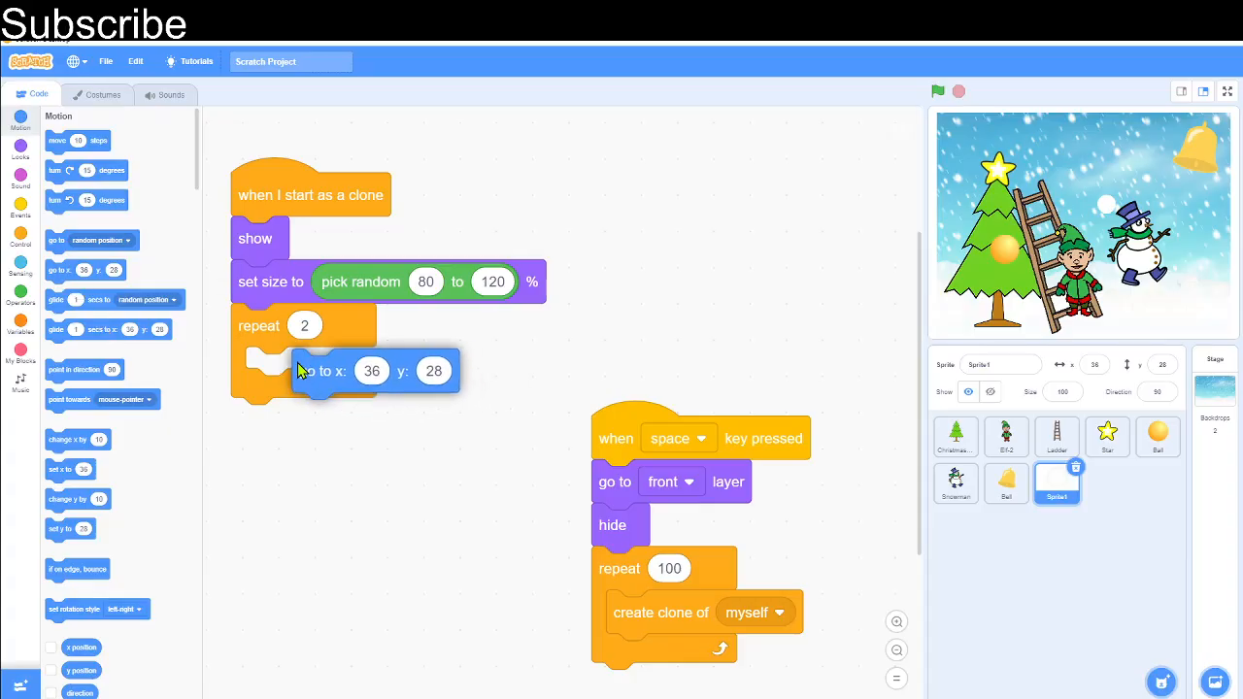
- Inside the loop go to random x -230 to 230, y 170, then repeat 35 changing y by -10 with 0.03 s waits
{"action": "left_click_drag", "start_coordinate": [373, 369], "coordinate": [326, 369]}
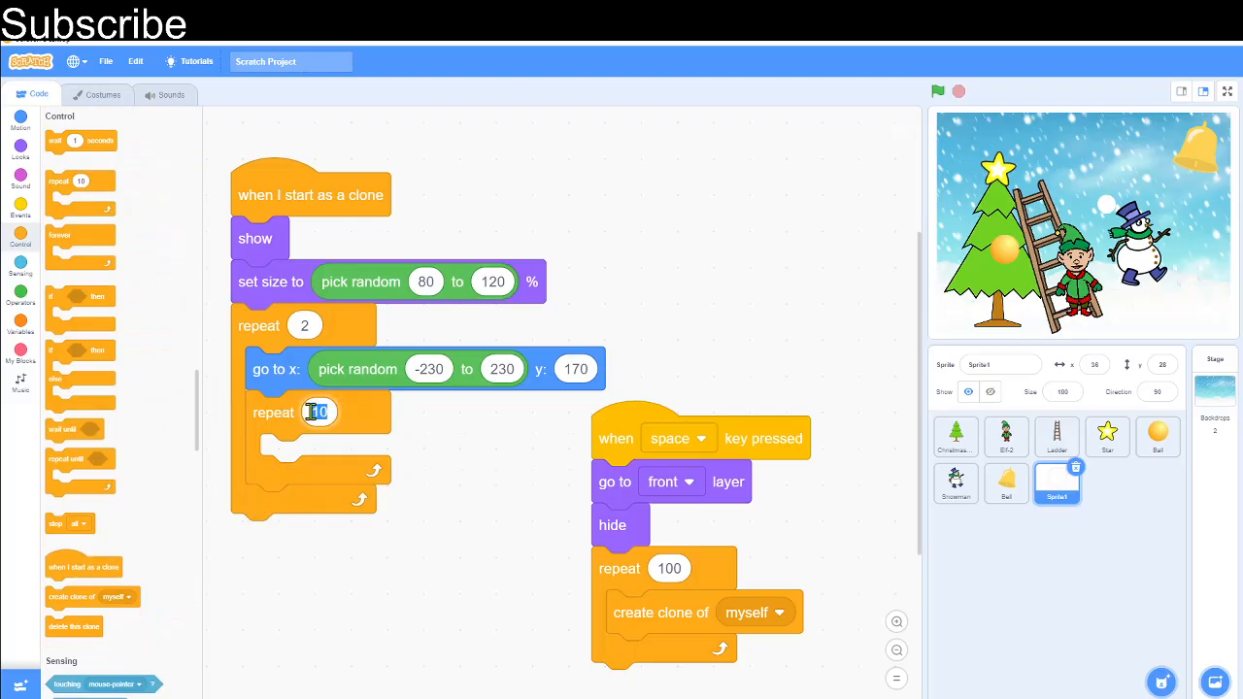
{"action": "type", "text": "35"}
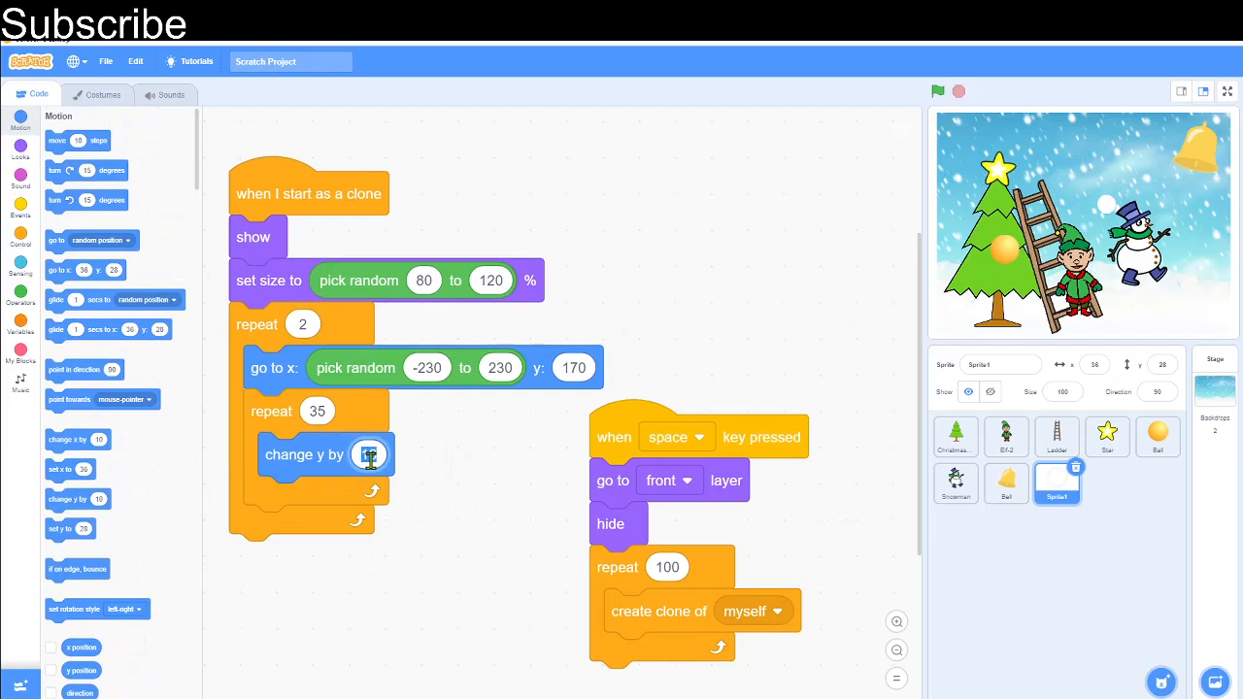
{"action": "type", "text": "-10"}
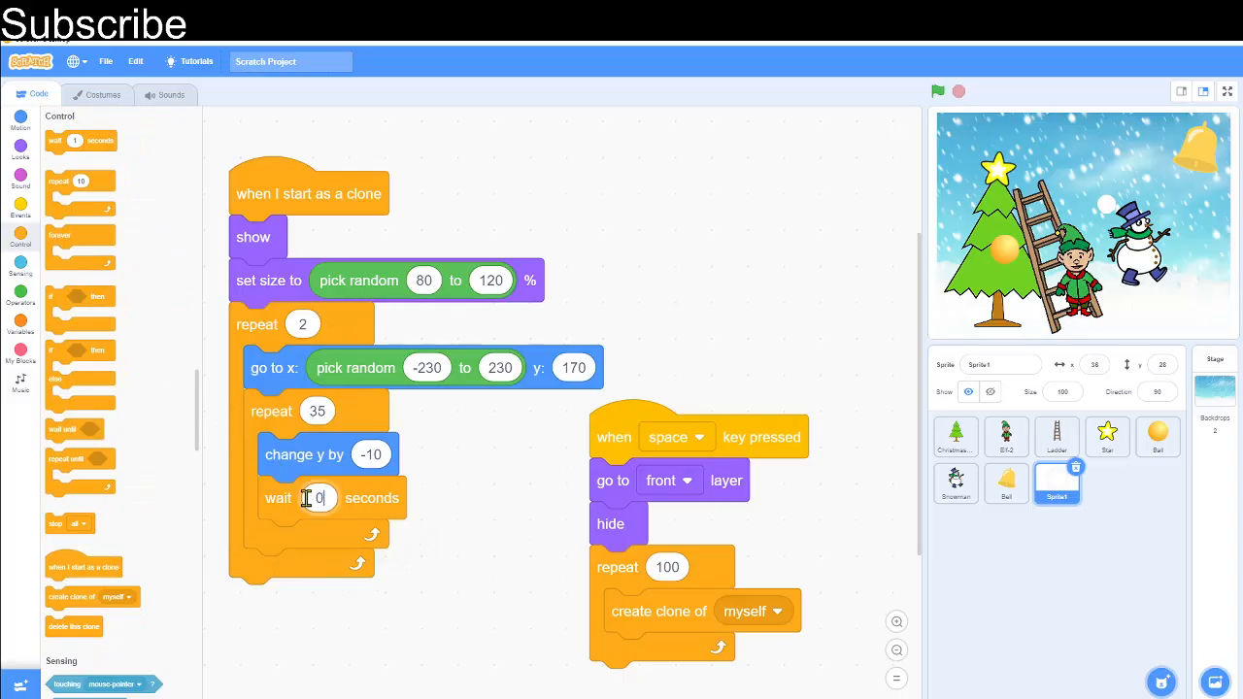
{"action": "type", "text": "0.03"}
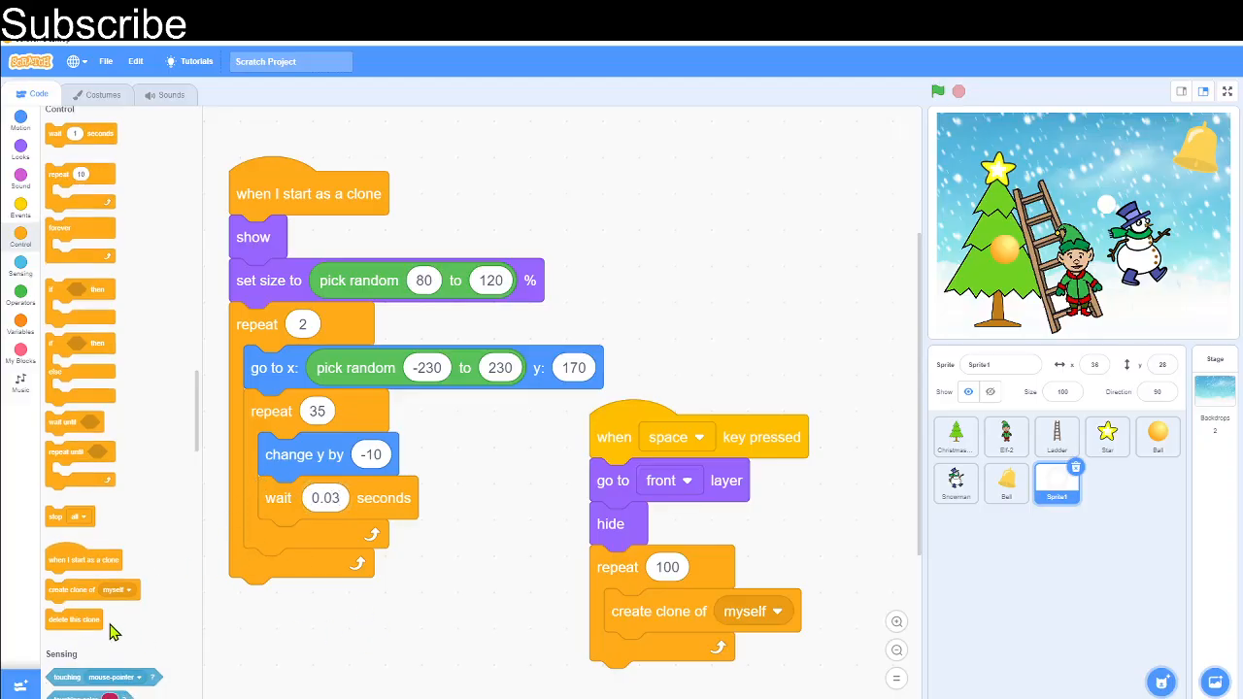
- End the clone script with delete this clone and view the snowfall full screen
{"action": "left_click_drag", "start_coordinate": [74, 619], "coordinate": [287, 599]}
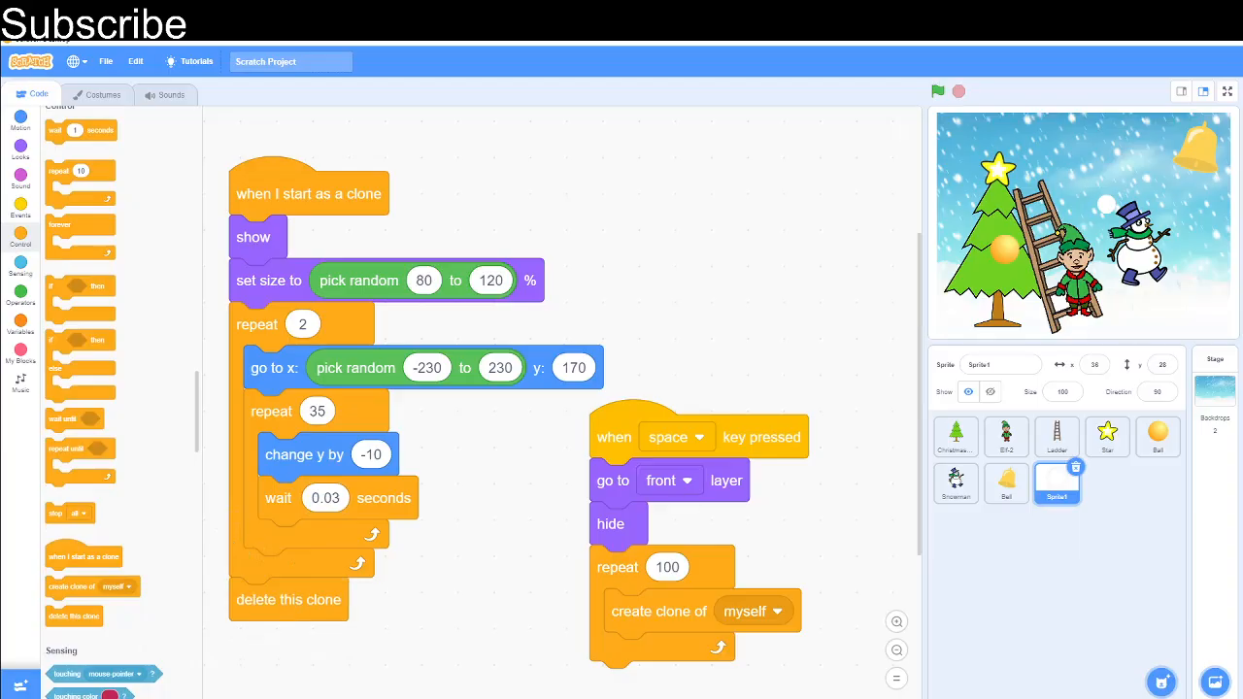
{"action": "left_click", "coordinate": [1227, 91]}
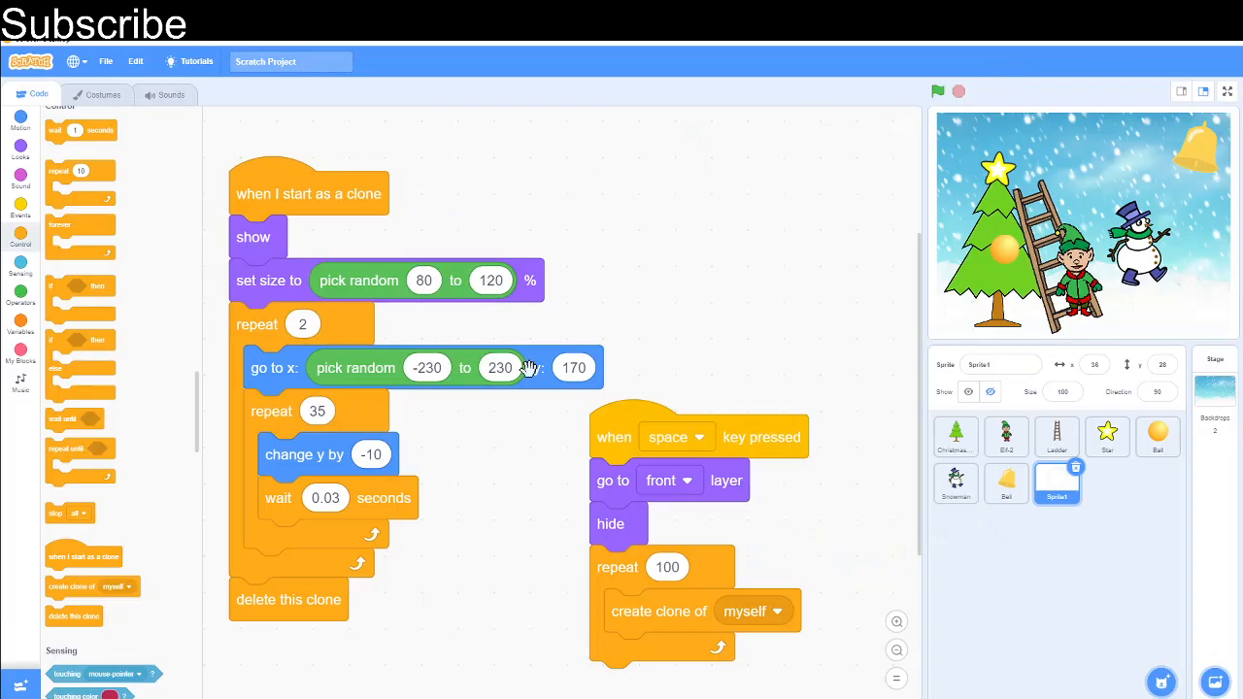
- Change the clone's random size range to 50–90 percent and run the animation
{"action": "left_click", "coordinate": [423, 279]}
{"action": "type", "text": "50"}
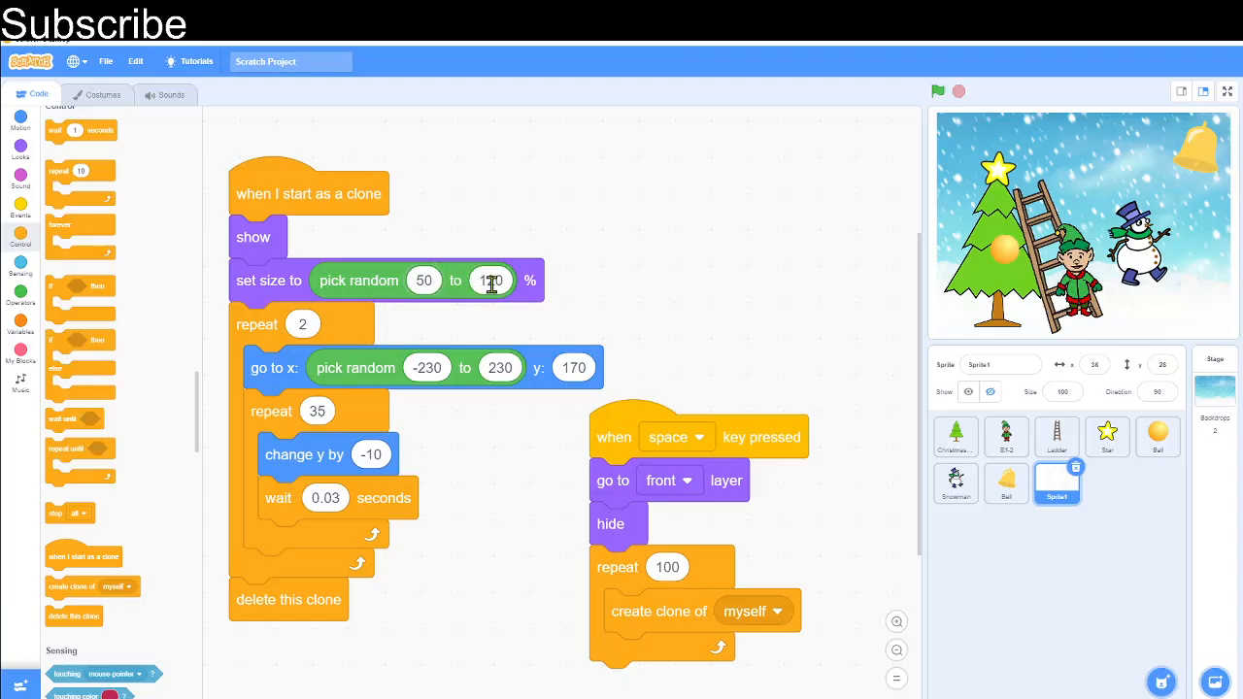
{"action": "type", "text": "90"}
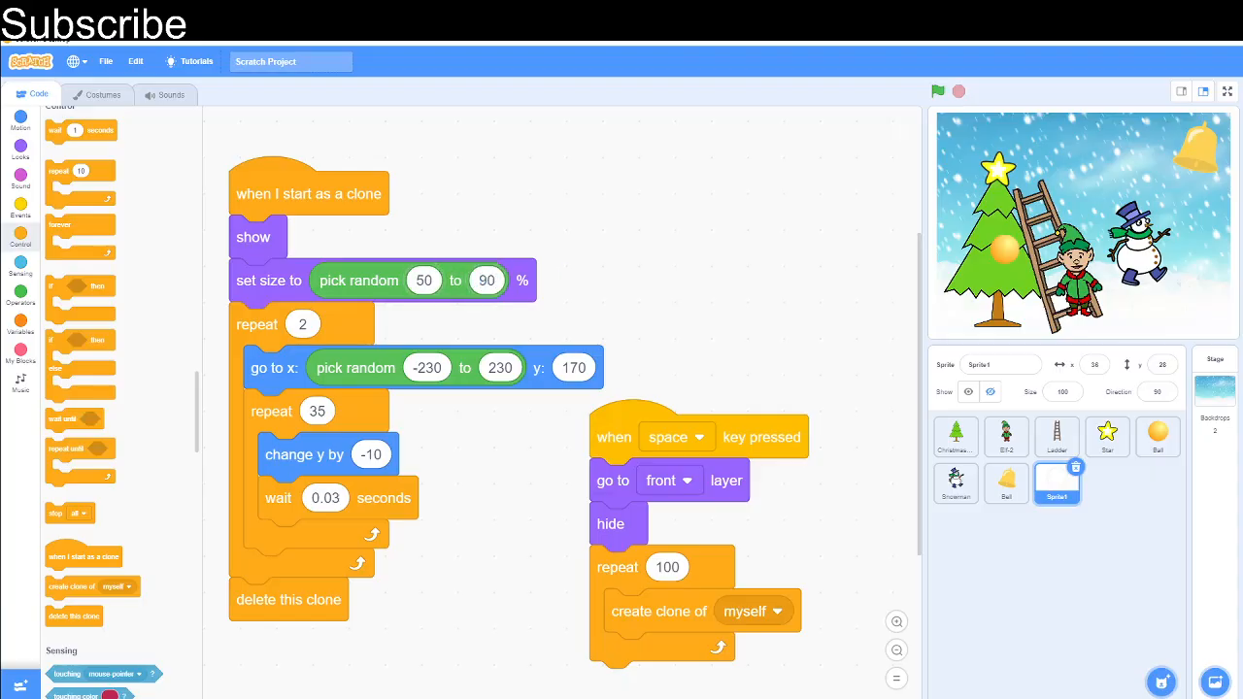
{"action": "left_click", "coordinate": [1228, 91]}
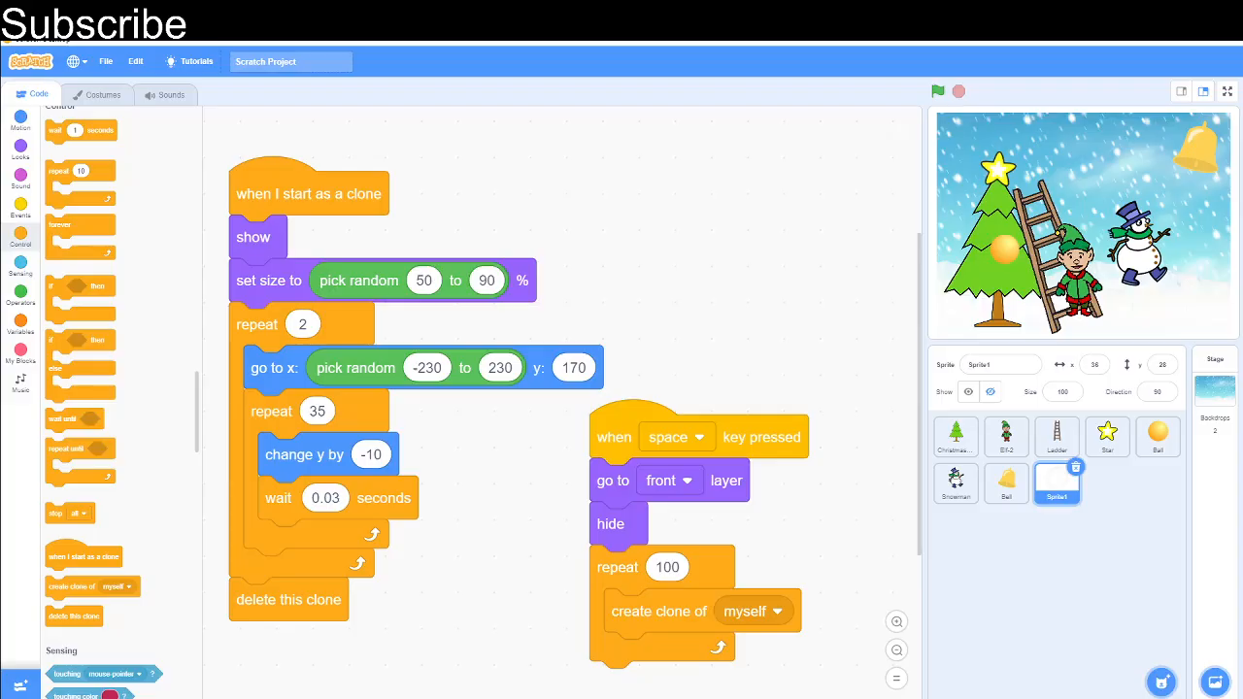
{"action": "left_click", "coordinate": [20, 116]}
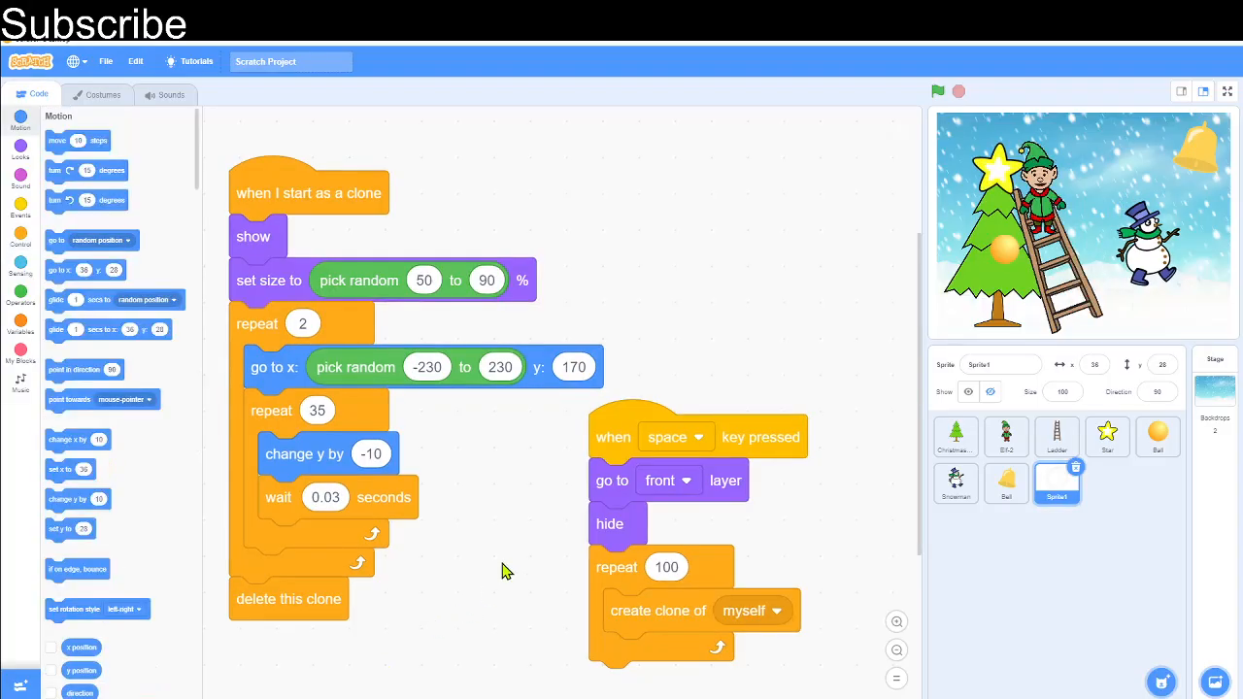
{"action": "mouse_move", "coordinate": [1228, 97]}
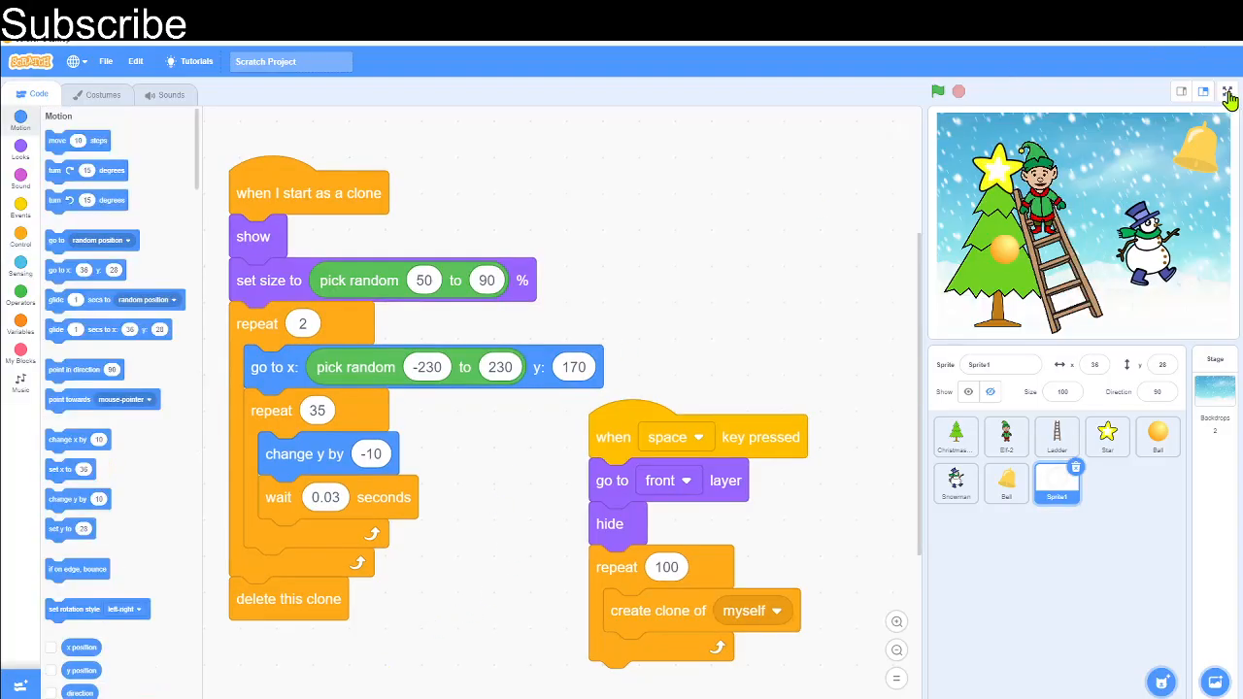
{"action": "left_click", "coordinate": [1227, 91]}
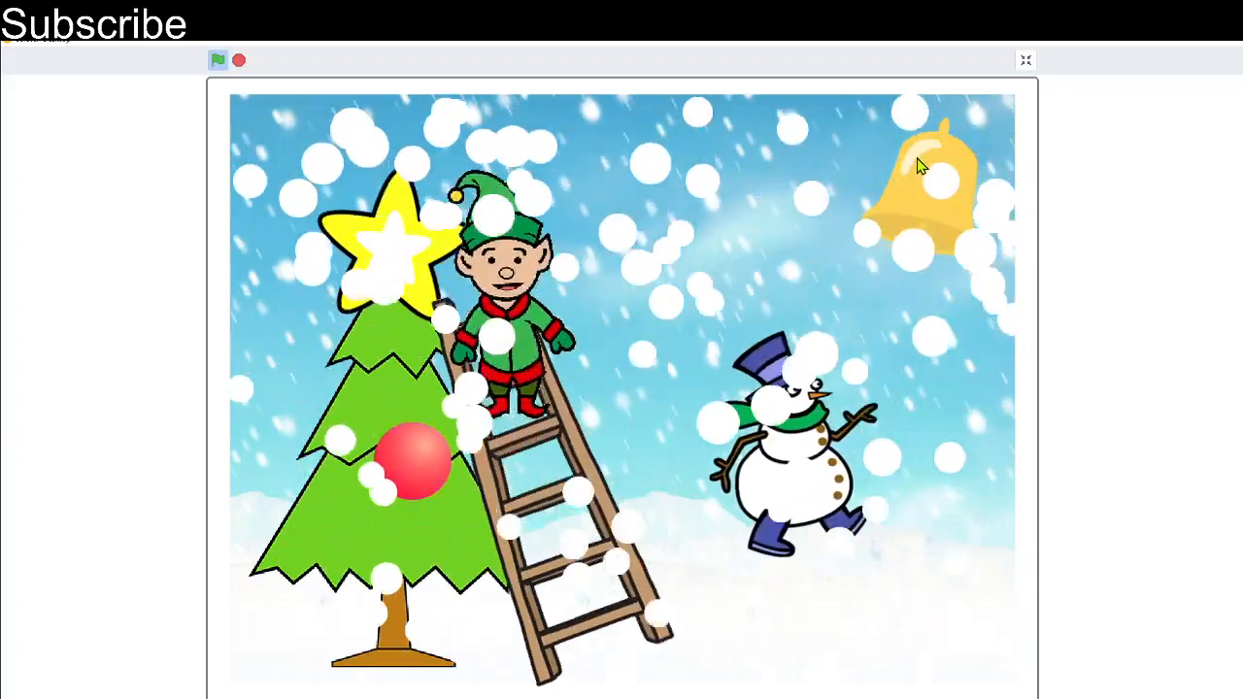
{"action": "left_click", "coordinate": [218, 60]}
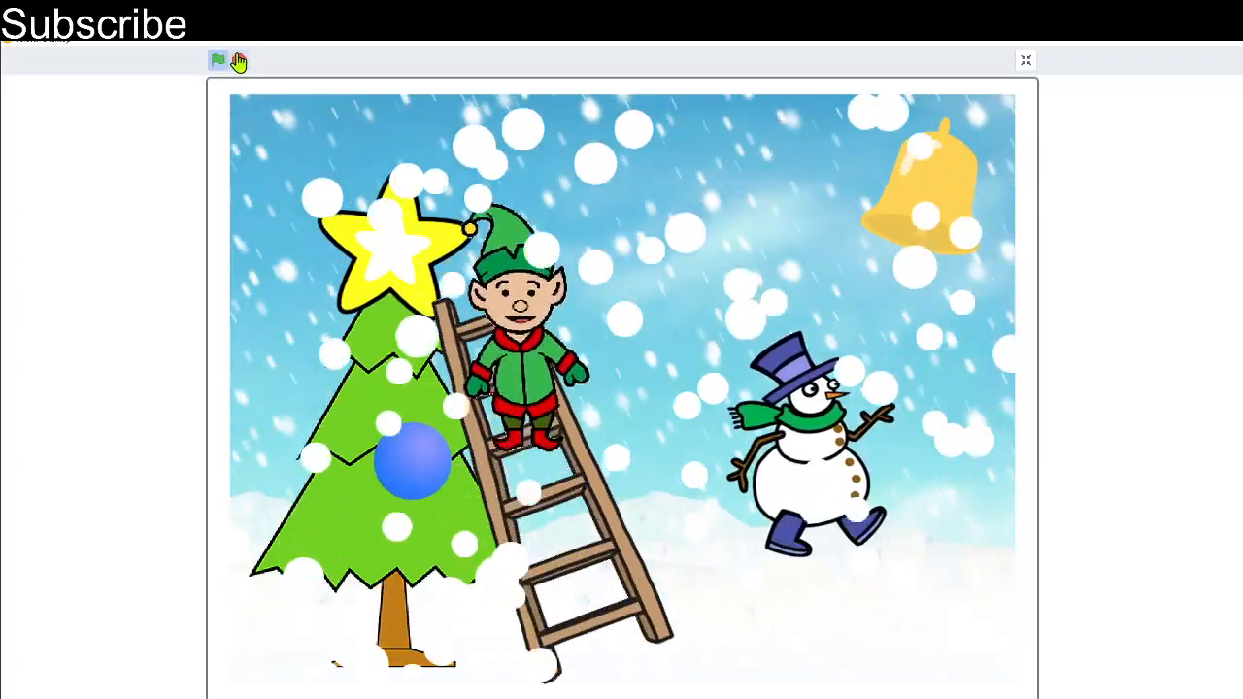
{"action": "left_click", "coordinate": [217, 61]}
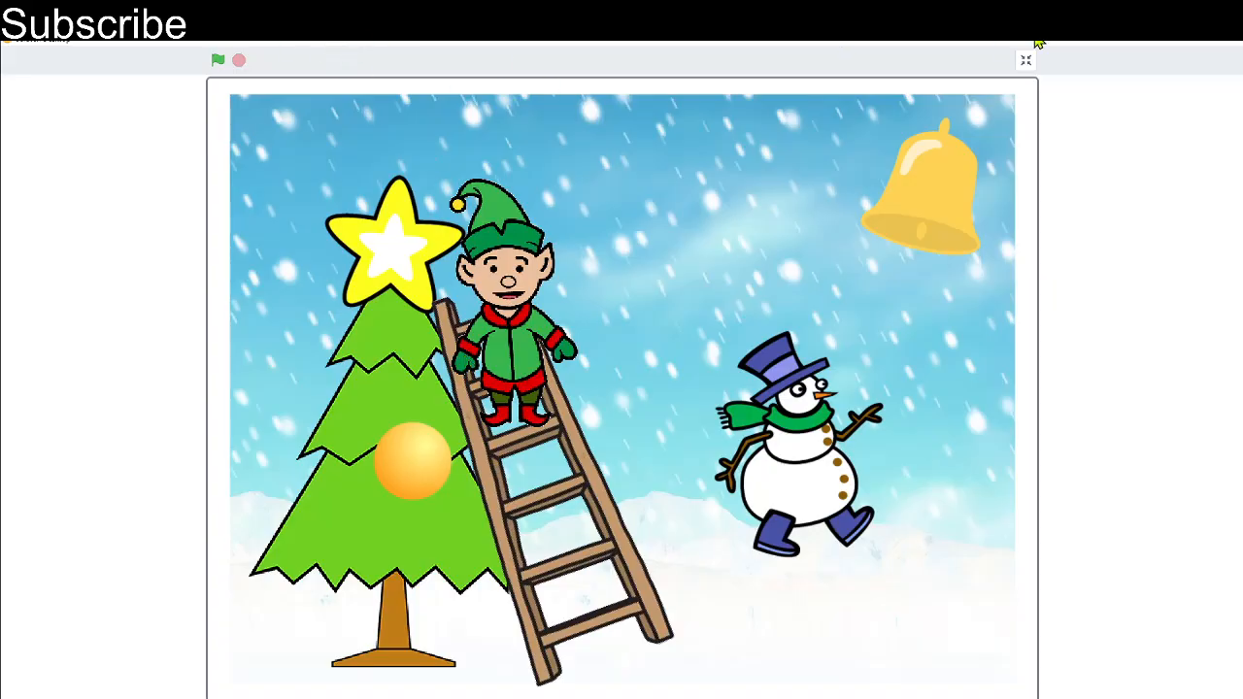
{"action": "left_click", "coordinate": [1025, 61]}
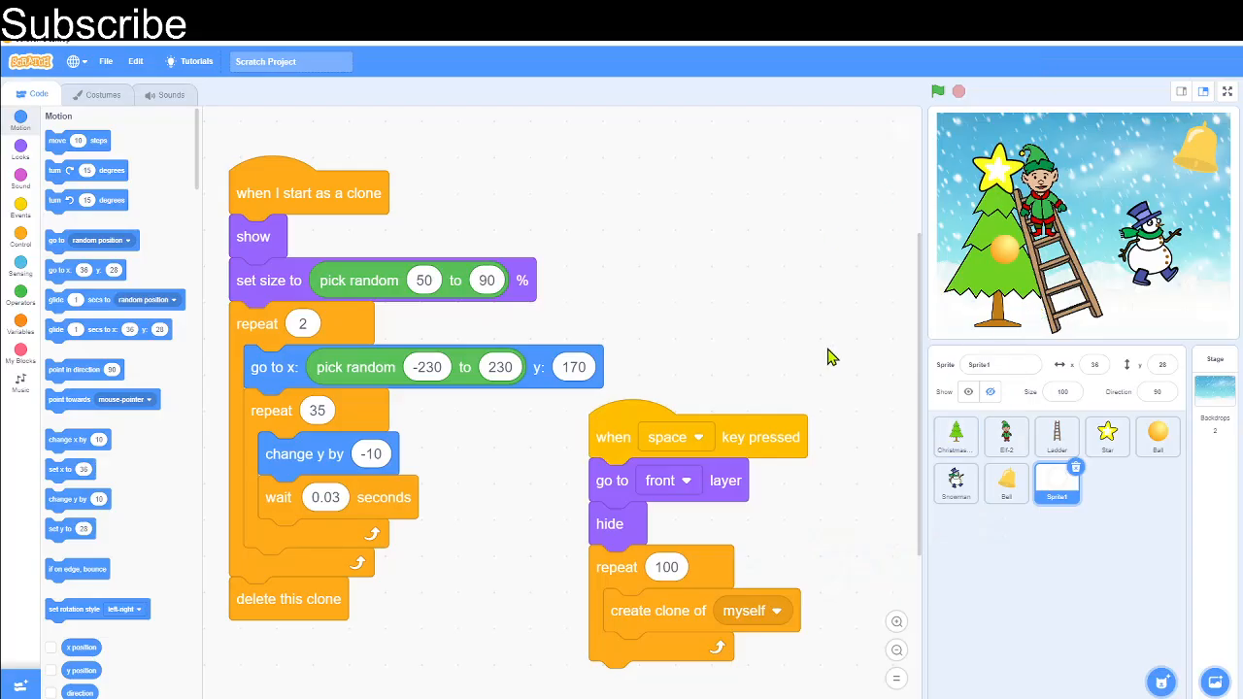
{"action": "mouse_move", "coordinate": [1009, 533]}
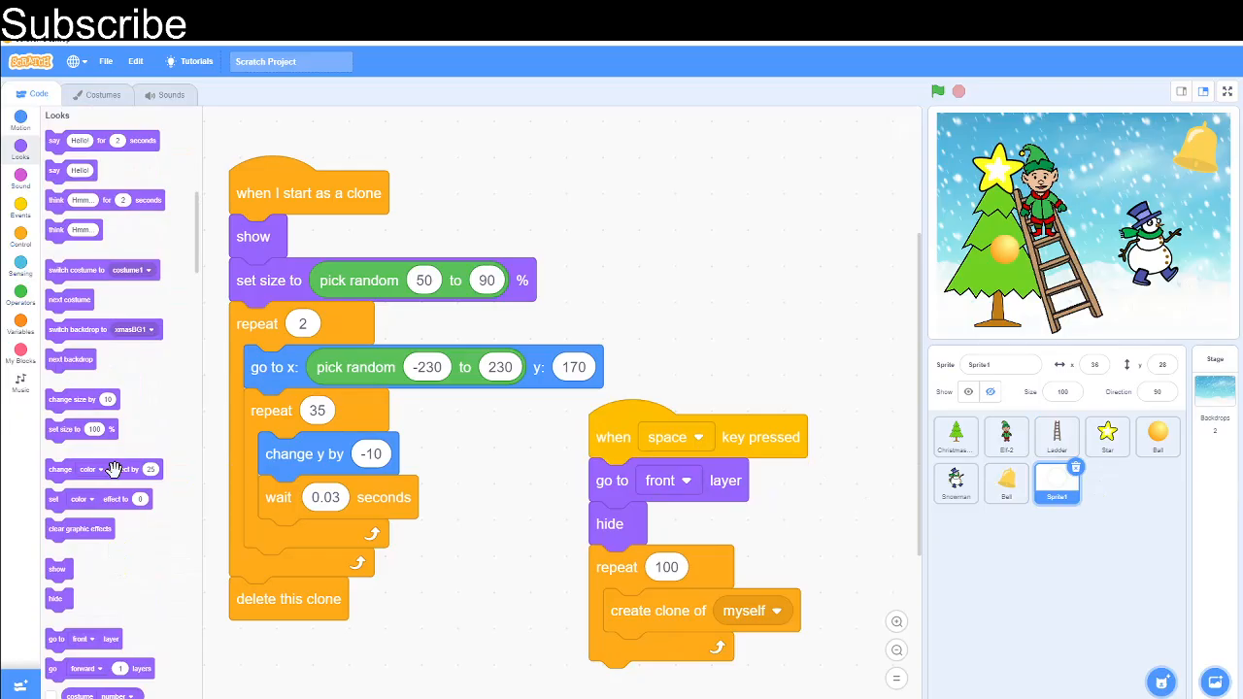
{"action": "left_click", "coordinate": [617, 183]}
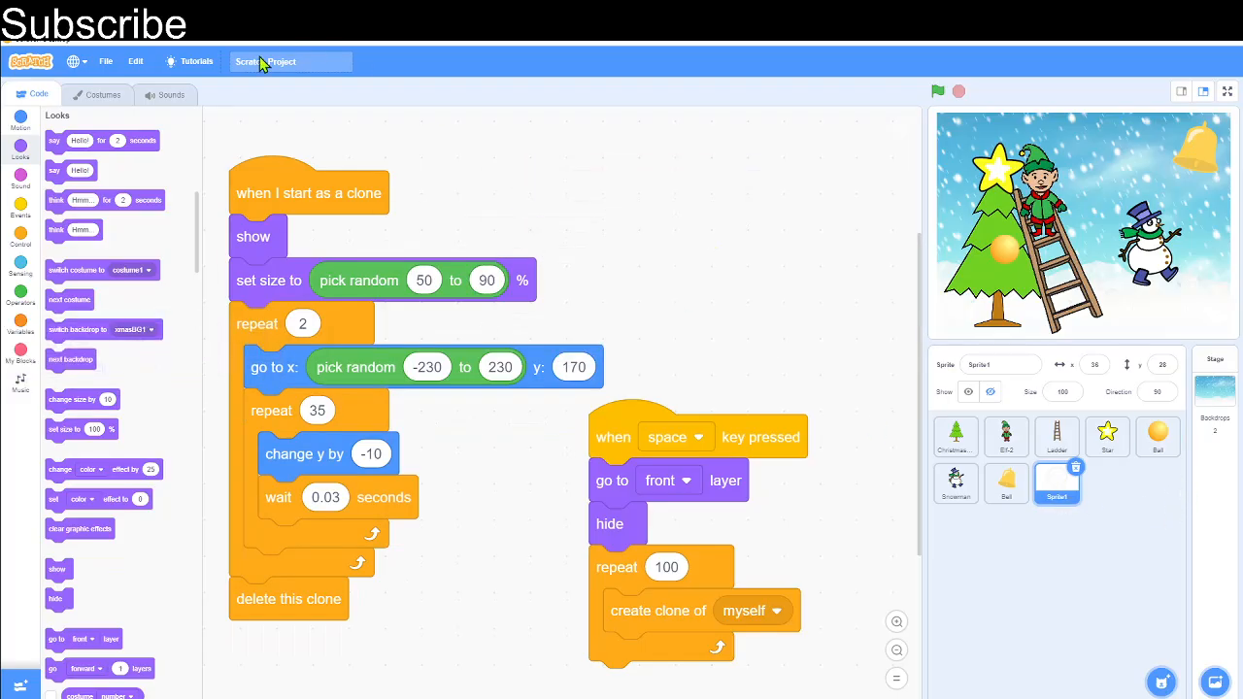
{"action": "left_click", "coordinate": [103, 93]}
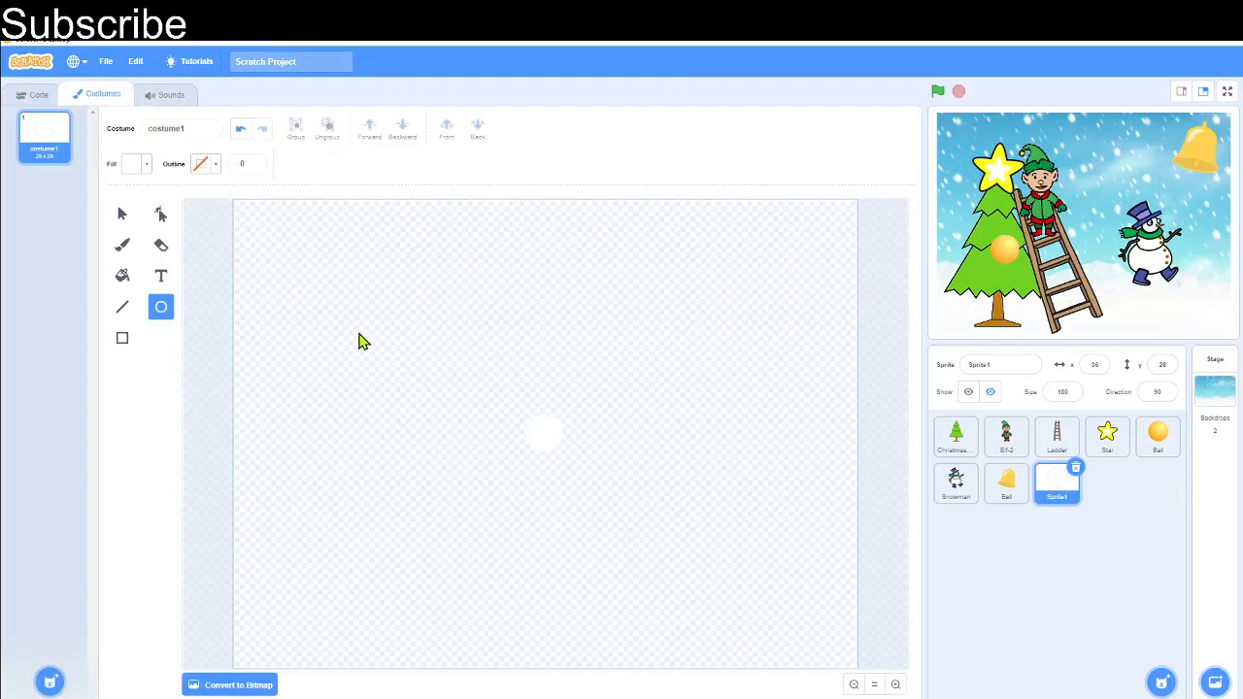
{"action": "mouse_move", "coordinate": [525, 419]}
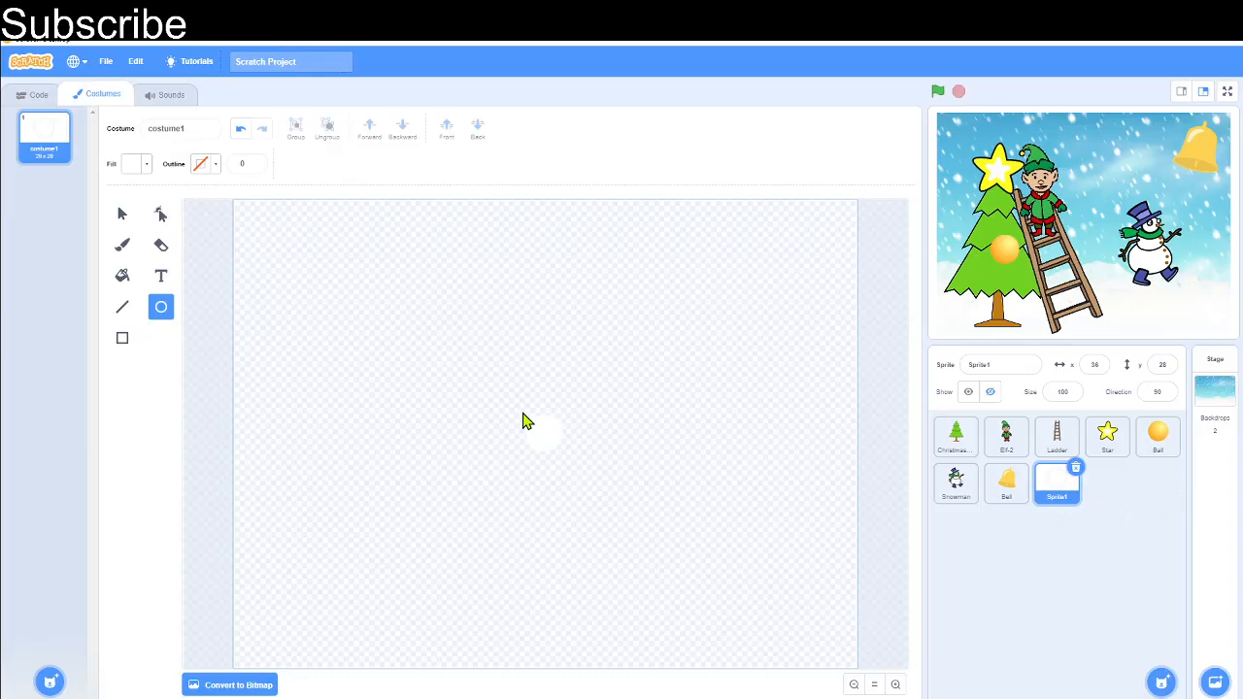
{"action": "left_click", "coordinate": [38, 93]}
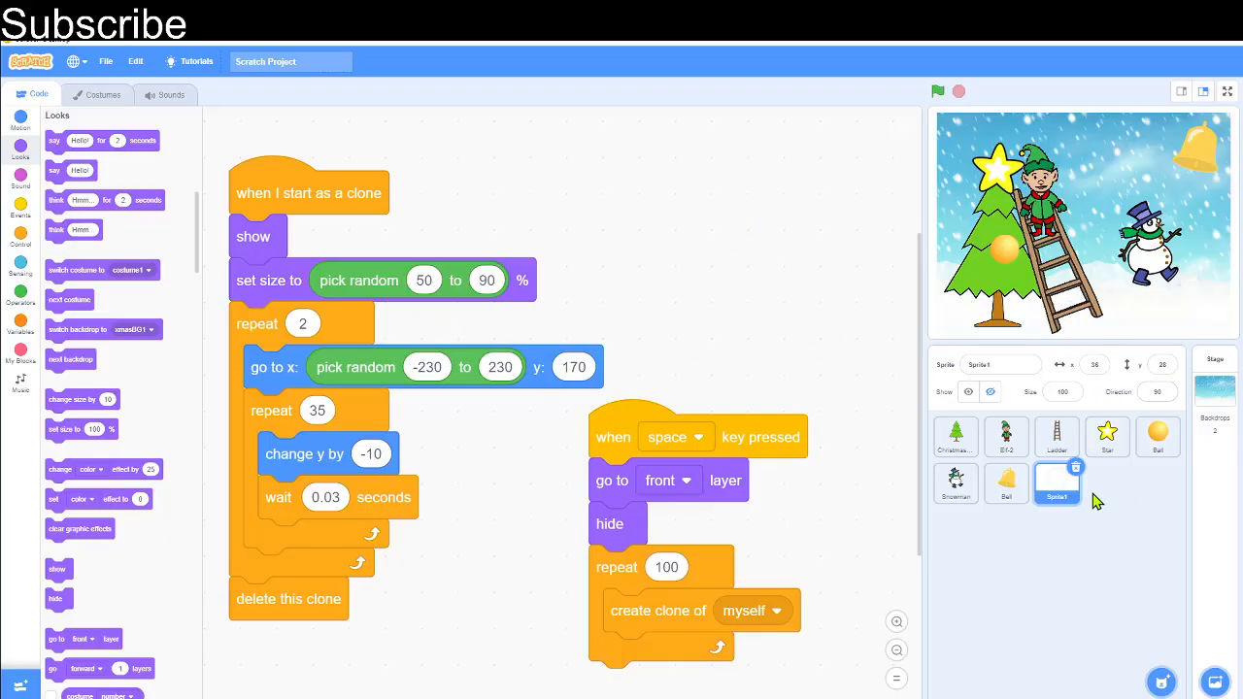
{"action": "mouse_move", "coordinate": [975, 559]}
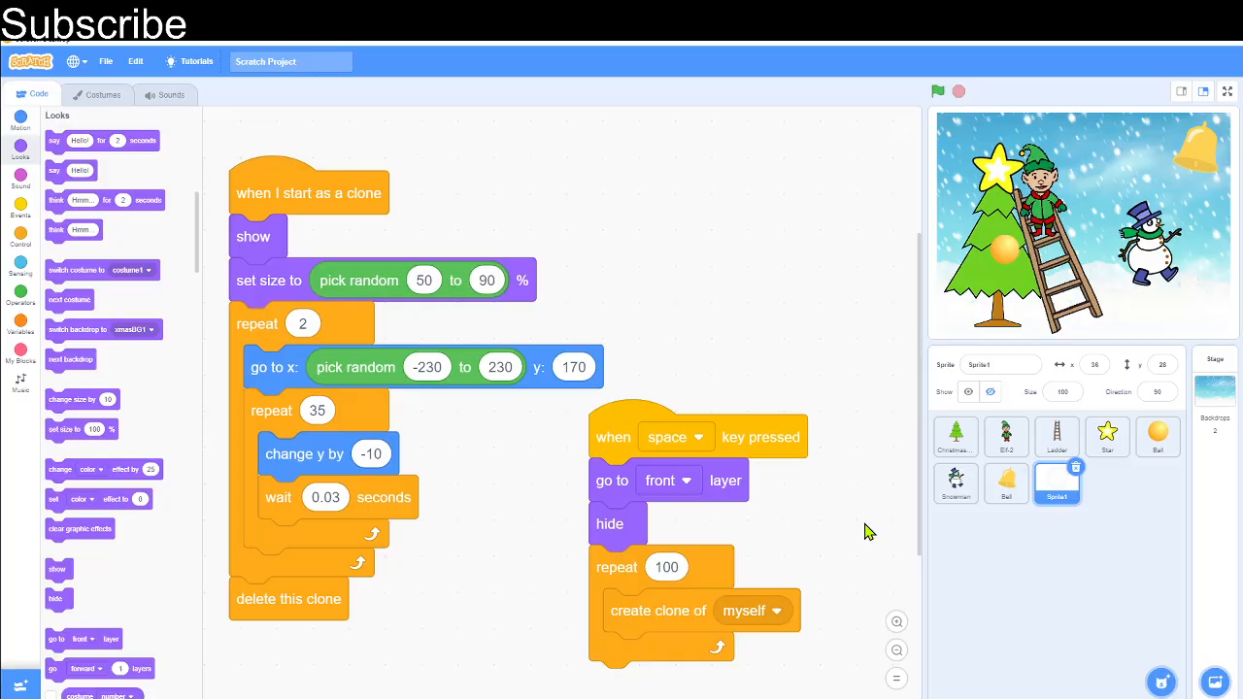
{"action": "mouse_move", "coordinate": [882, 528]}
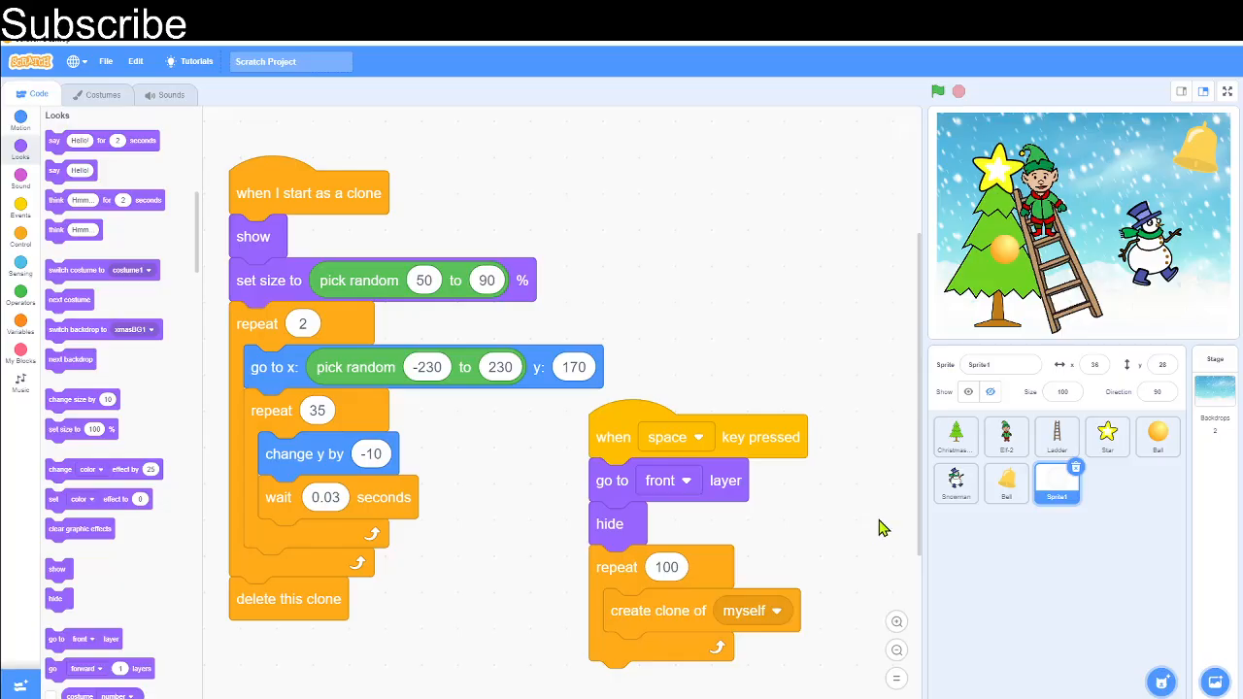